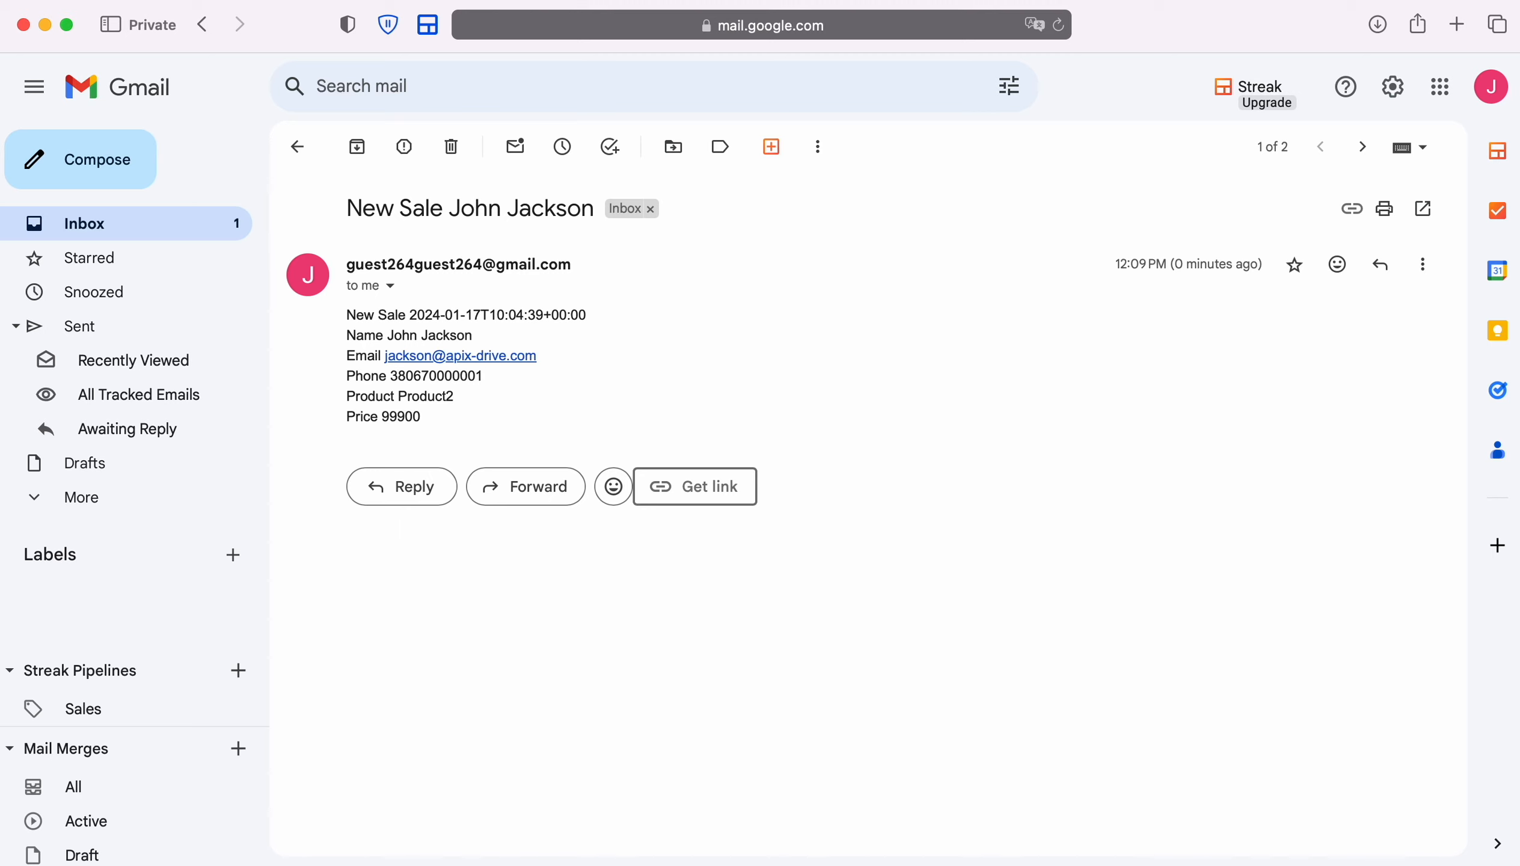
# Start a new connection and choose Systeme.io as its data source system
pyautogui.click(762, 68)
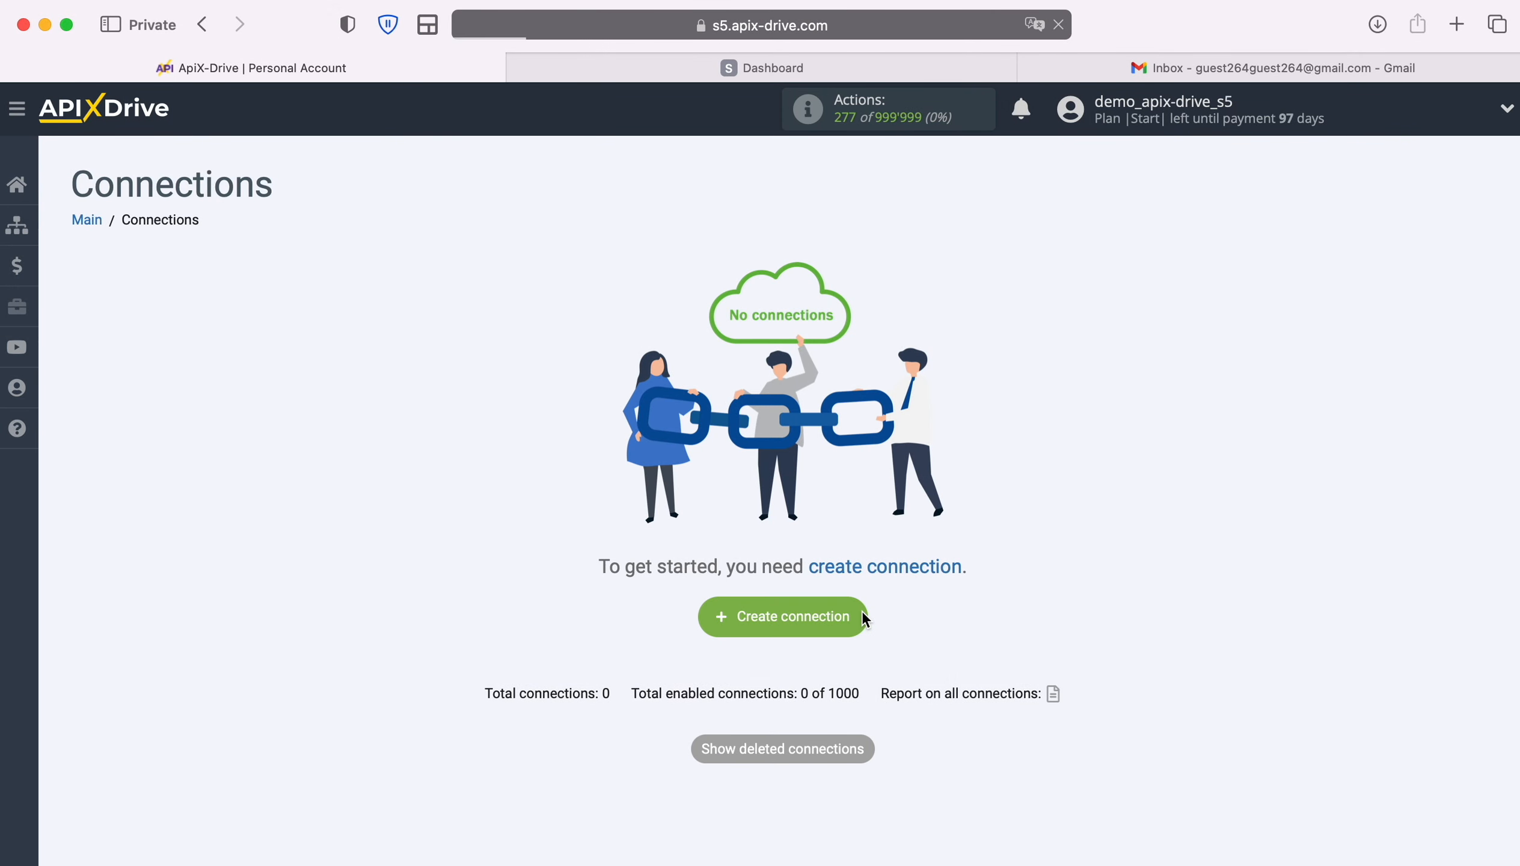
pyautogui.click(785, 617)
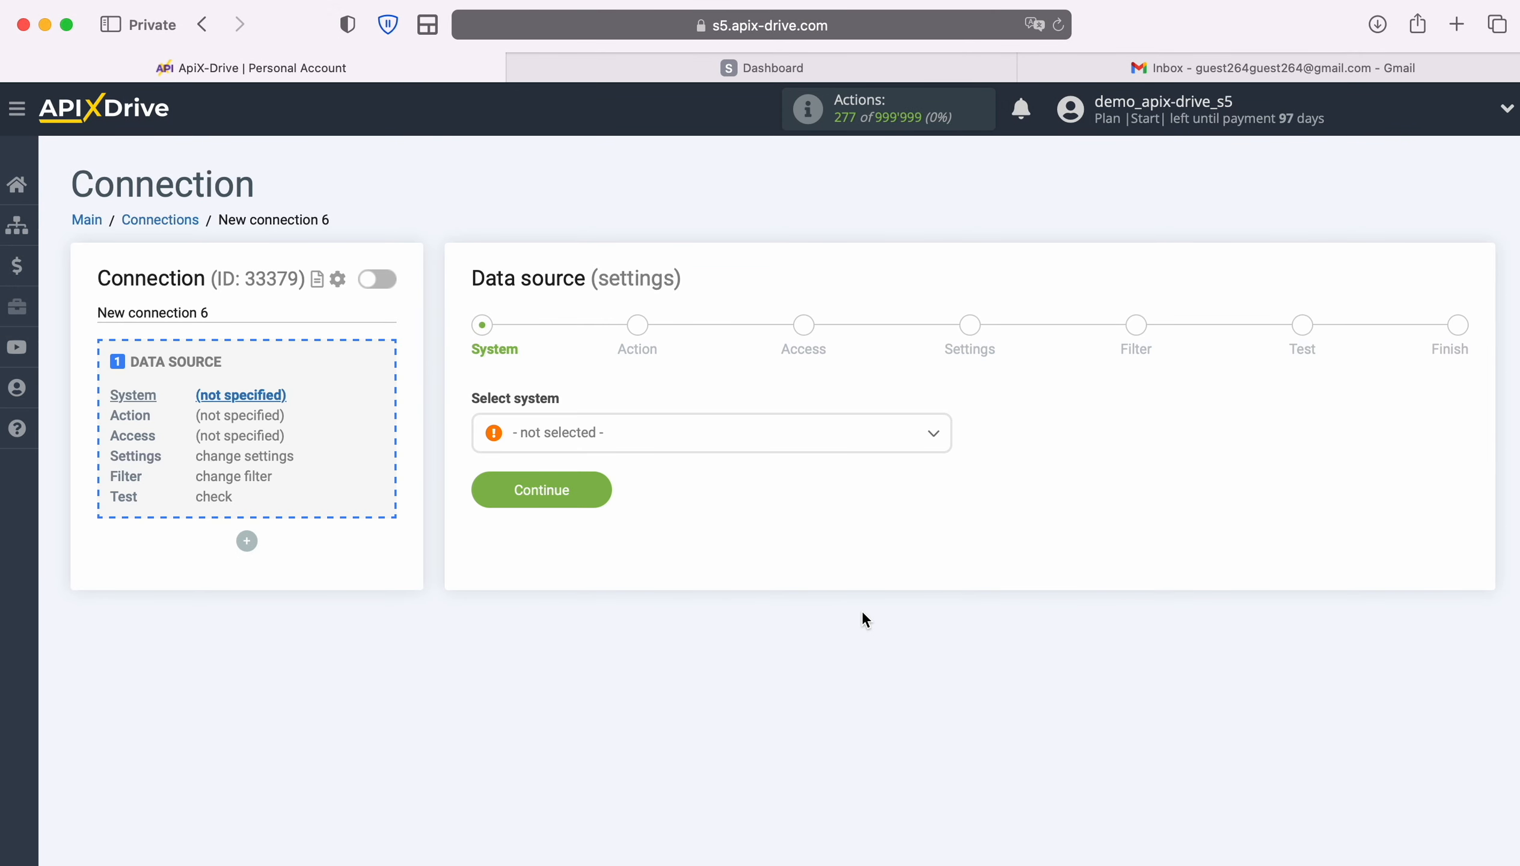
pyautogui.moveTo(705, 452)
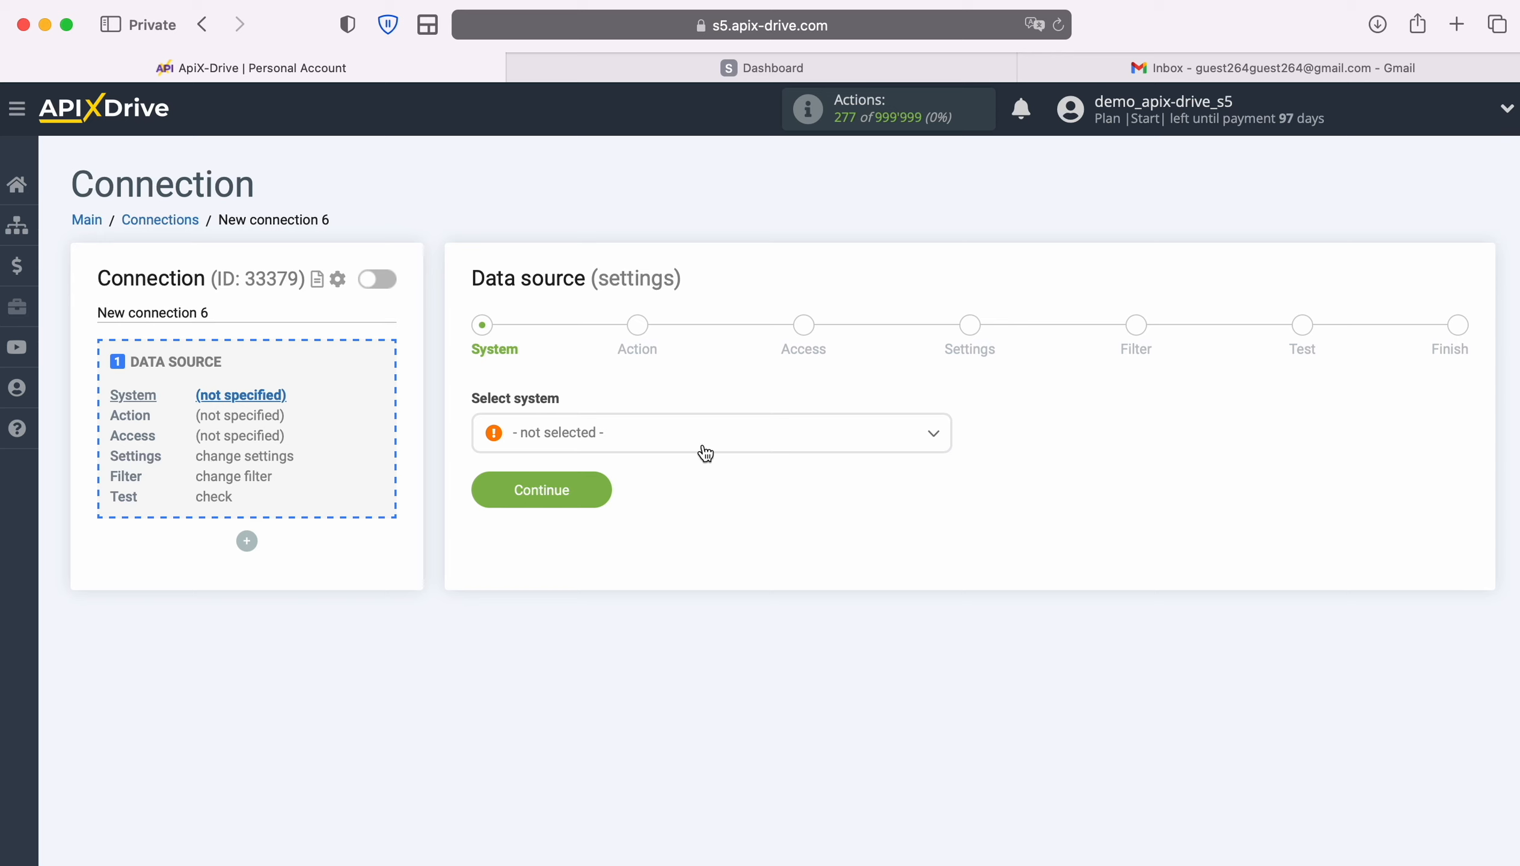
pyautogui.click(673, 433)
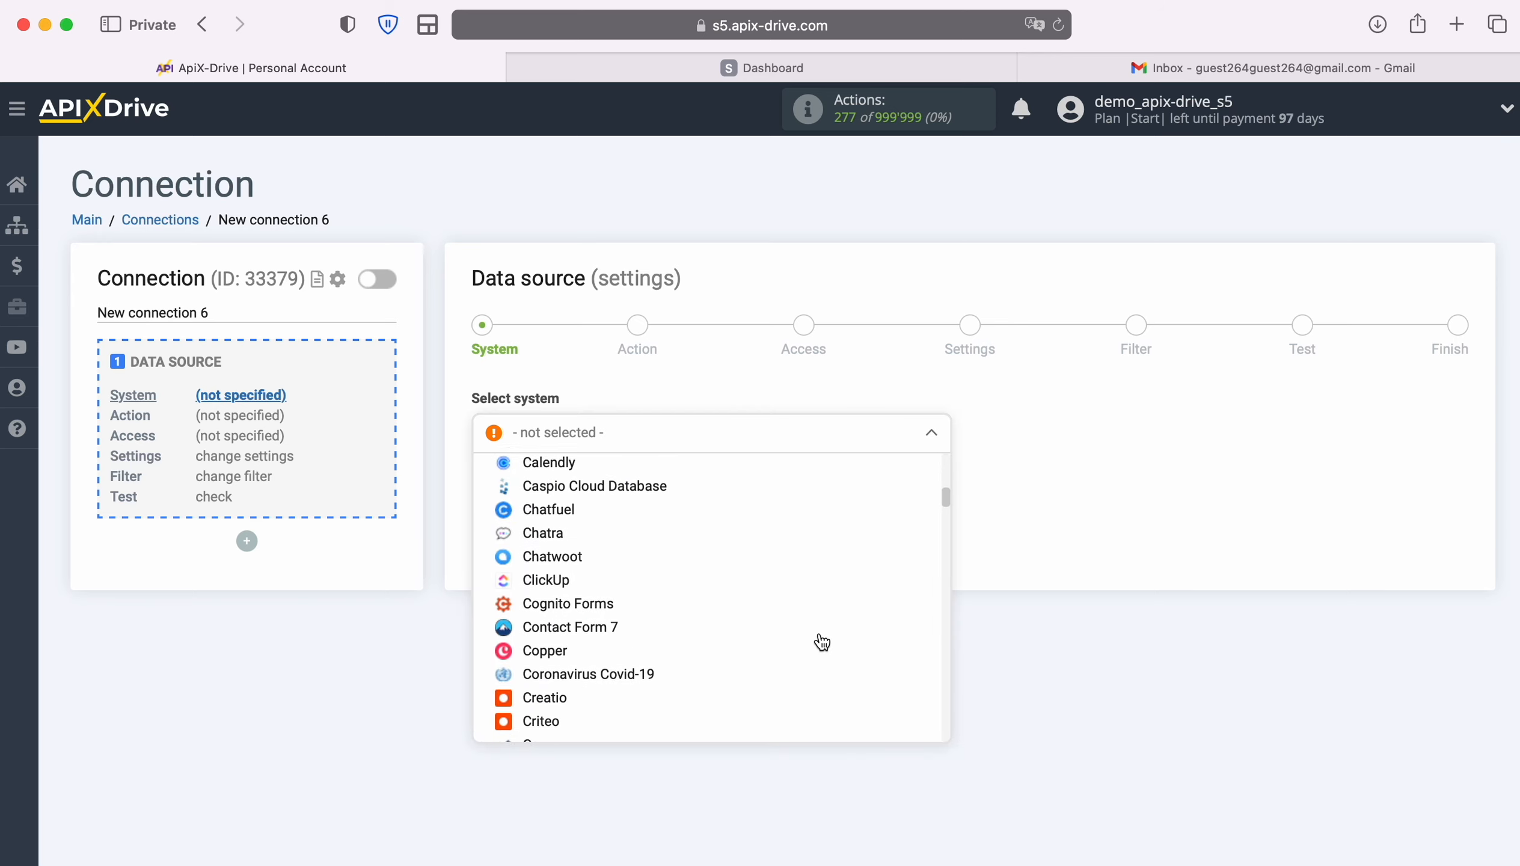
pyautogui.scroll(-3)
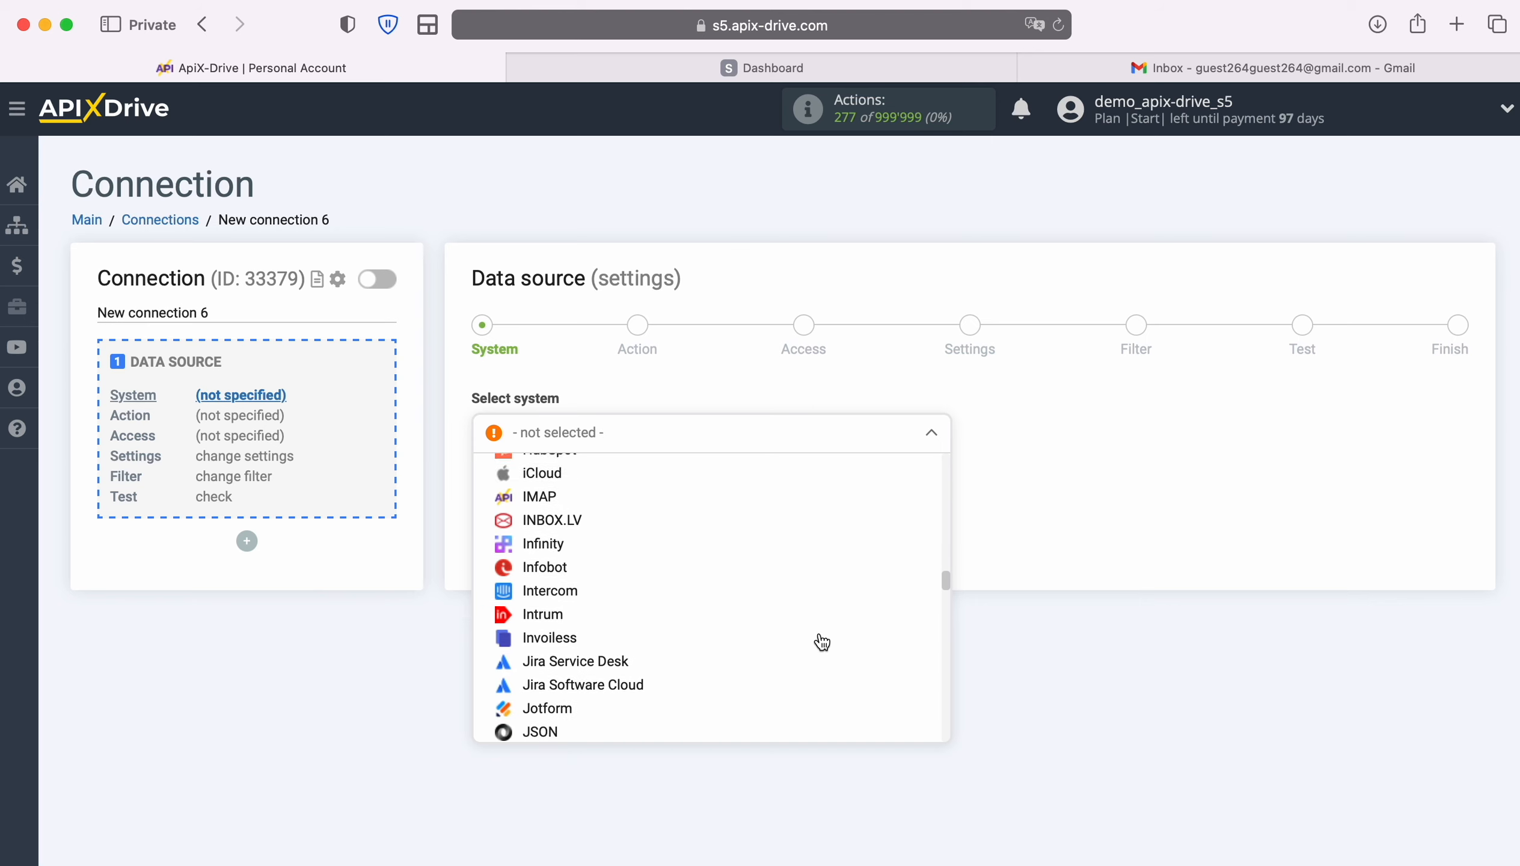
pyautogui.scroll(-3)
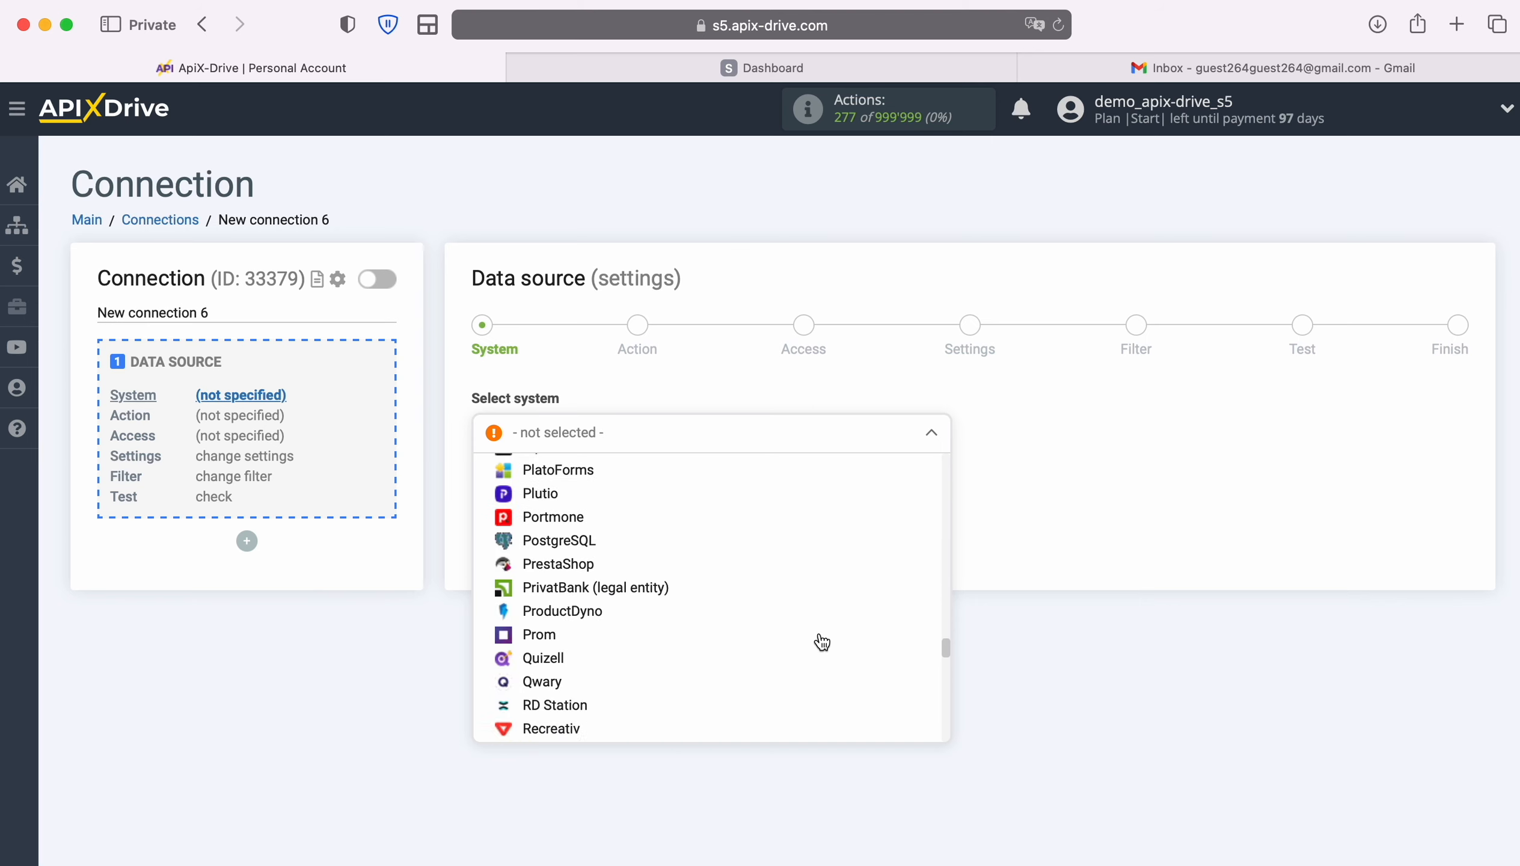
pyautogui.scroll(-3)
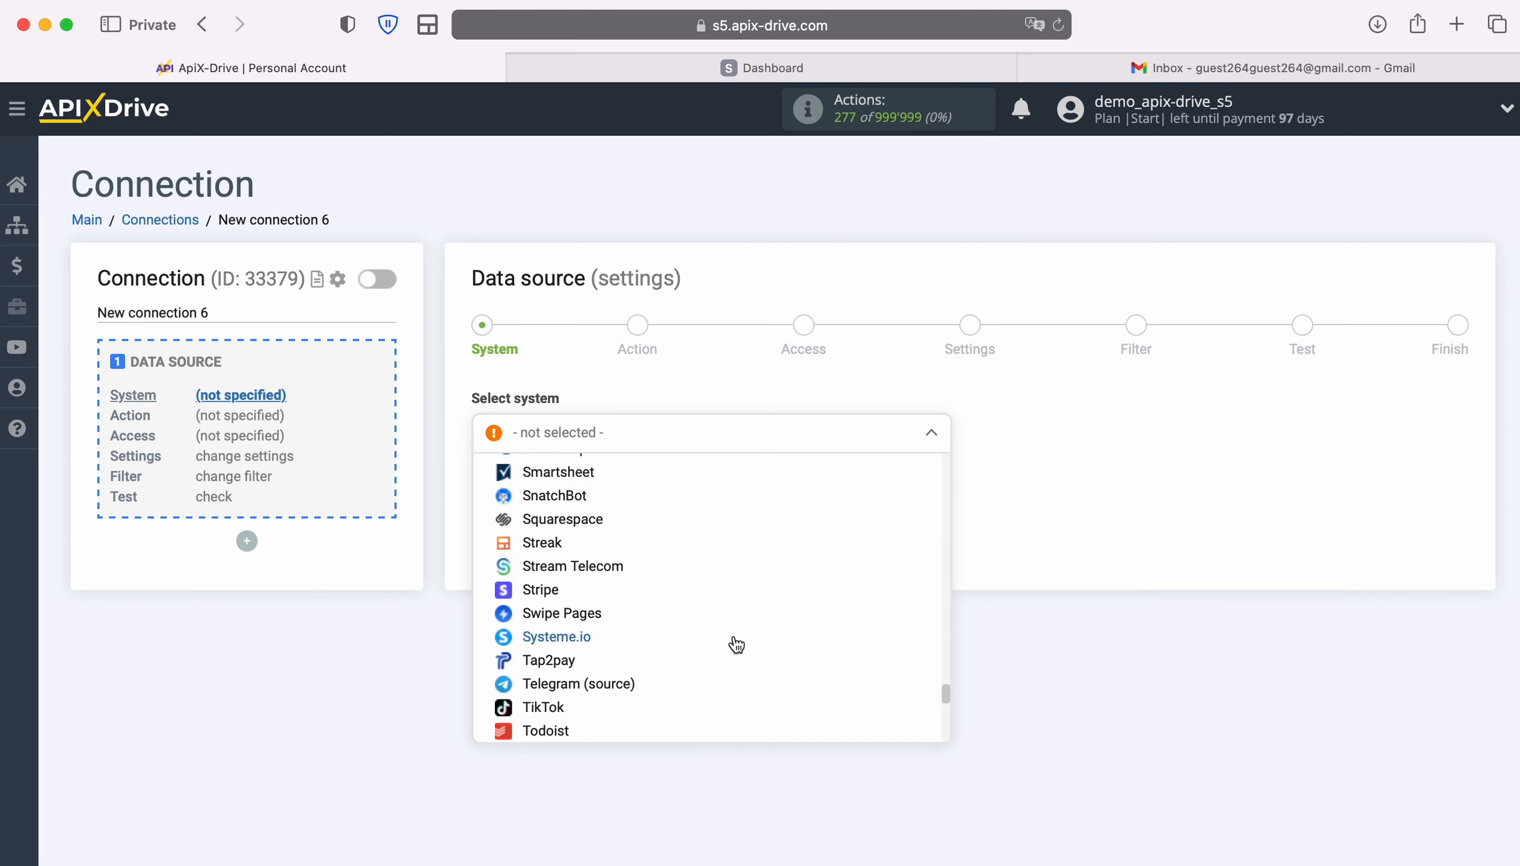
pyautogui.click(555, 638)
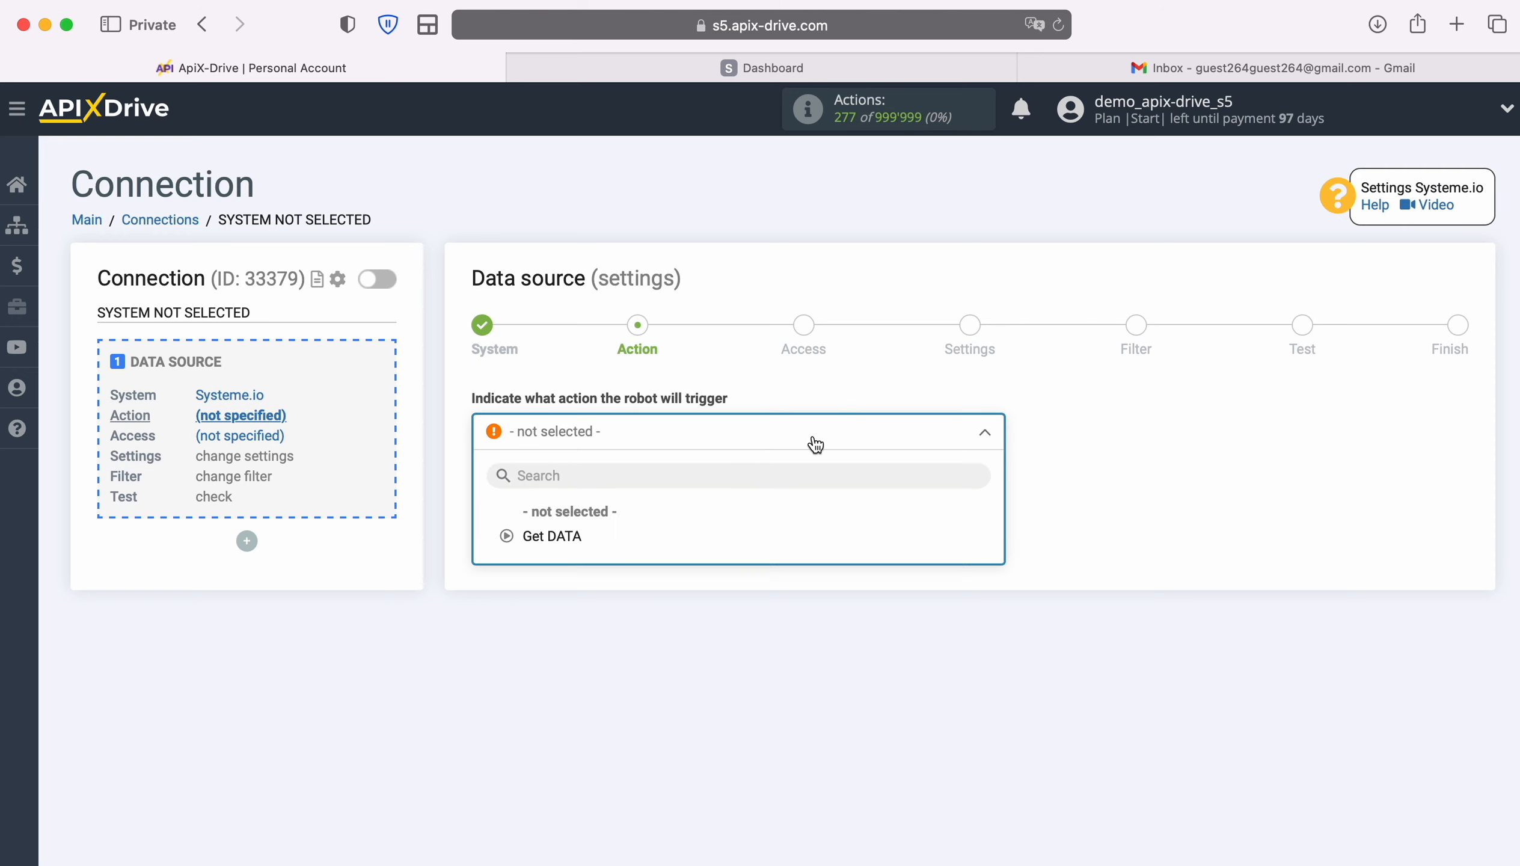
# Choose Get DATA as the source action and continue to account access
pyautogui.click(552, 536)
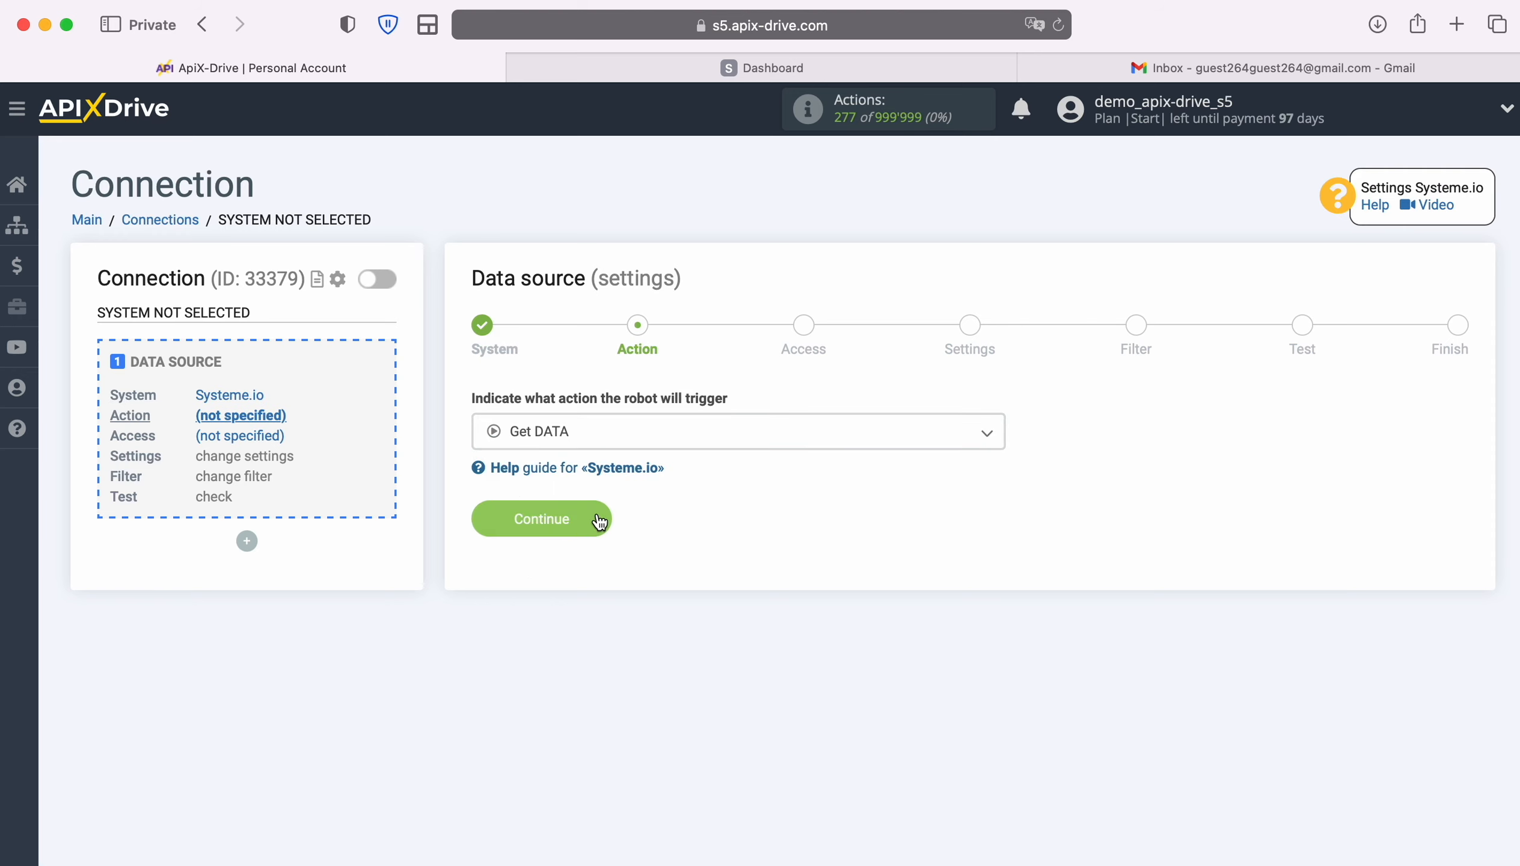
pyautogui.click(541, 520)
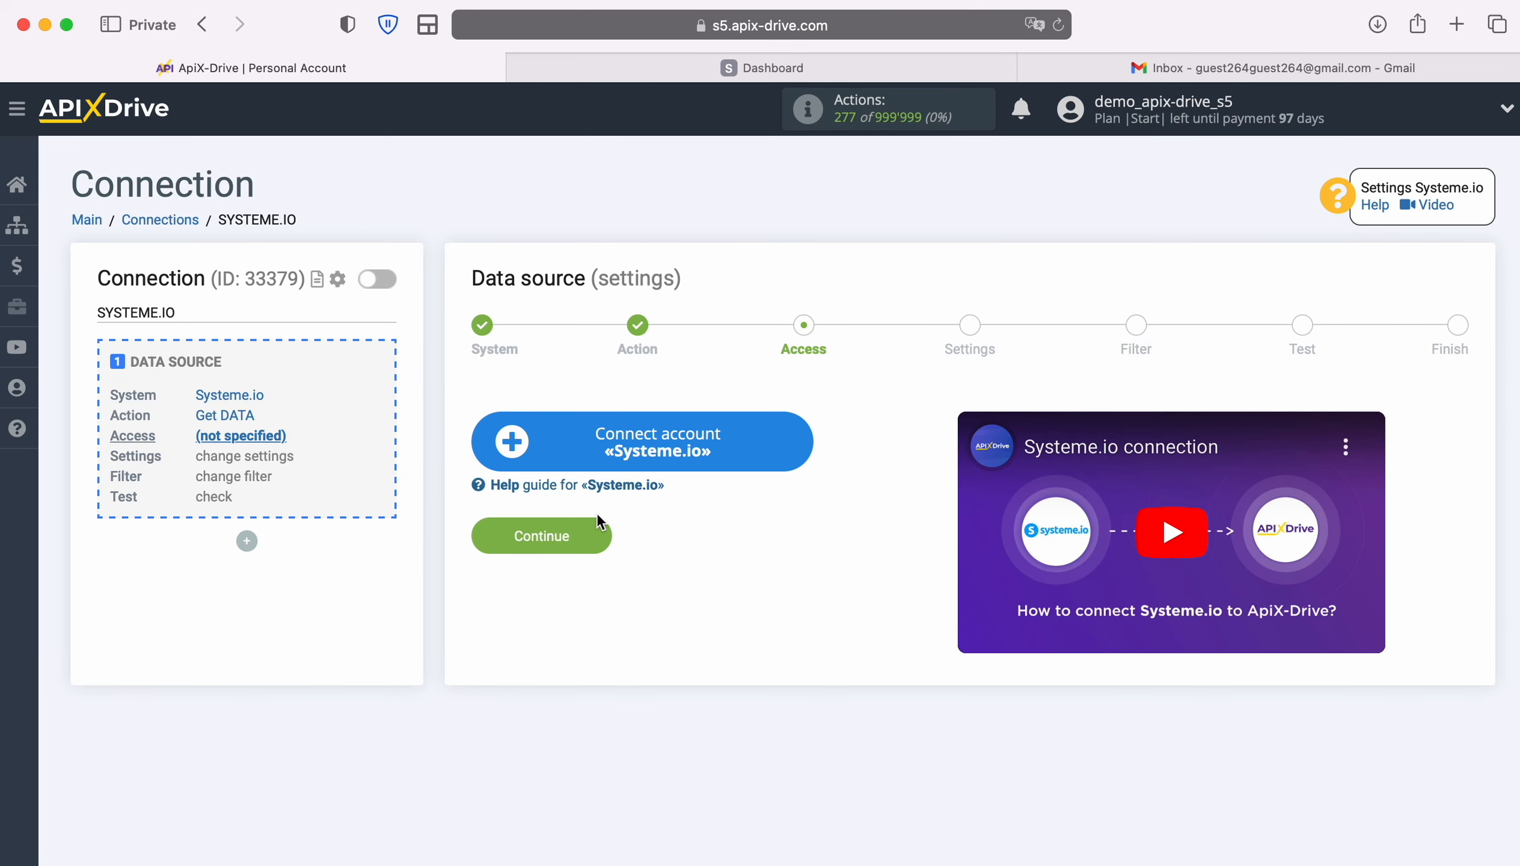
# Connect a Systeme.io account, select it as the login and continue to its settings
pyautogui.click(642, 441)
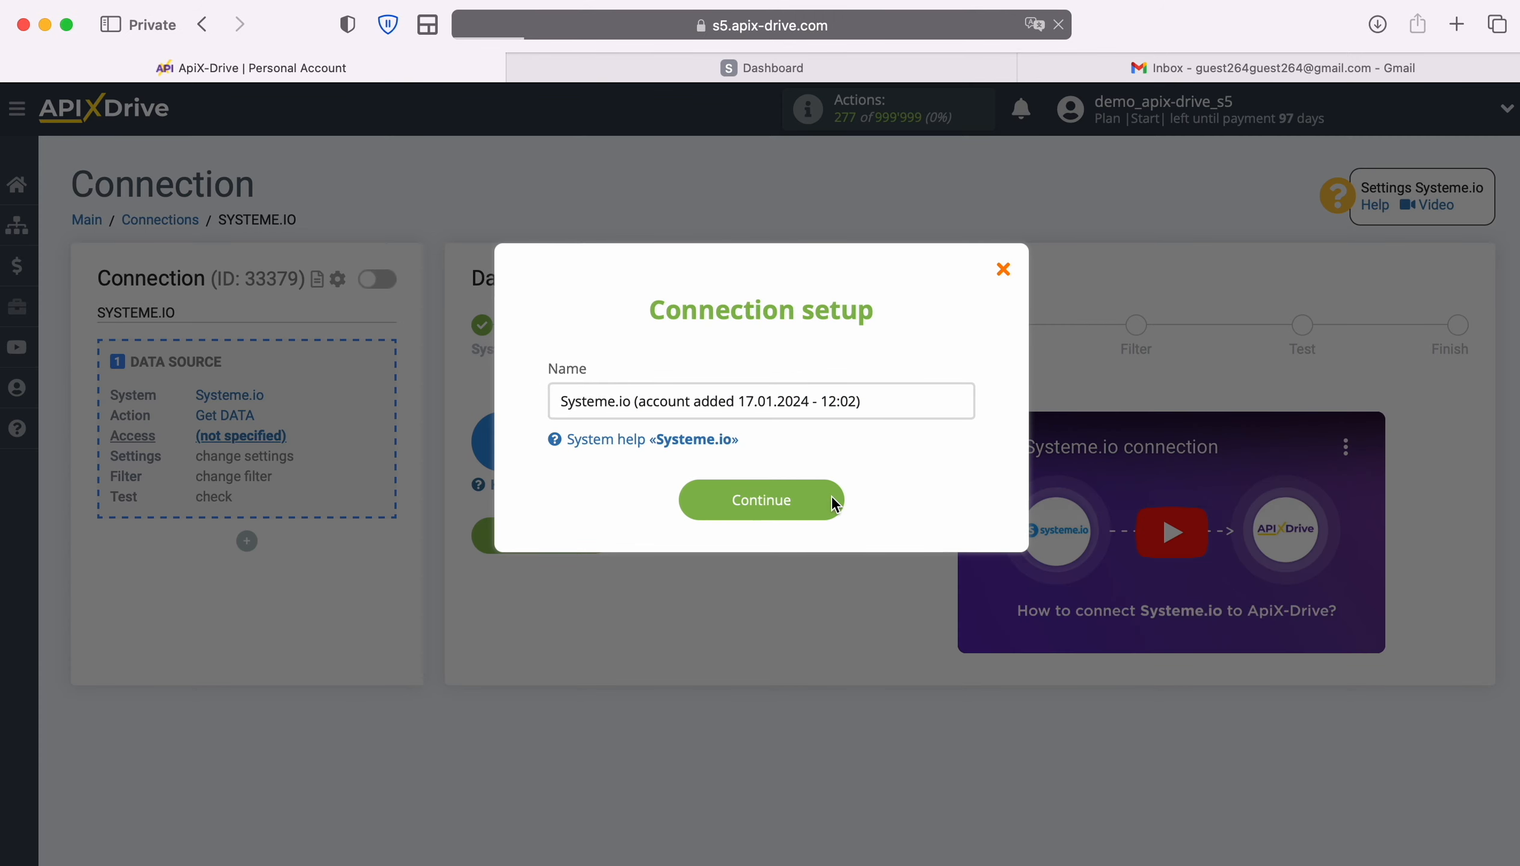
pyautogui.click(761, 500)
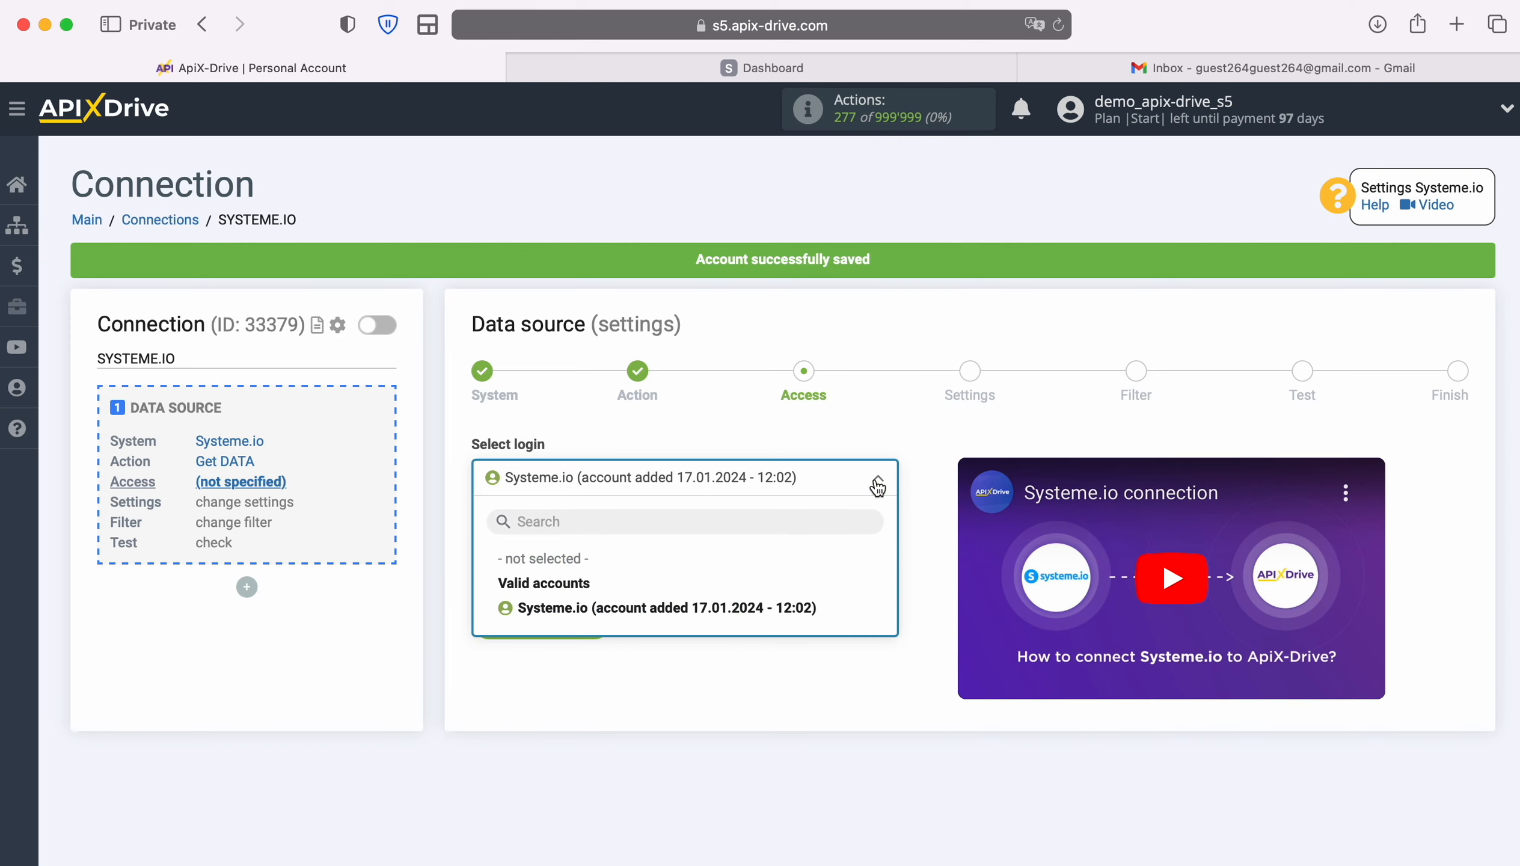
pyautogui.click(666, 608)
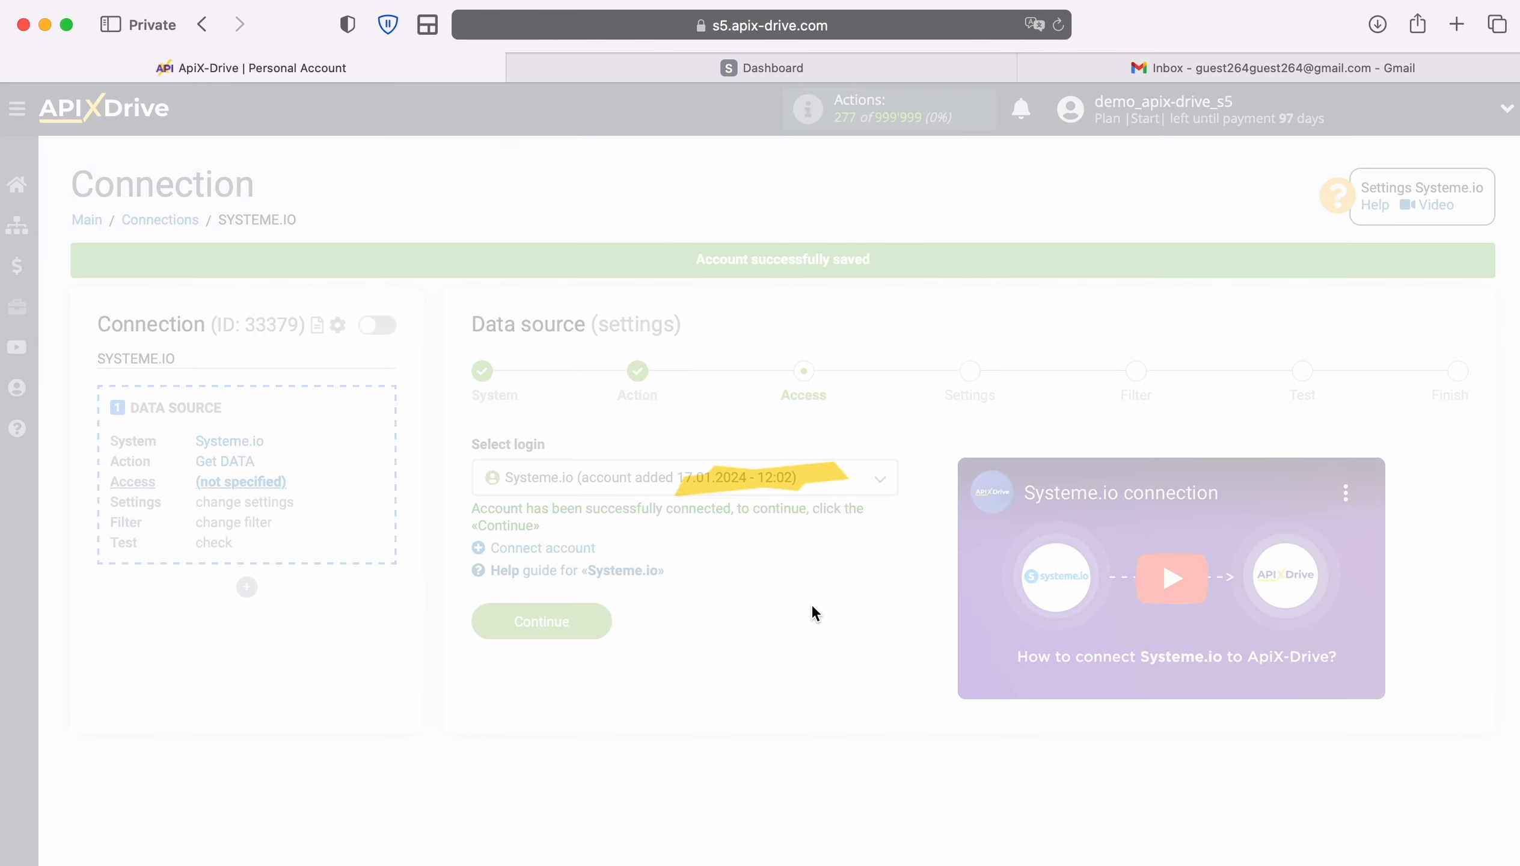
pyautogui.click(541, 621)
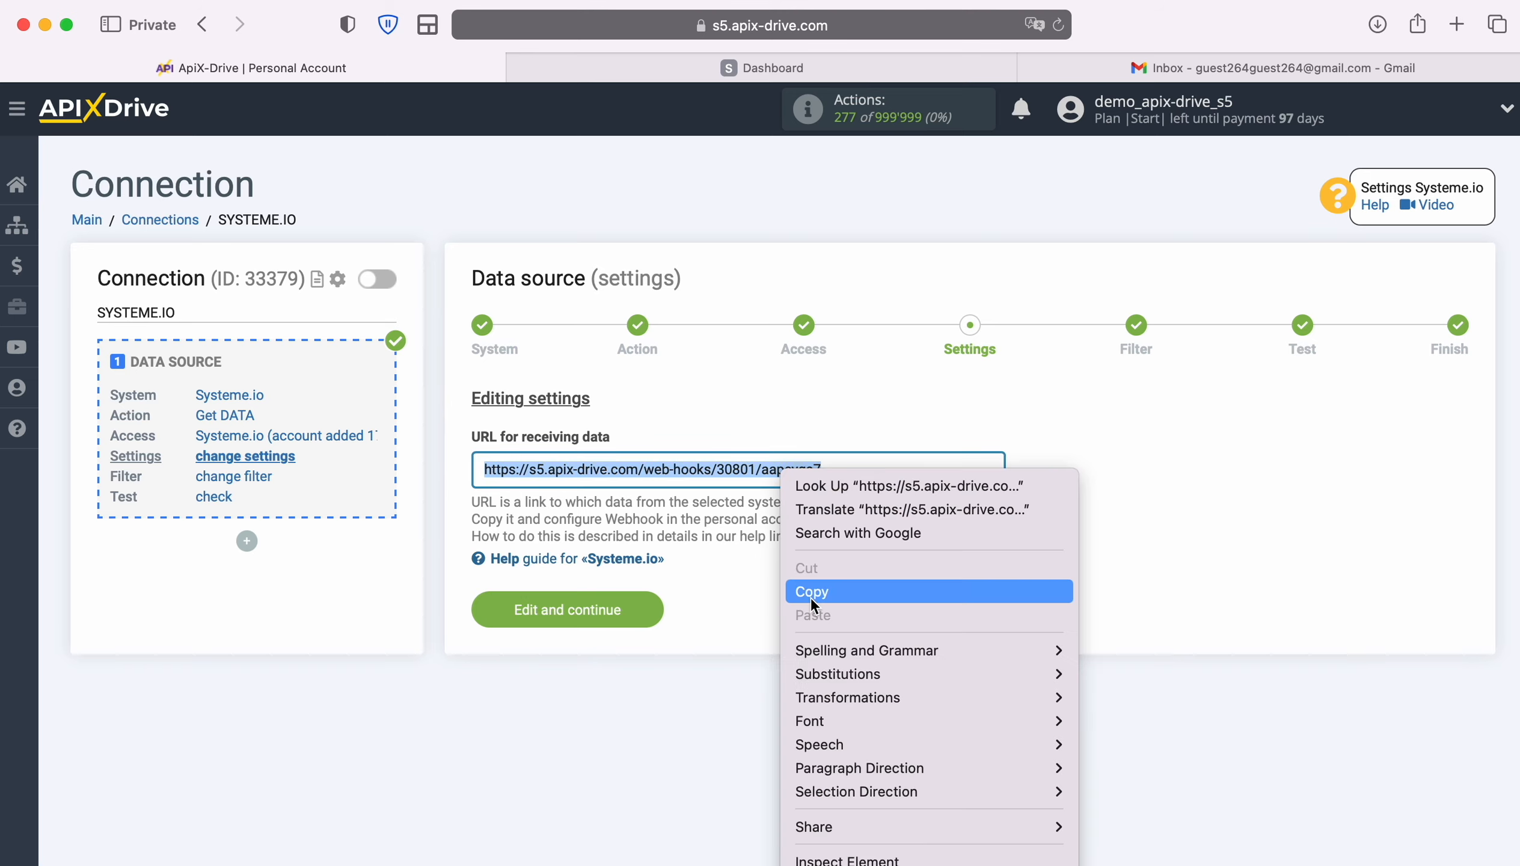
# Copy the URL for receiving data and switch to the Systeme.io dashboard
pyautogui.click(763, 67)
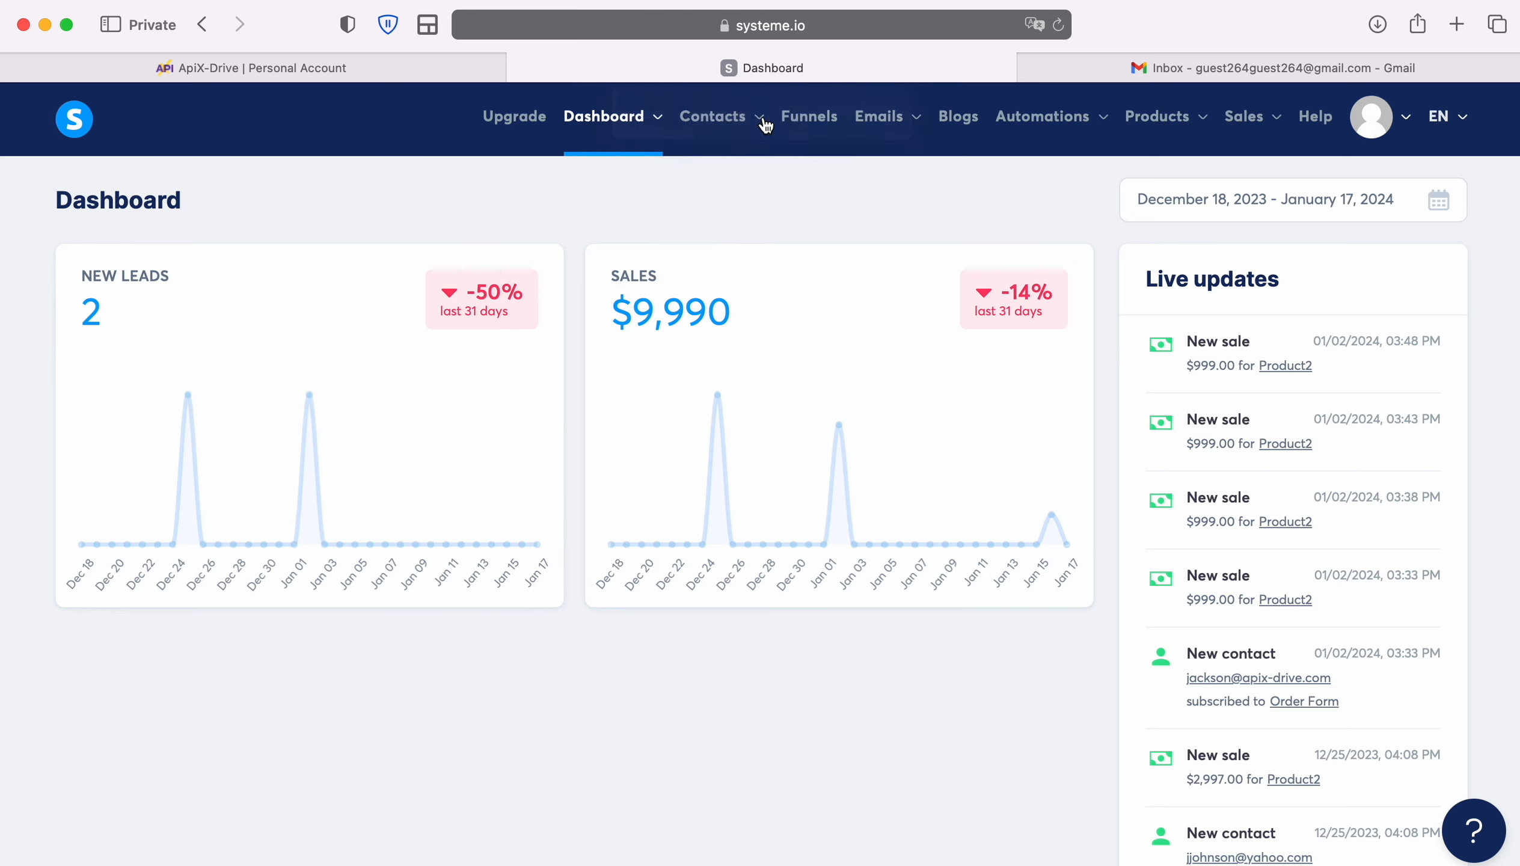
# Add a New sale automation rule to the Test Systeme io funnel's Order Form and open it
pyautogui.click(810, 117)
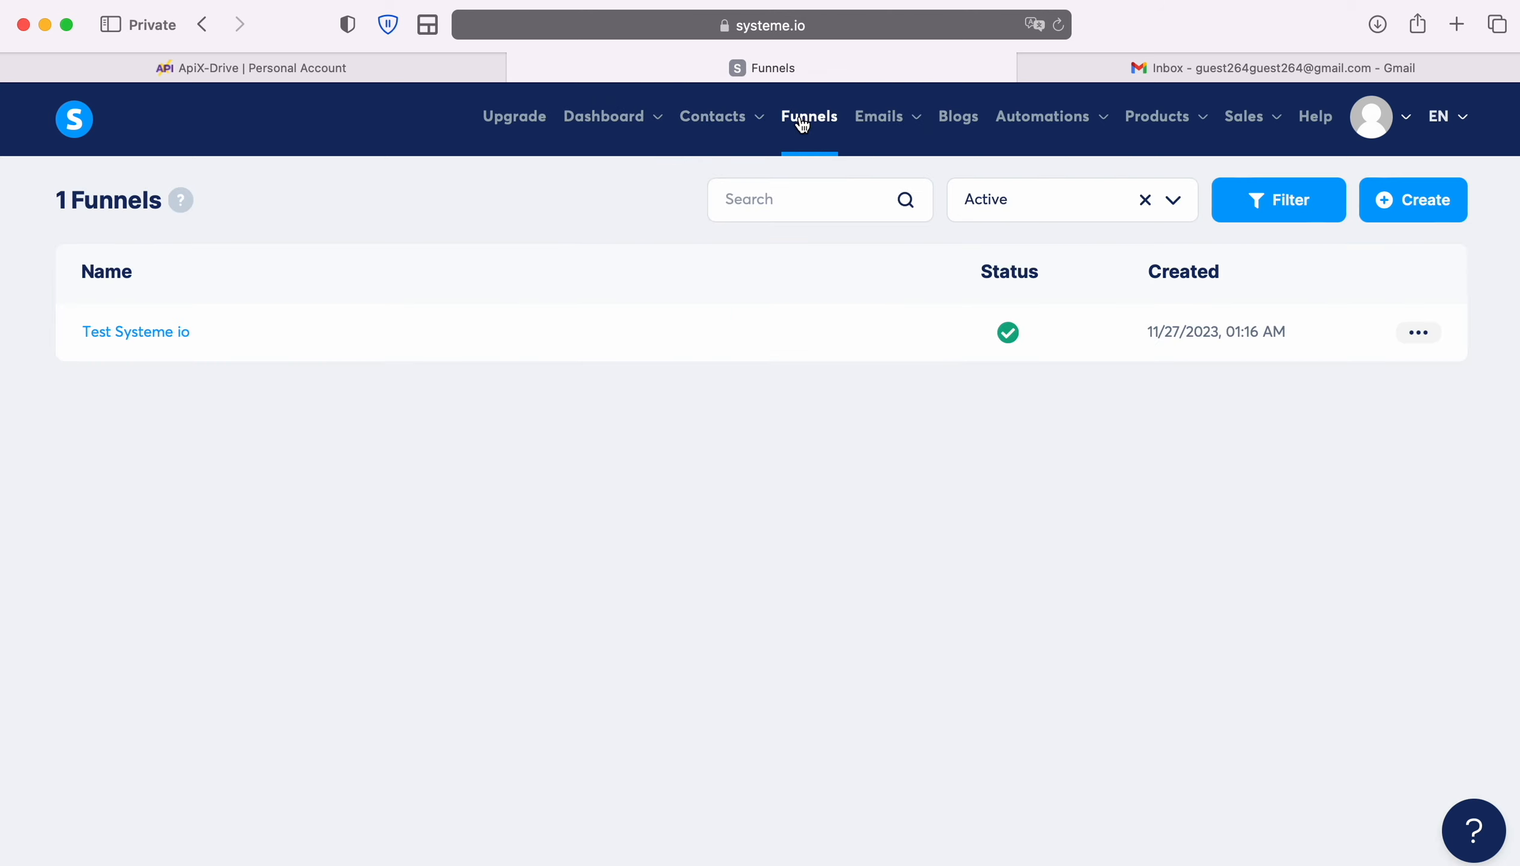
pyautogui.click(136, 332)
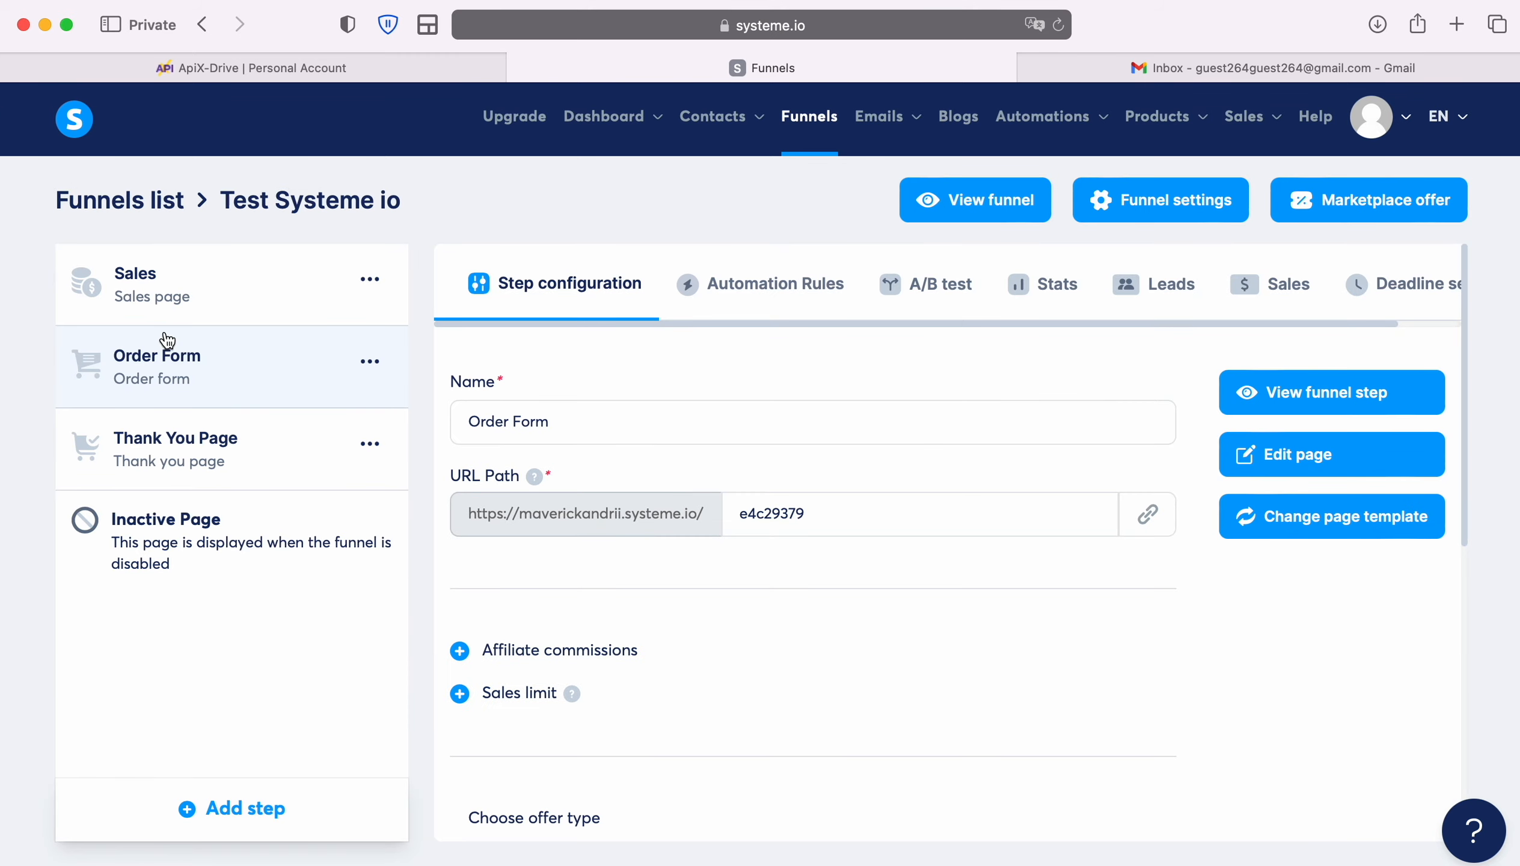
pyautogui.moveTo(803, 309)
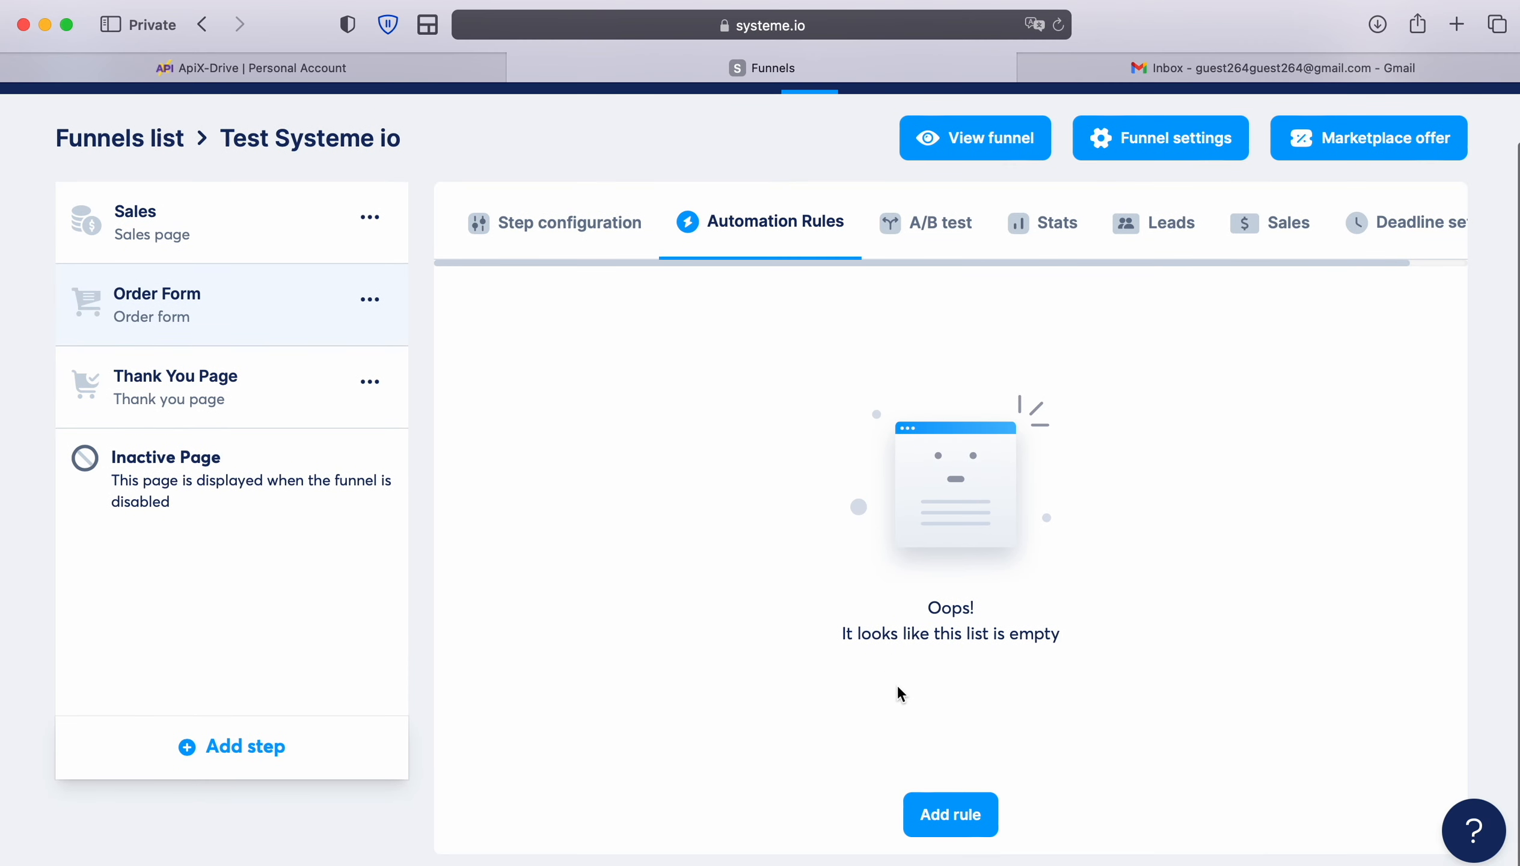
pyautogui.click(950, 814)
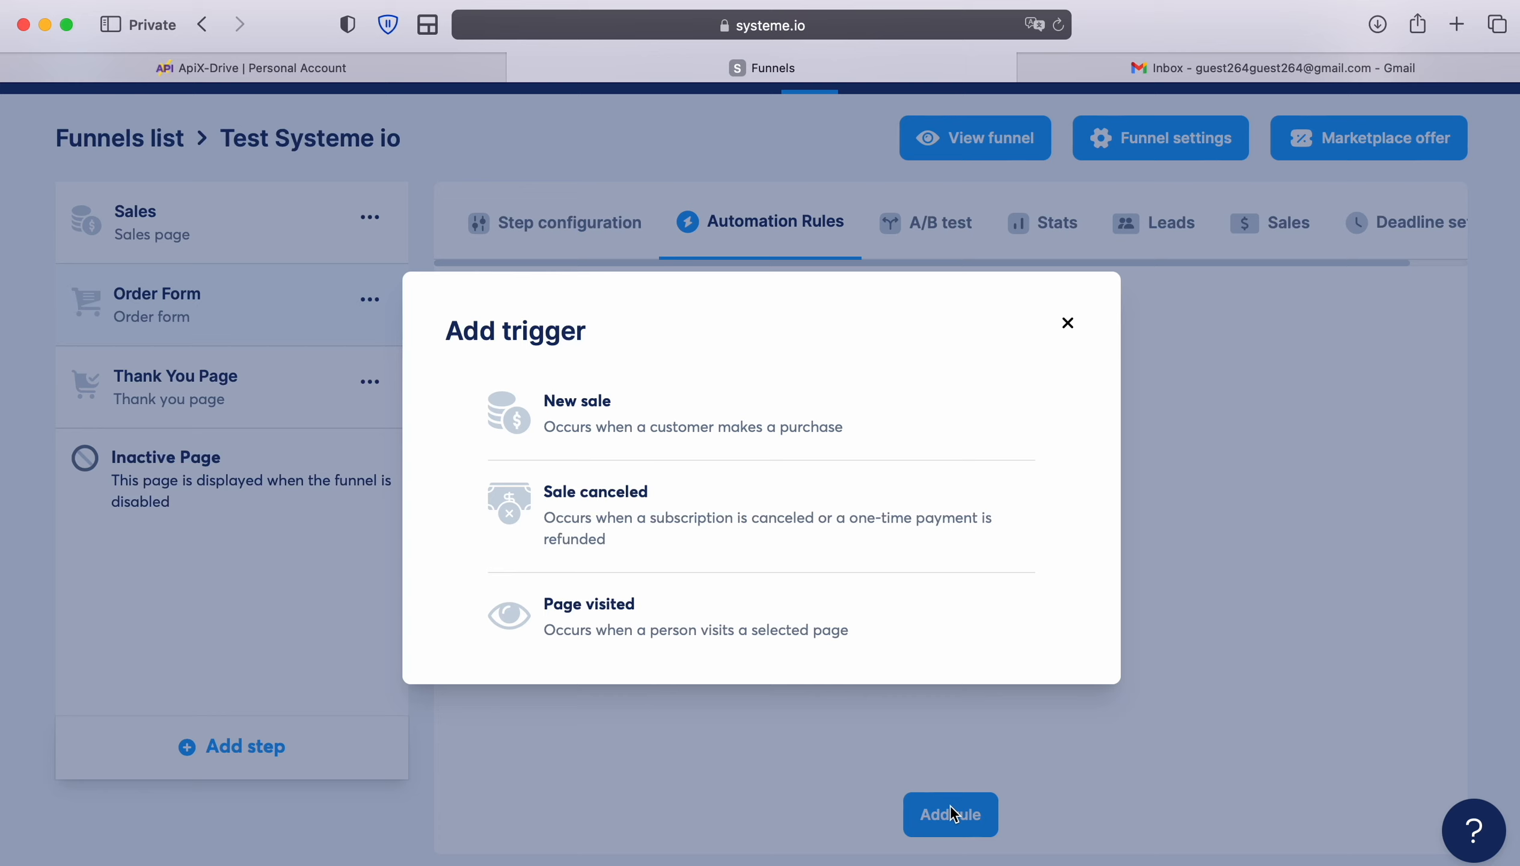
pyautogui.click(576, 402)
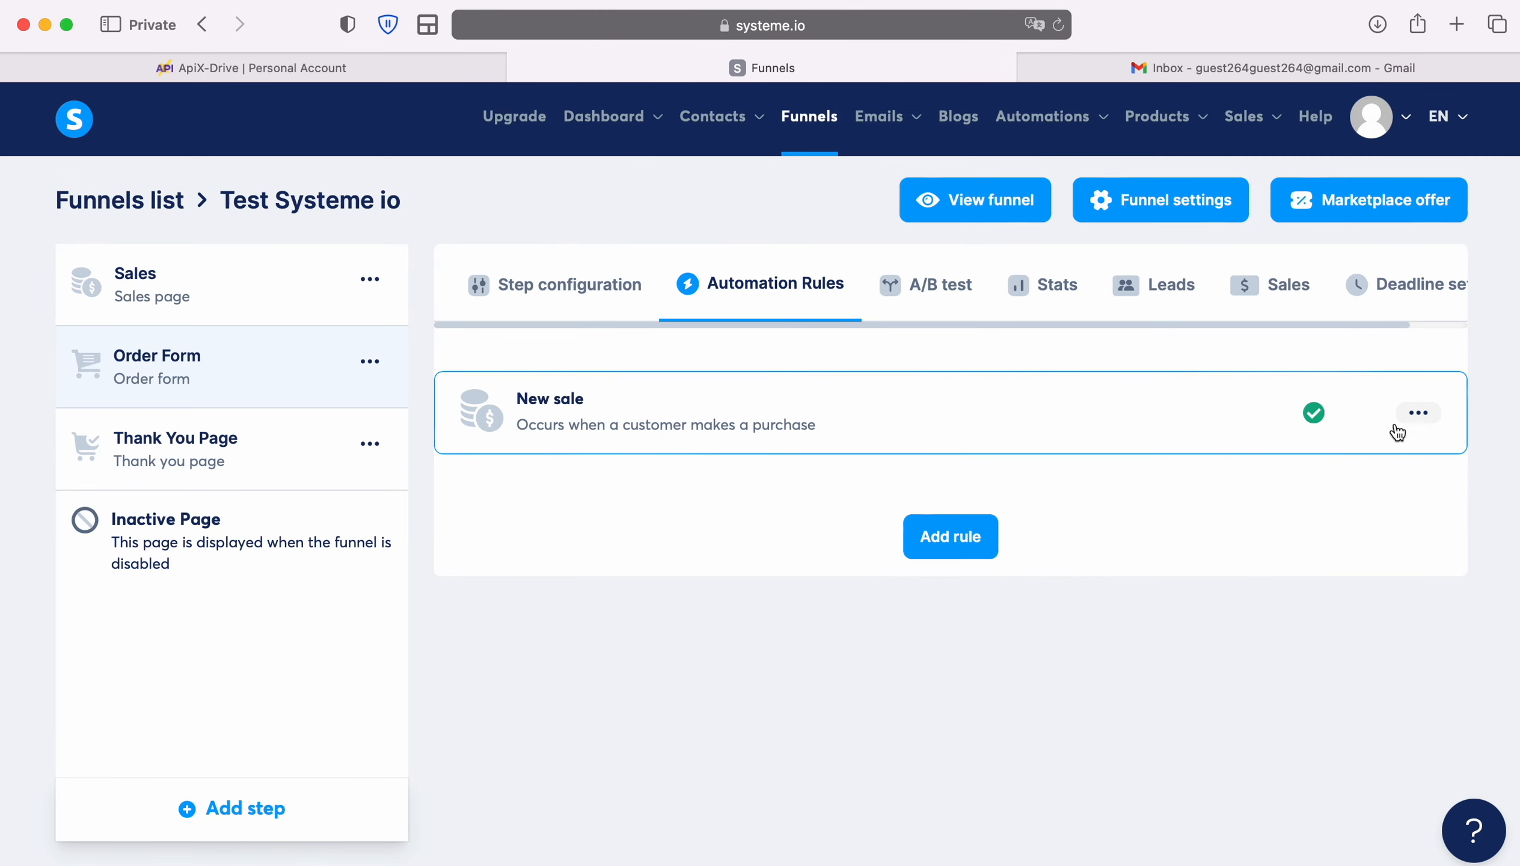
pyautogui.click(1417, 413)
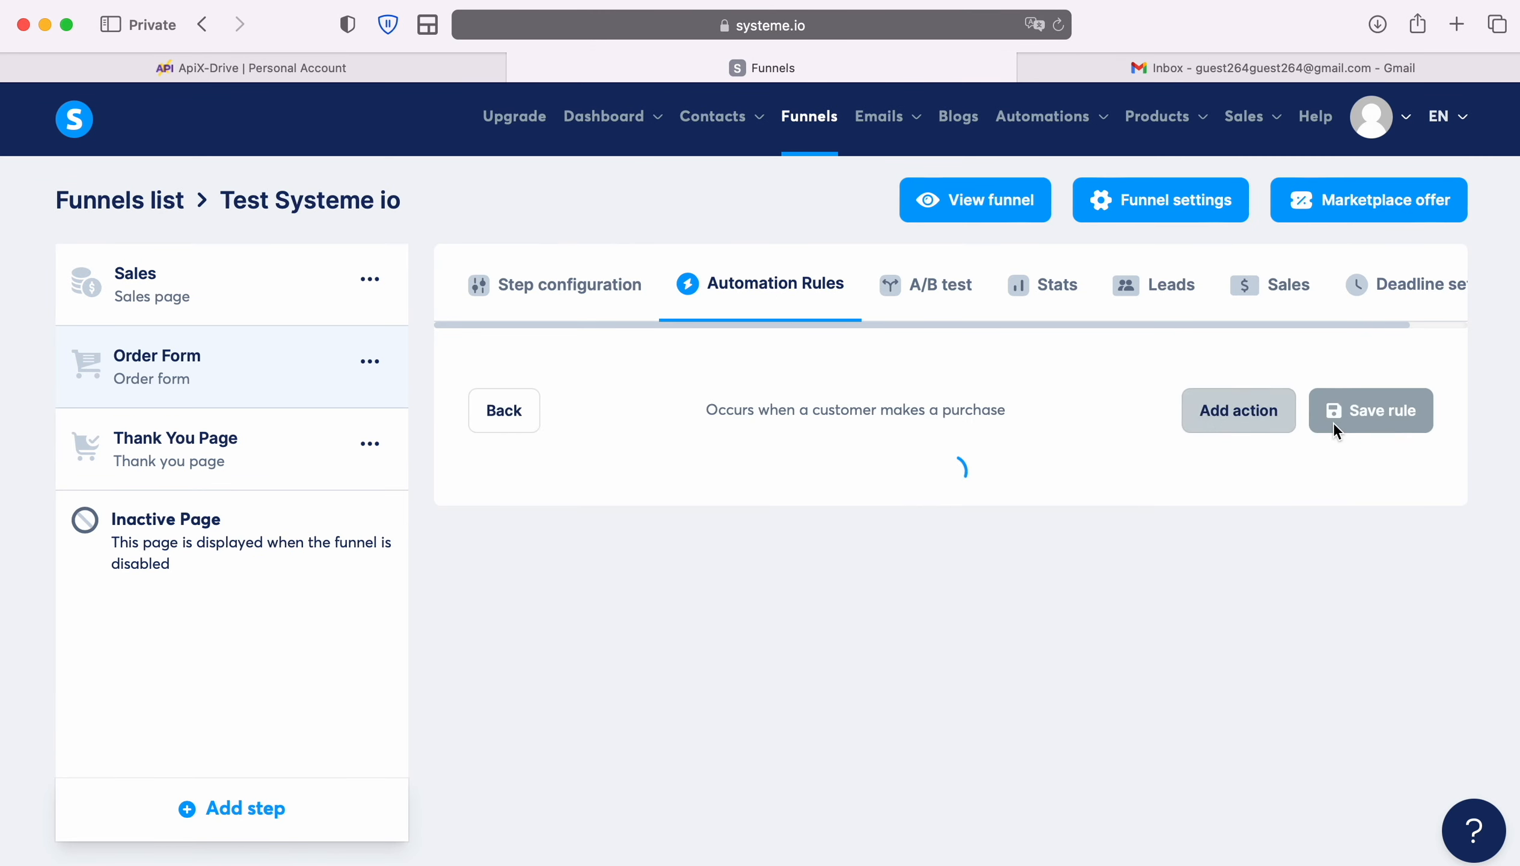
# Give the New sale rule a Send webhook action with the ApiX-Drive URL and save it
pyautogui.click(1239, 411)
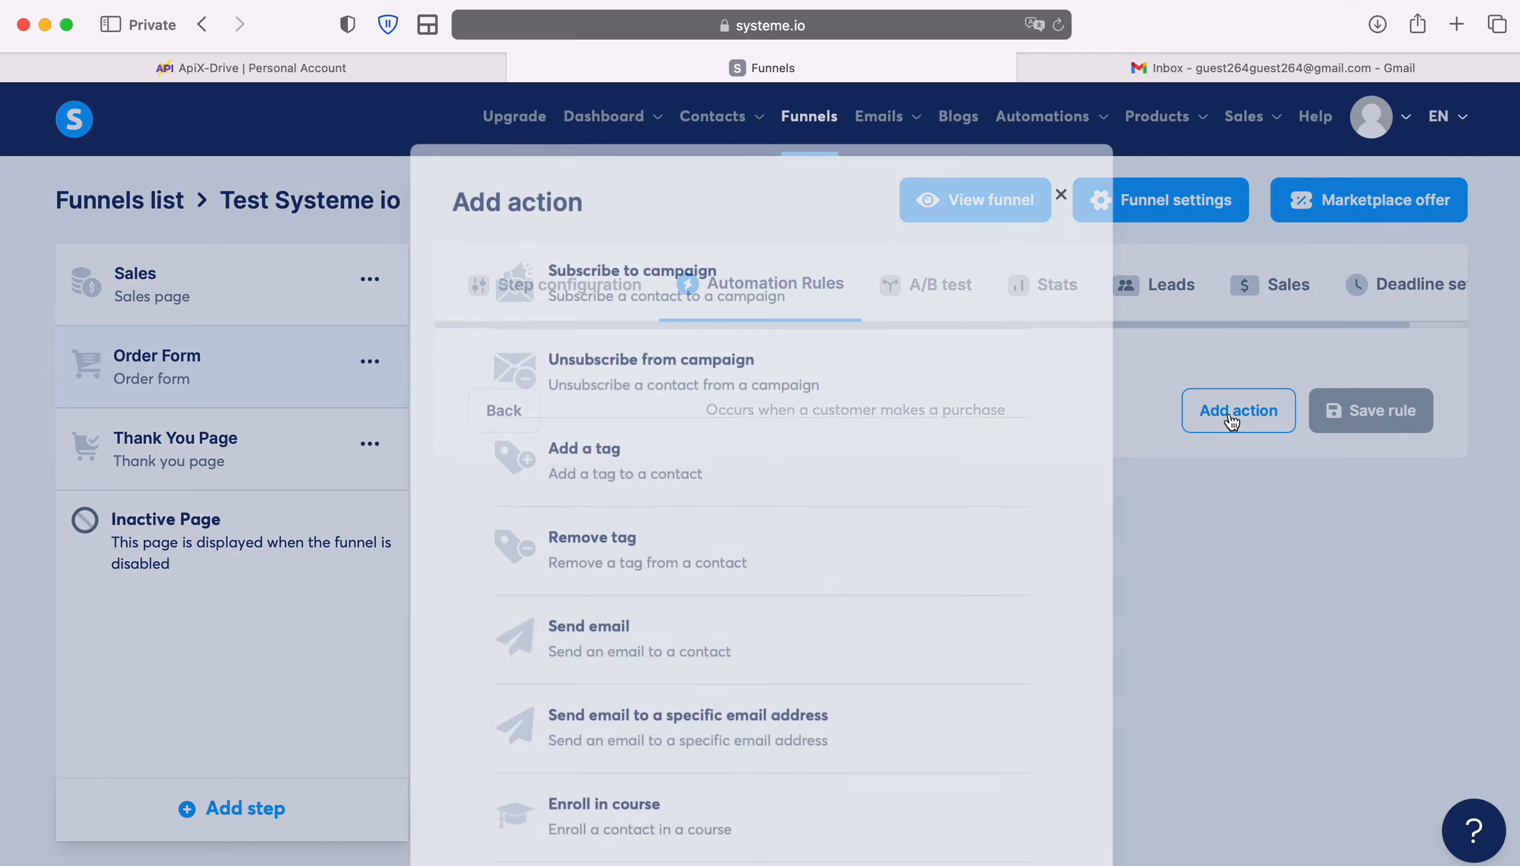
pyautogui.click(1239, 411)
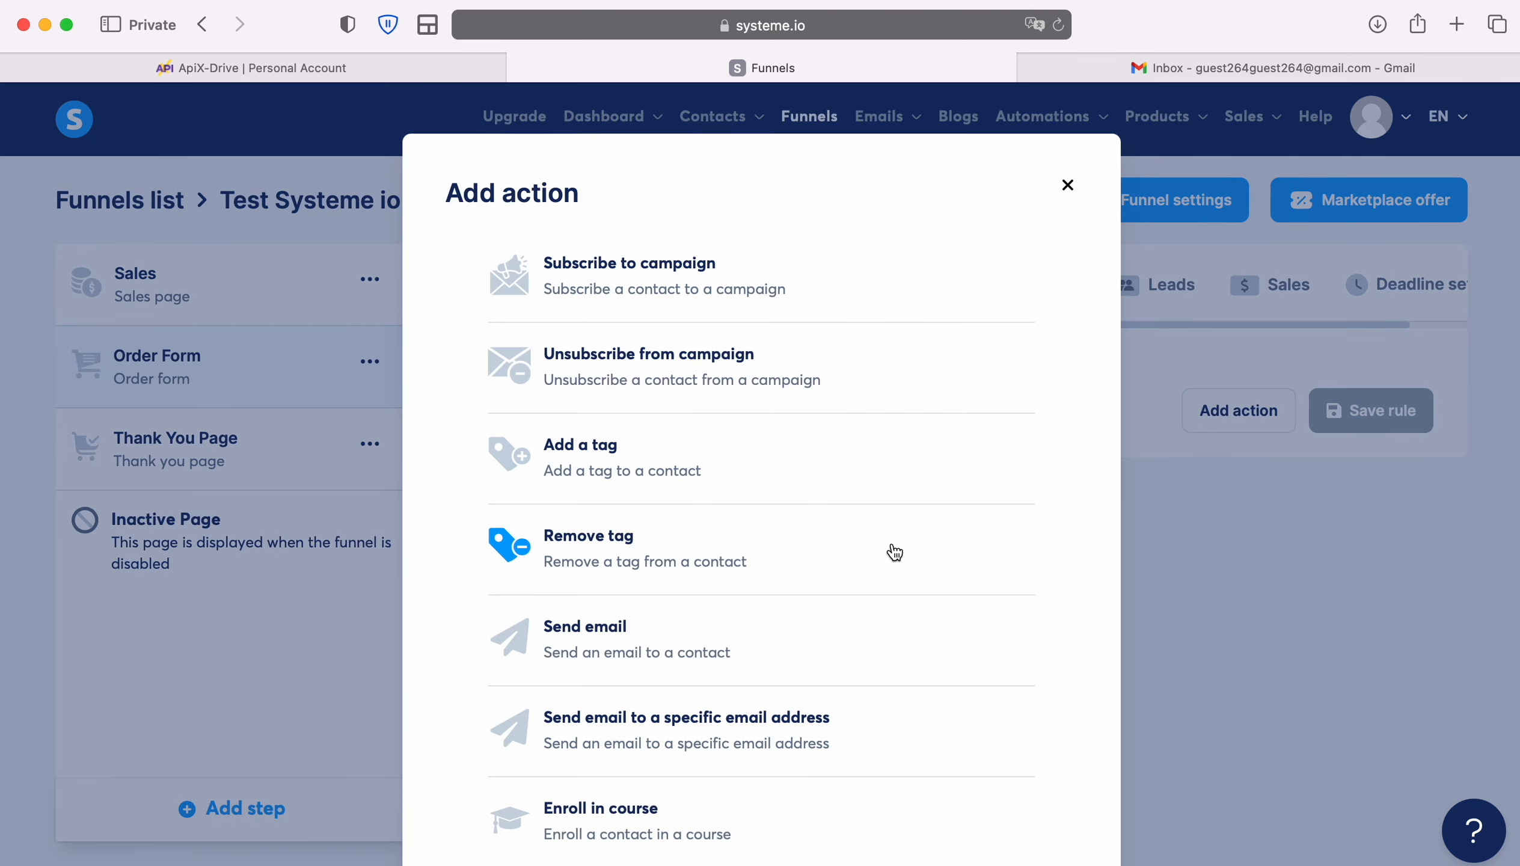
pyautogui.scroll(-3)
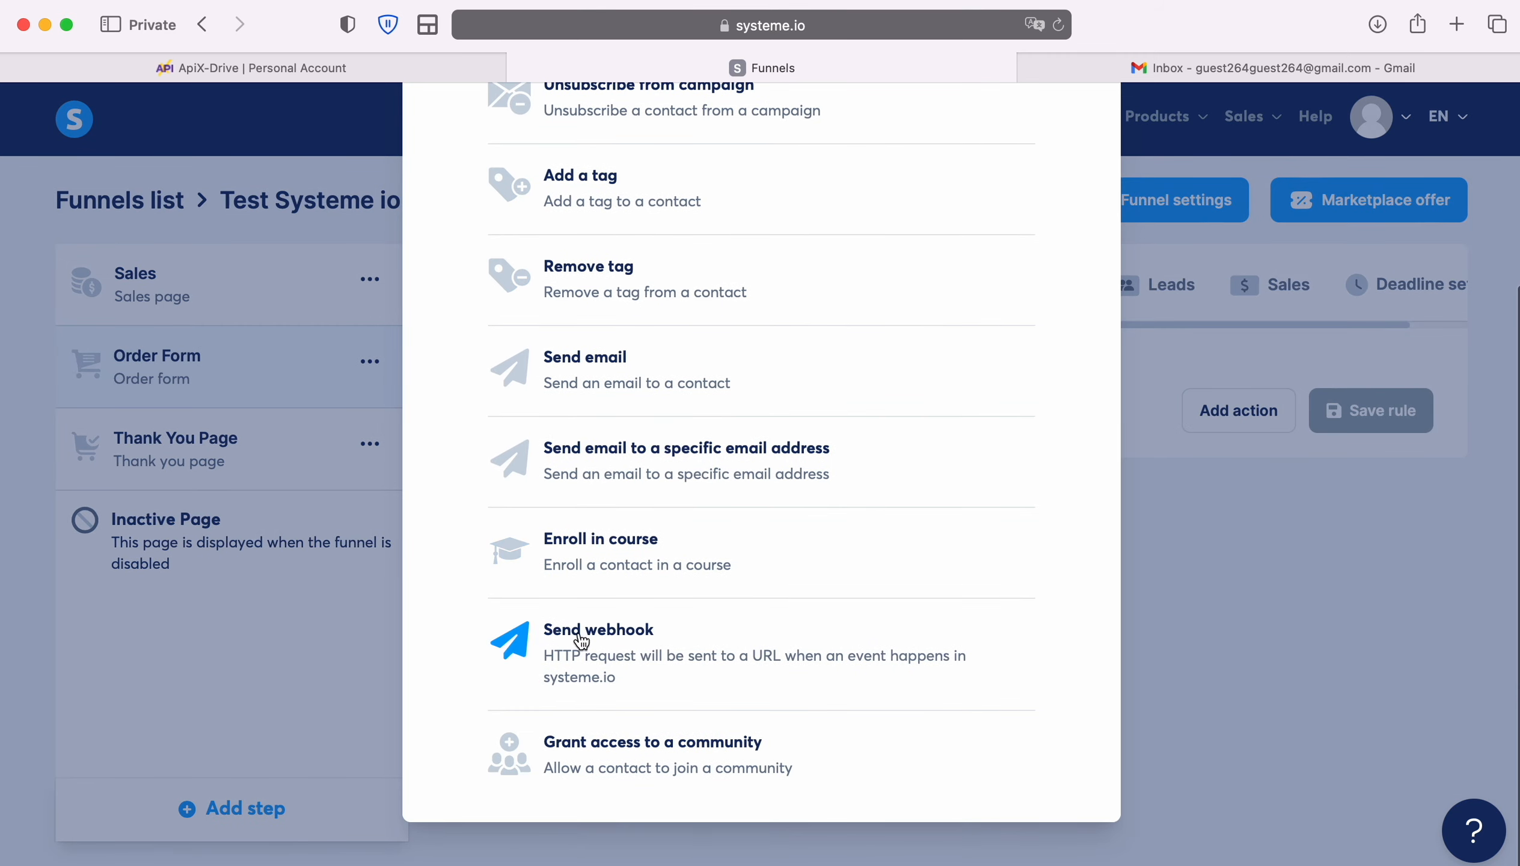
pyautogui.click(582, 638)
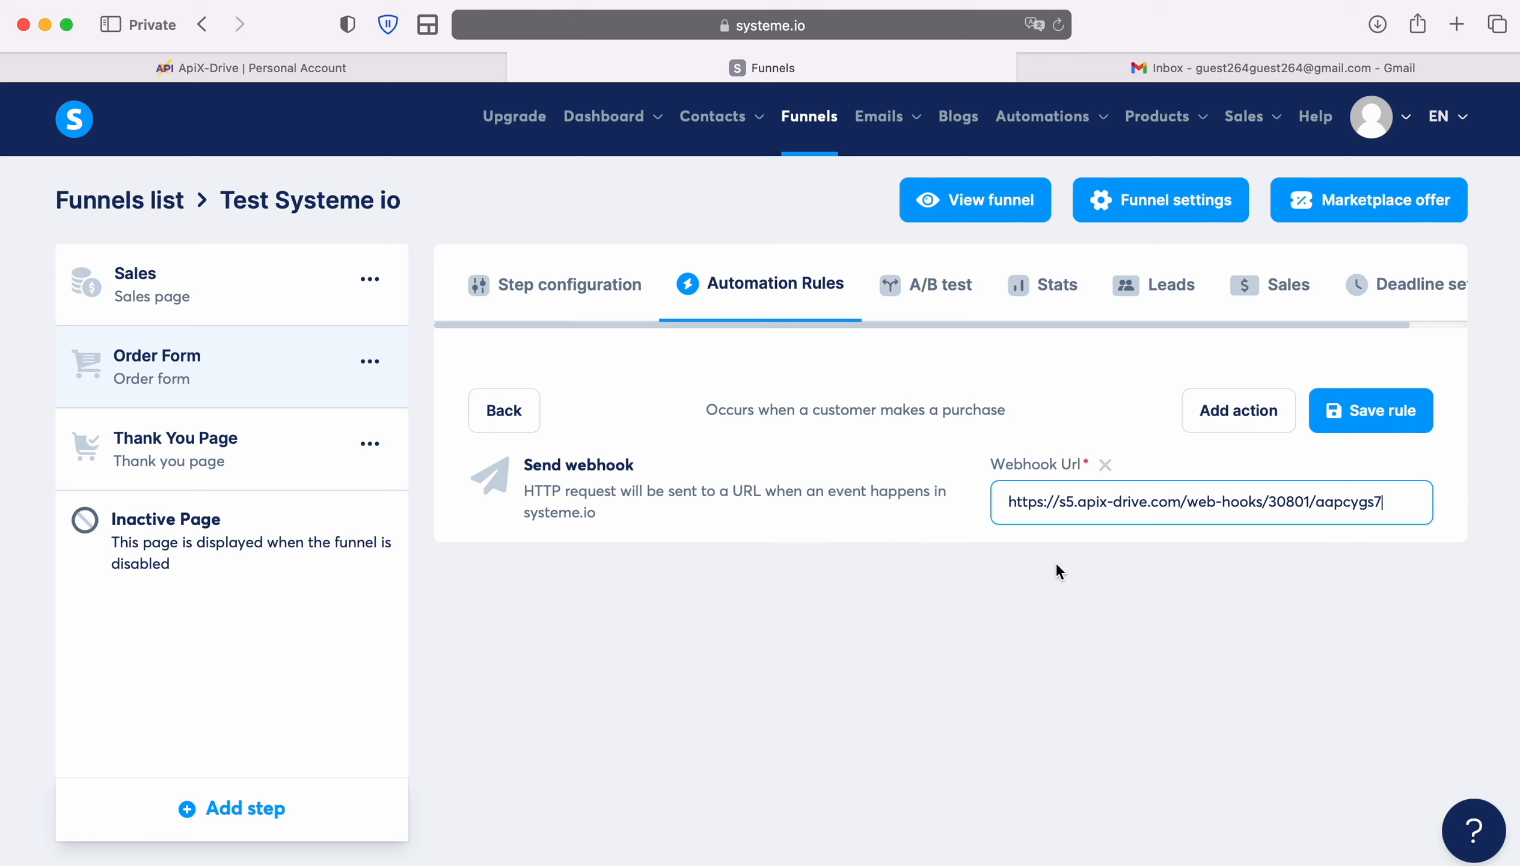
pyautogui.click(1371, 410)
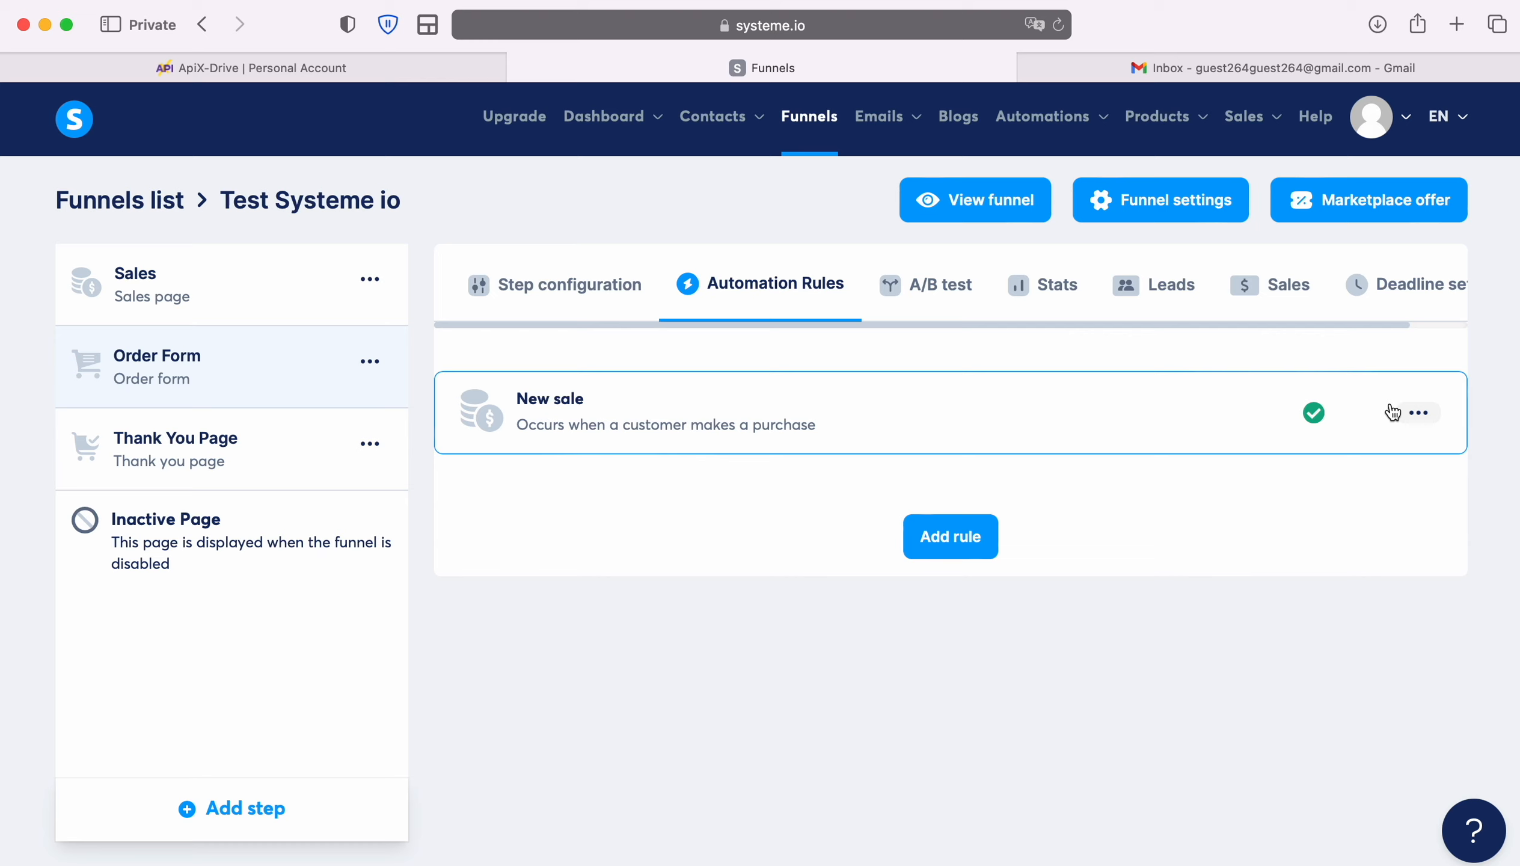
pyautogui.click(570, 285)
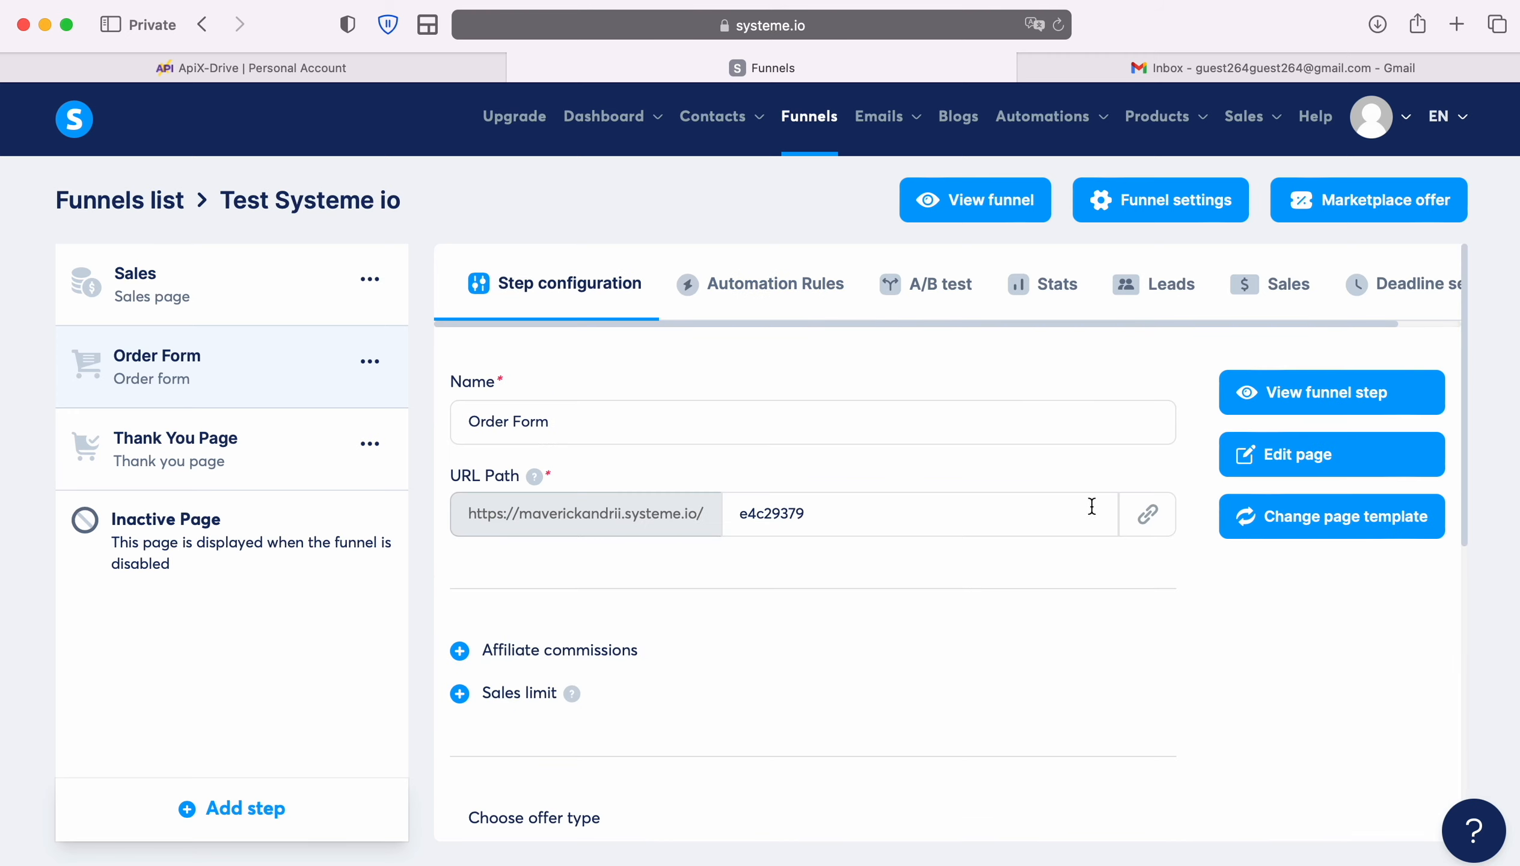
pyautogui.click(1455, 23)
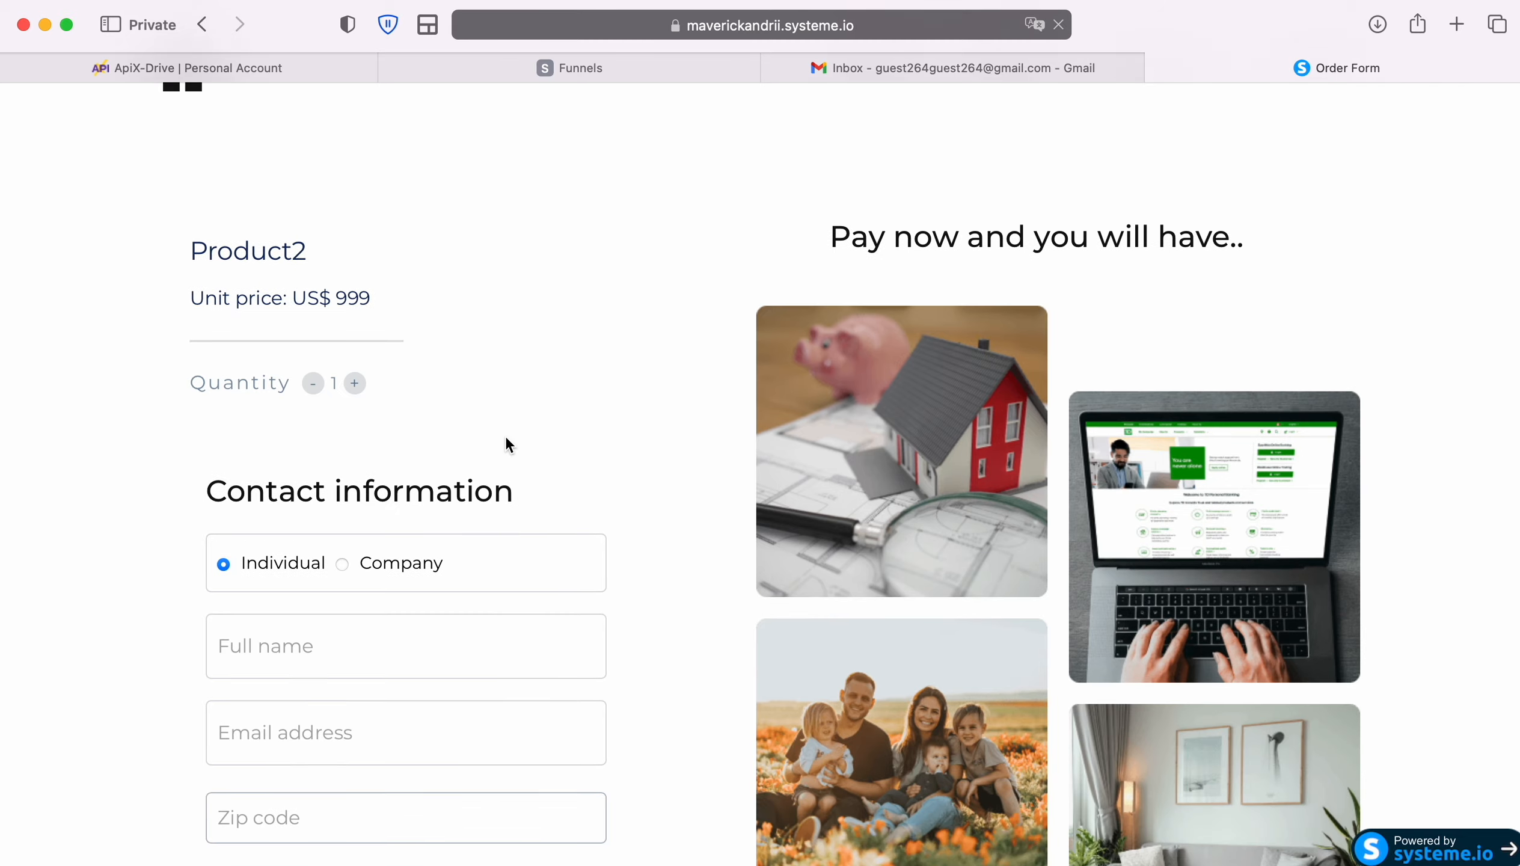
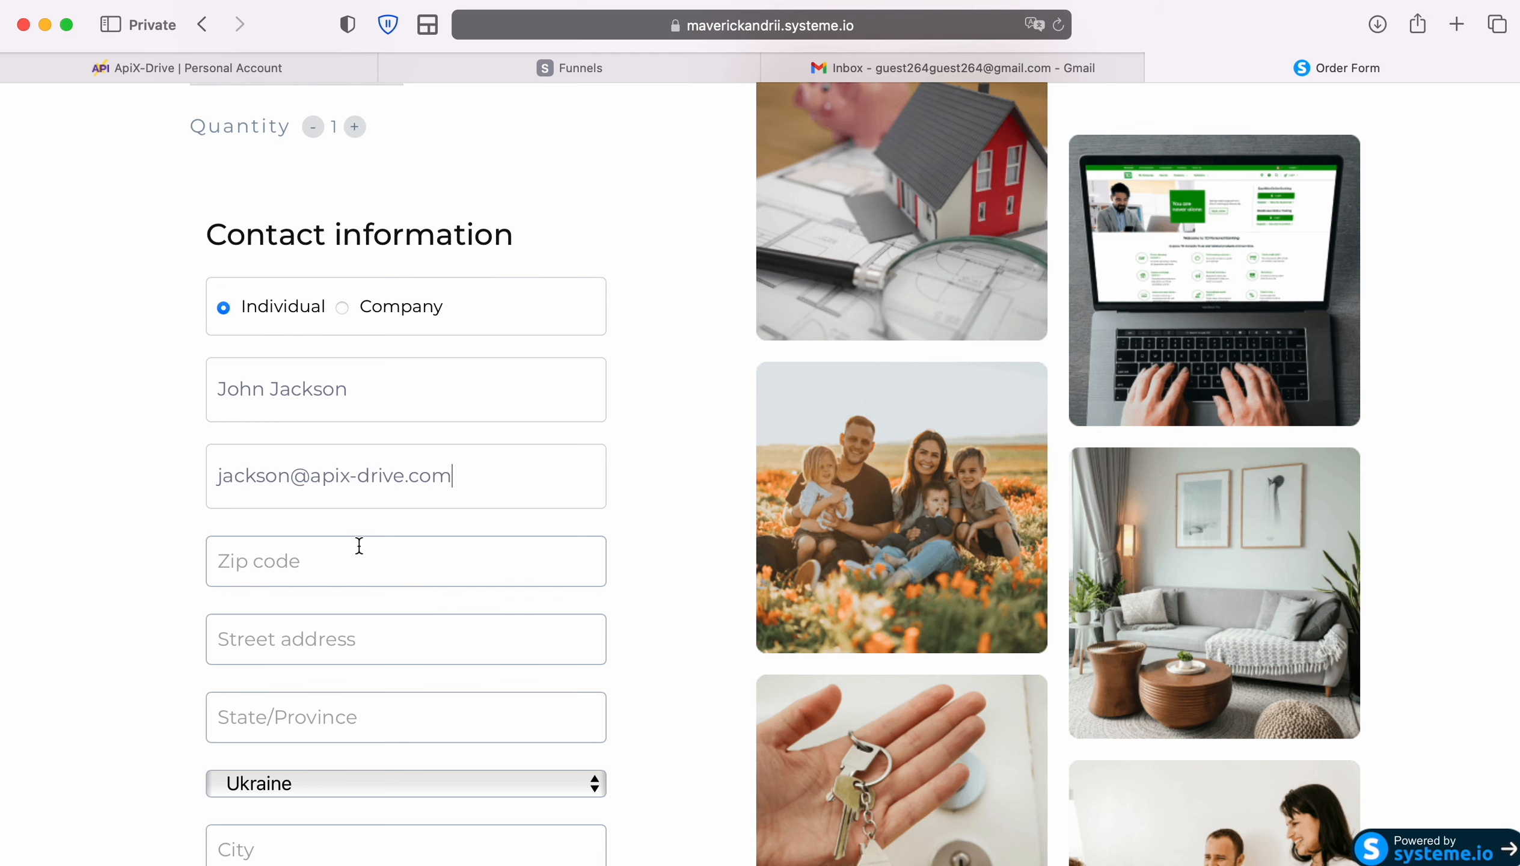
pyautogui.write('03194')
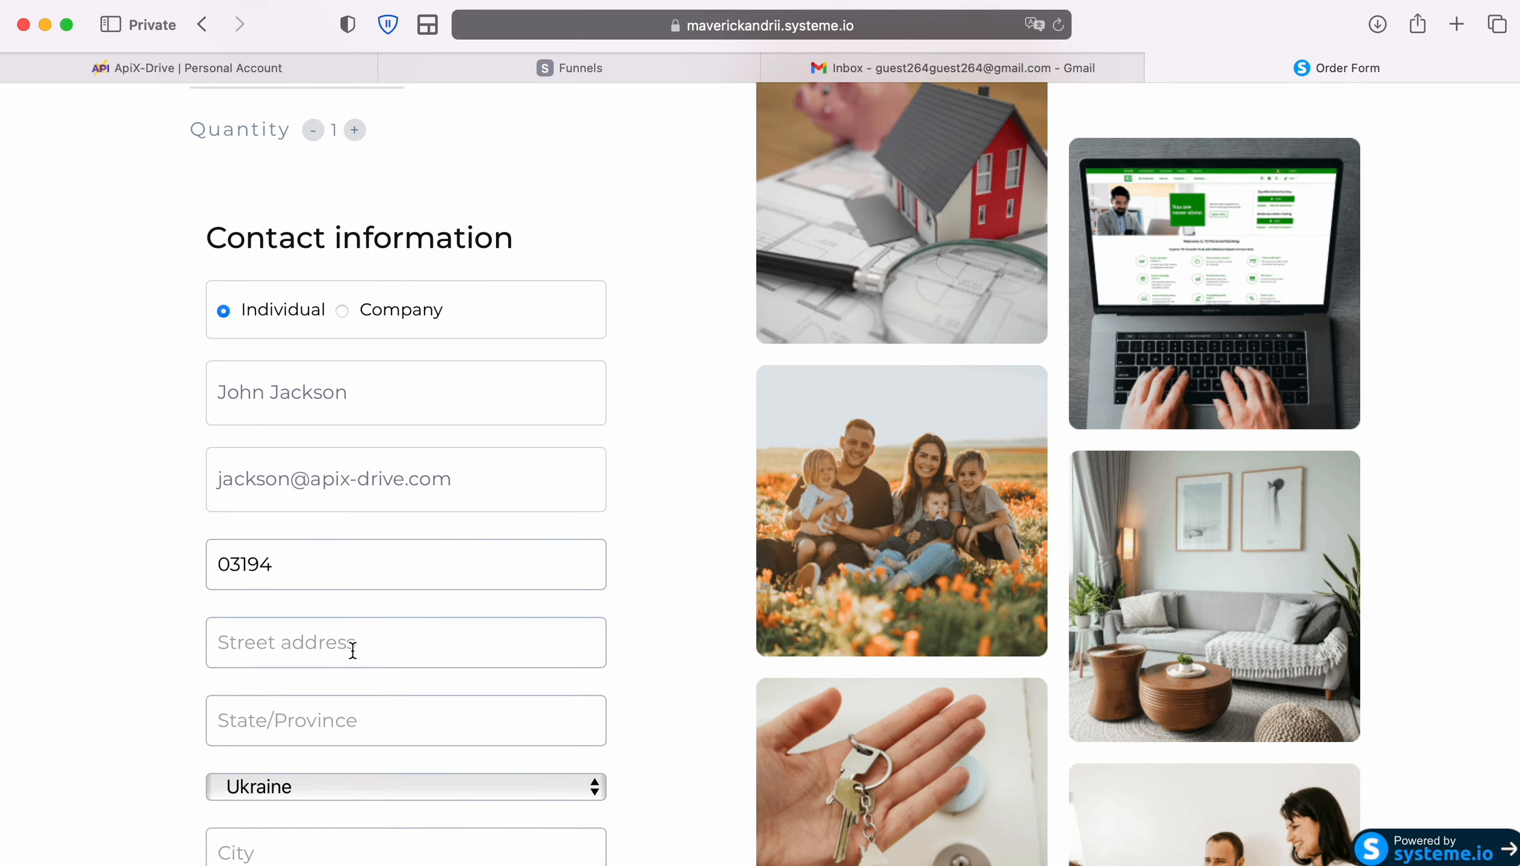
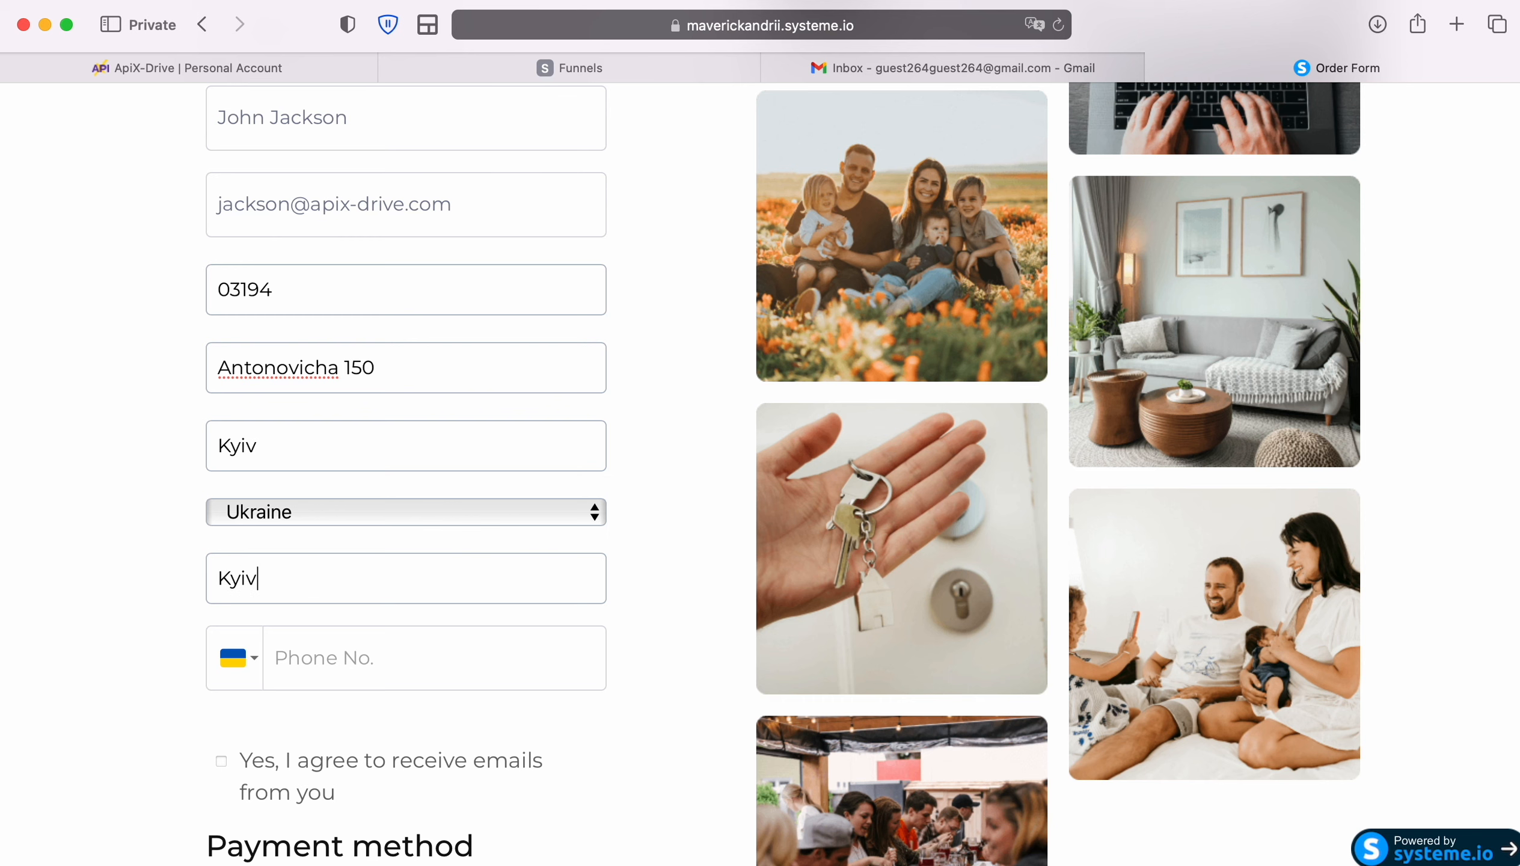
pyautogui.write('+380 (67) 000 00 01')
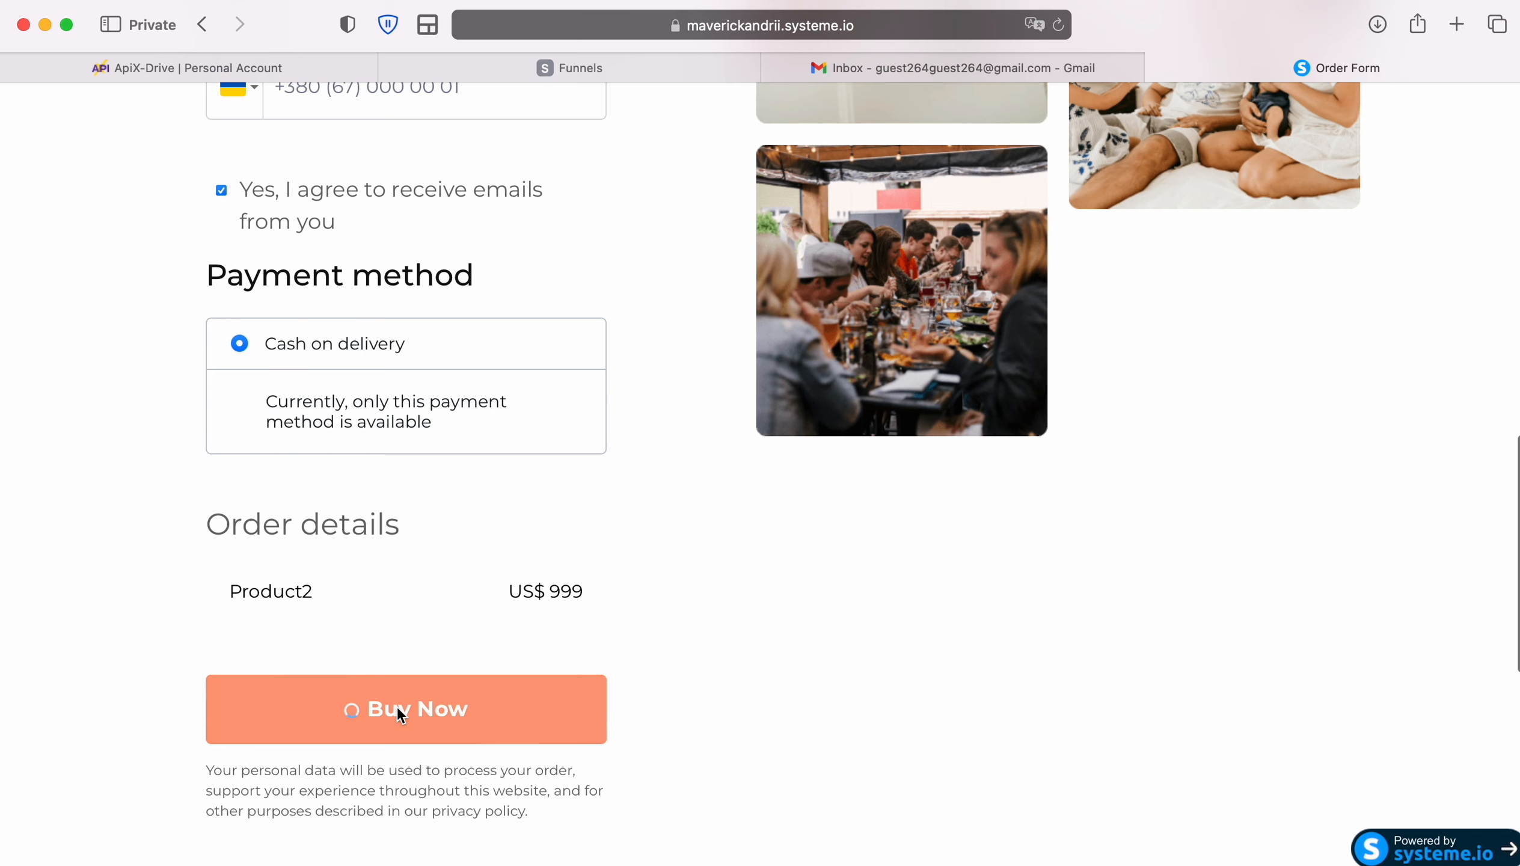
pyautogui.click(406, 709)
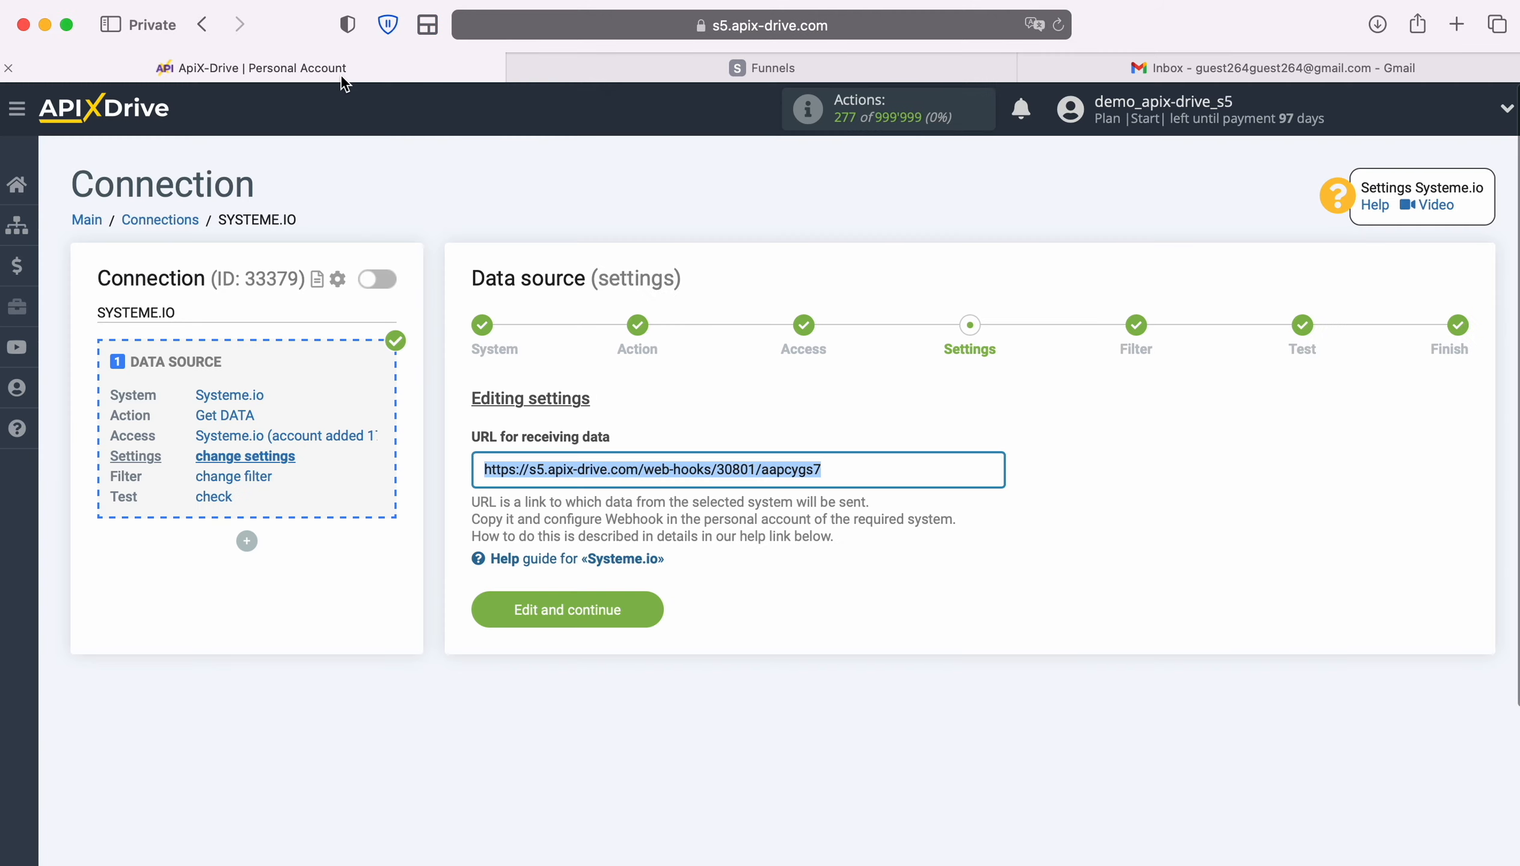
# Accept the webhook settings, skip filtering, review the loaded test sale data and continue to Finish
pyautogui.click(568, 609)
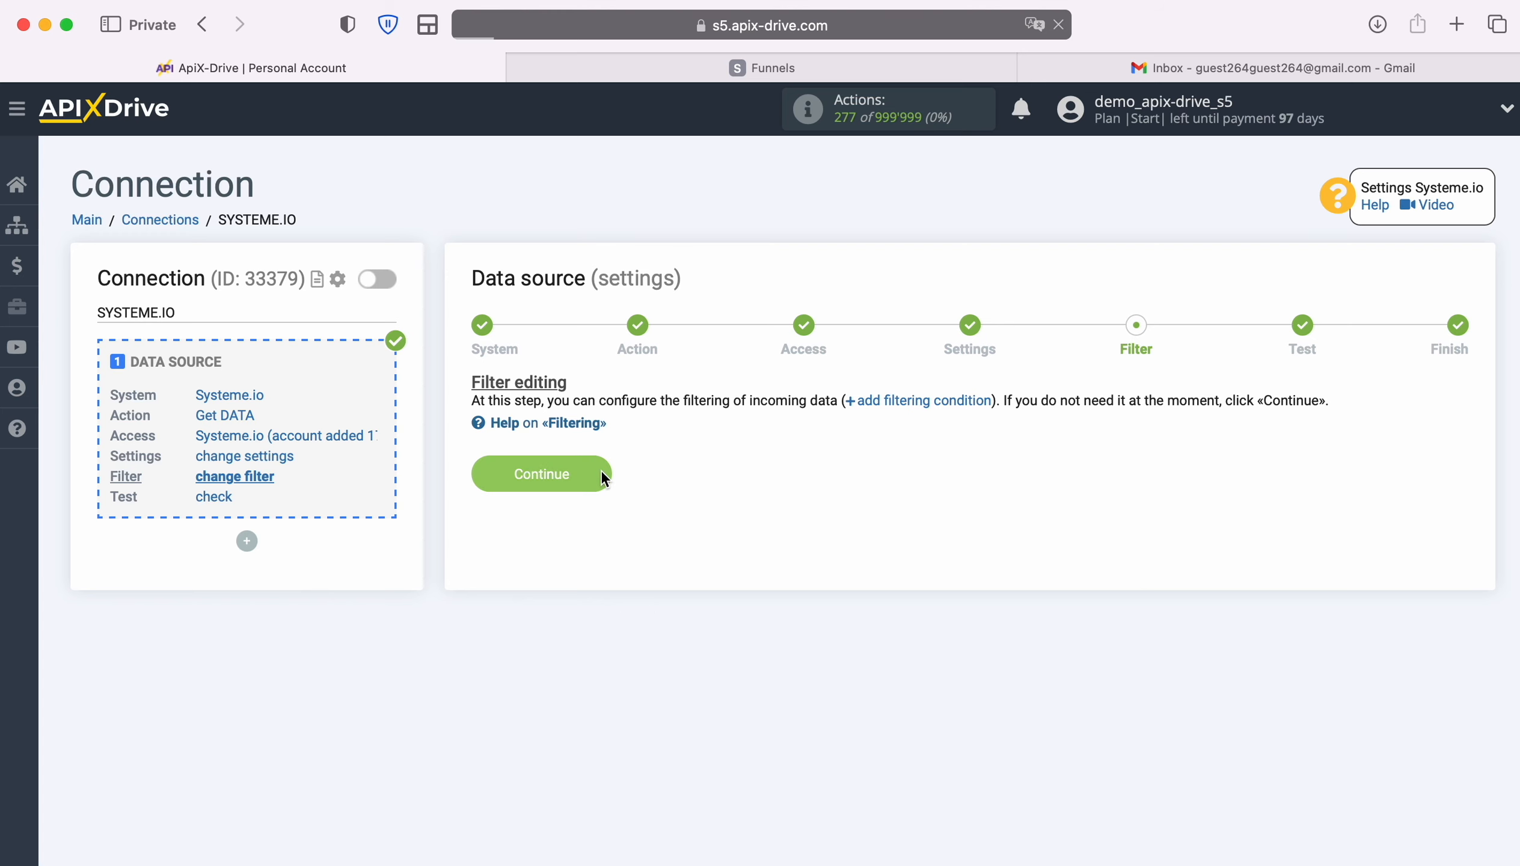
pyautogui.click(541, 474)
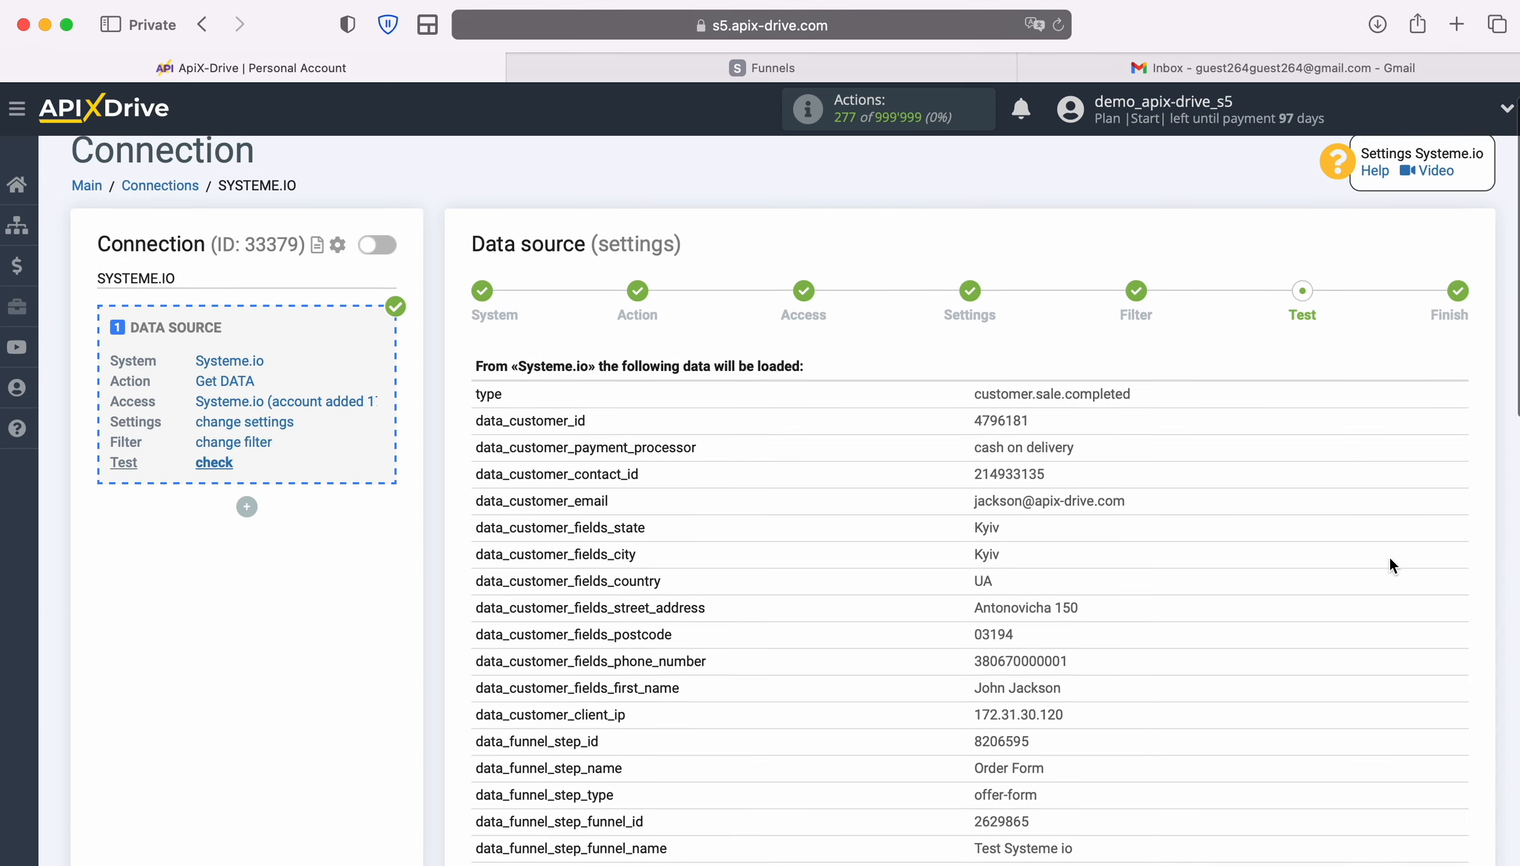
pyautogui.scroll(-3)
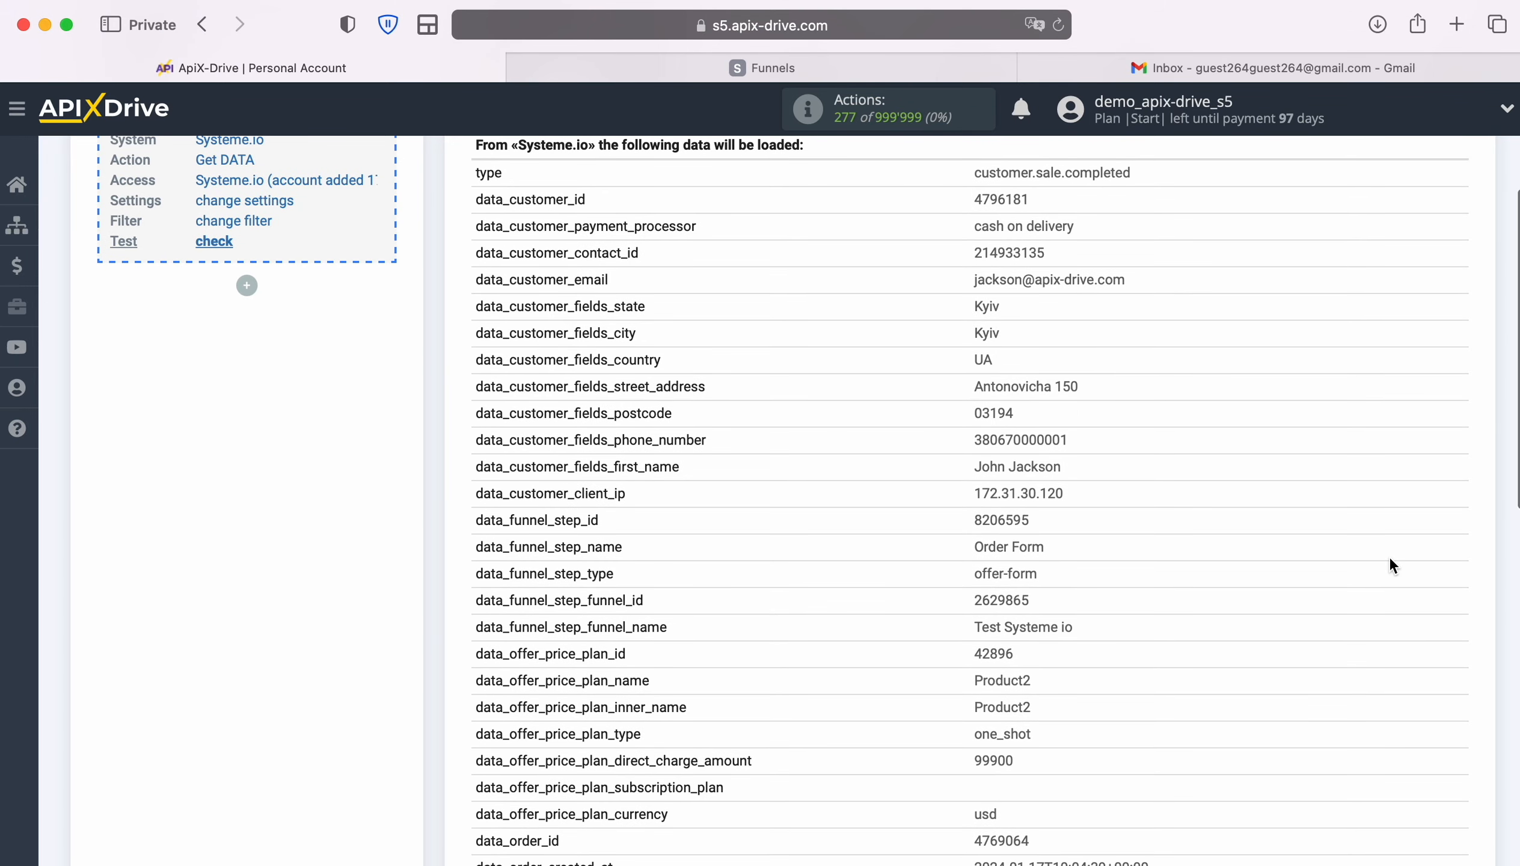
pyautogui.scroll(-3)
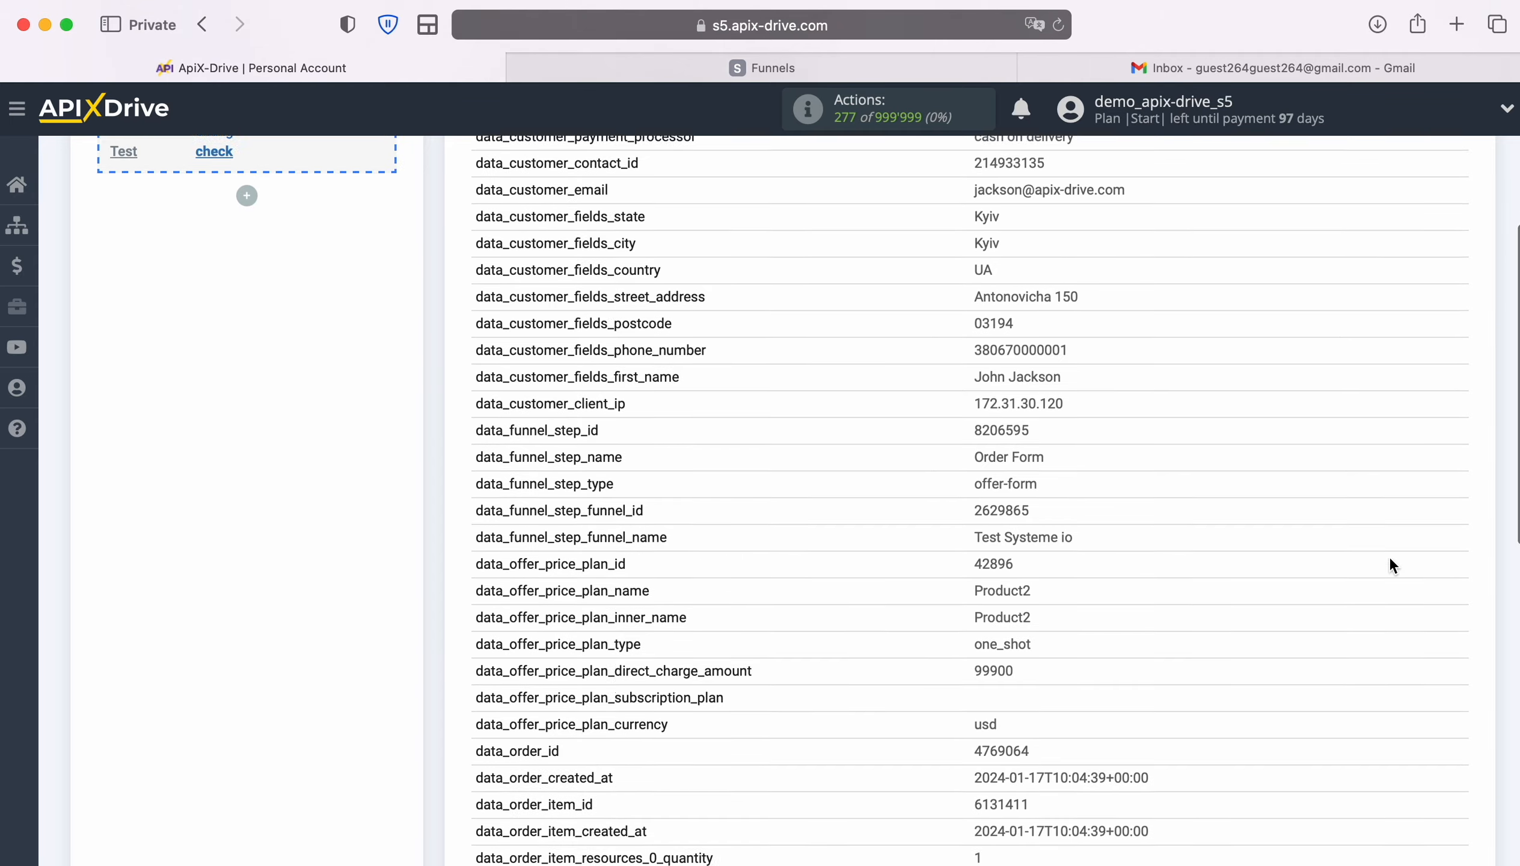
pyautogui.scroll(-3)
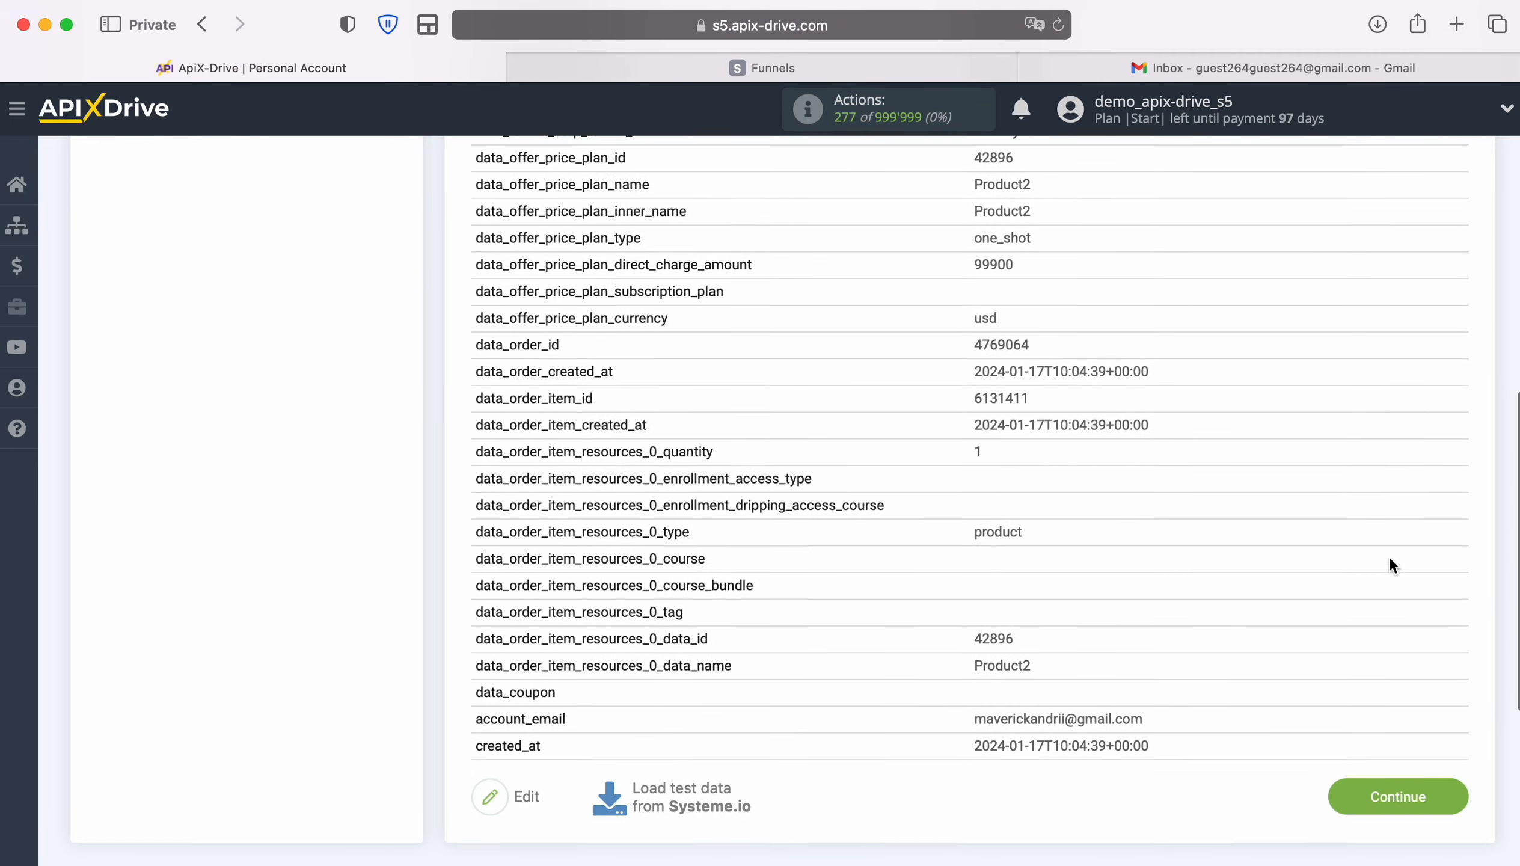
pyautogui.click(1397, 796)
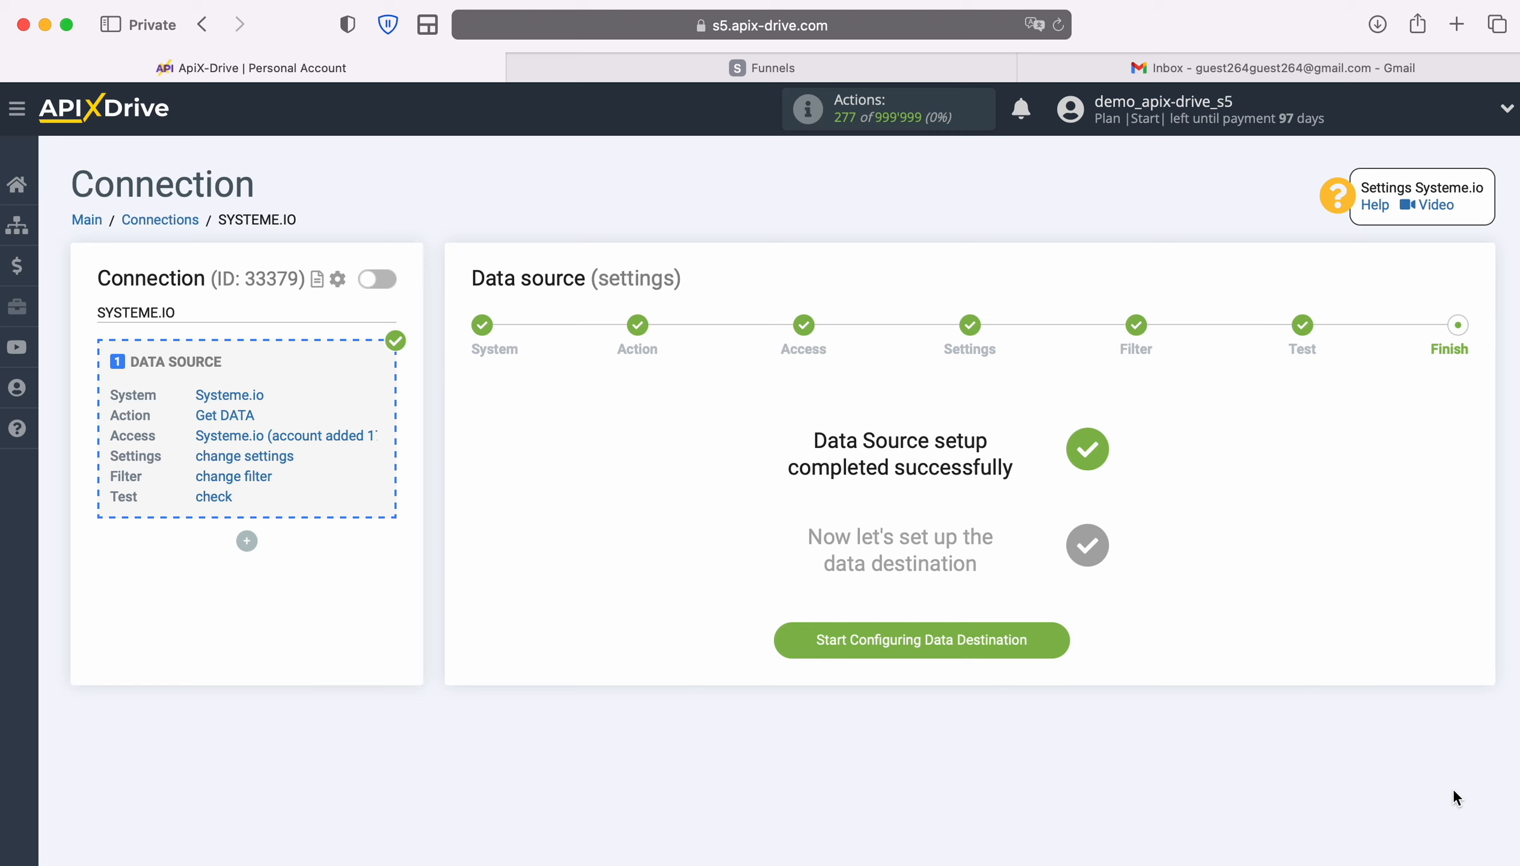
pyautogui.moveTo(1064, 647)
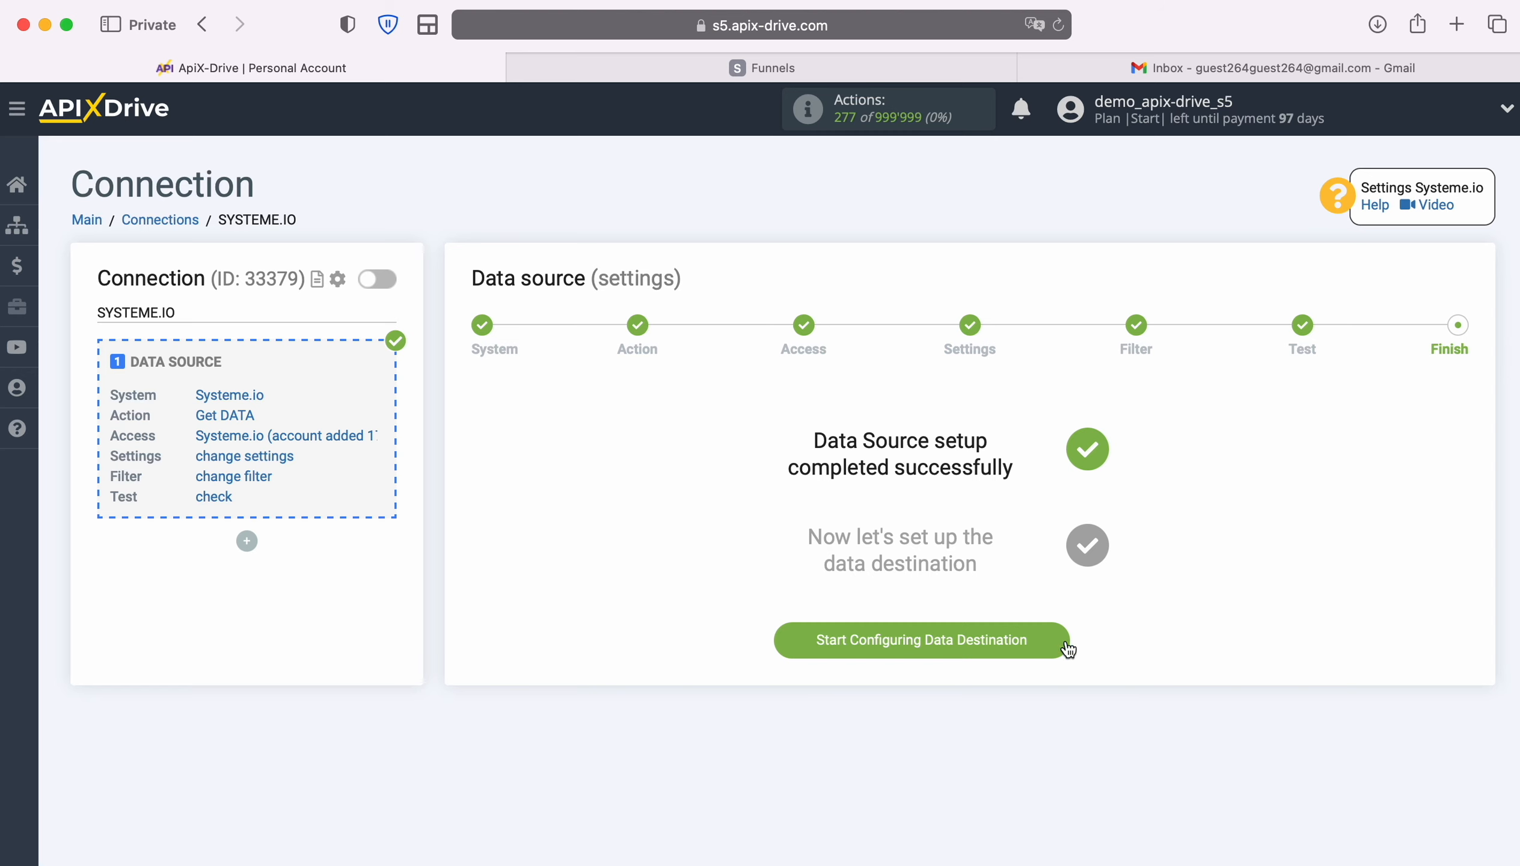
# Set Gmail (send) with the Send EMAIL action as the data destination and continue to access
pyautogui.click(922, 640)
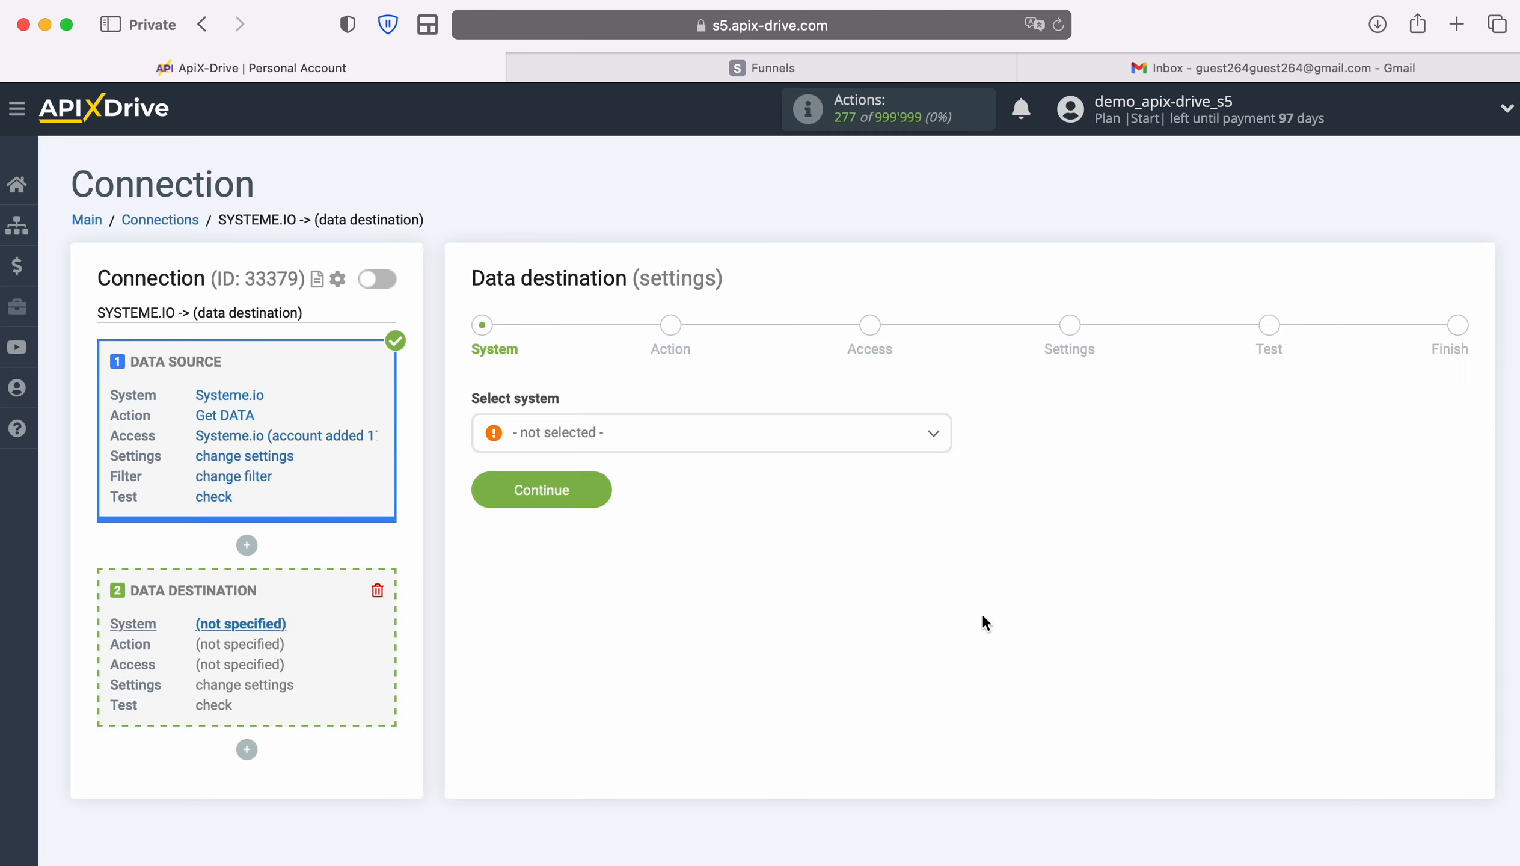
pyautogui.click(710, 433)
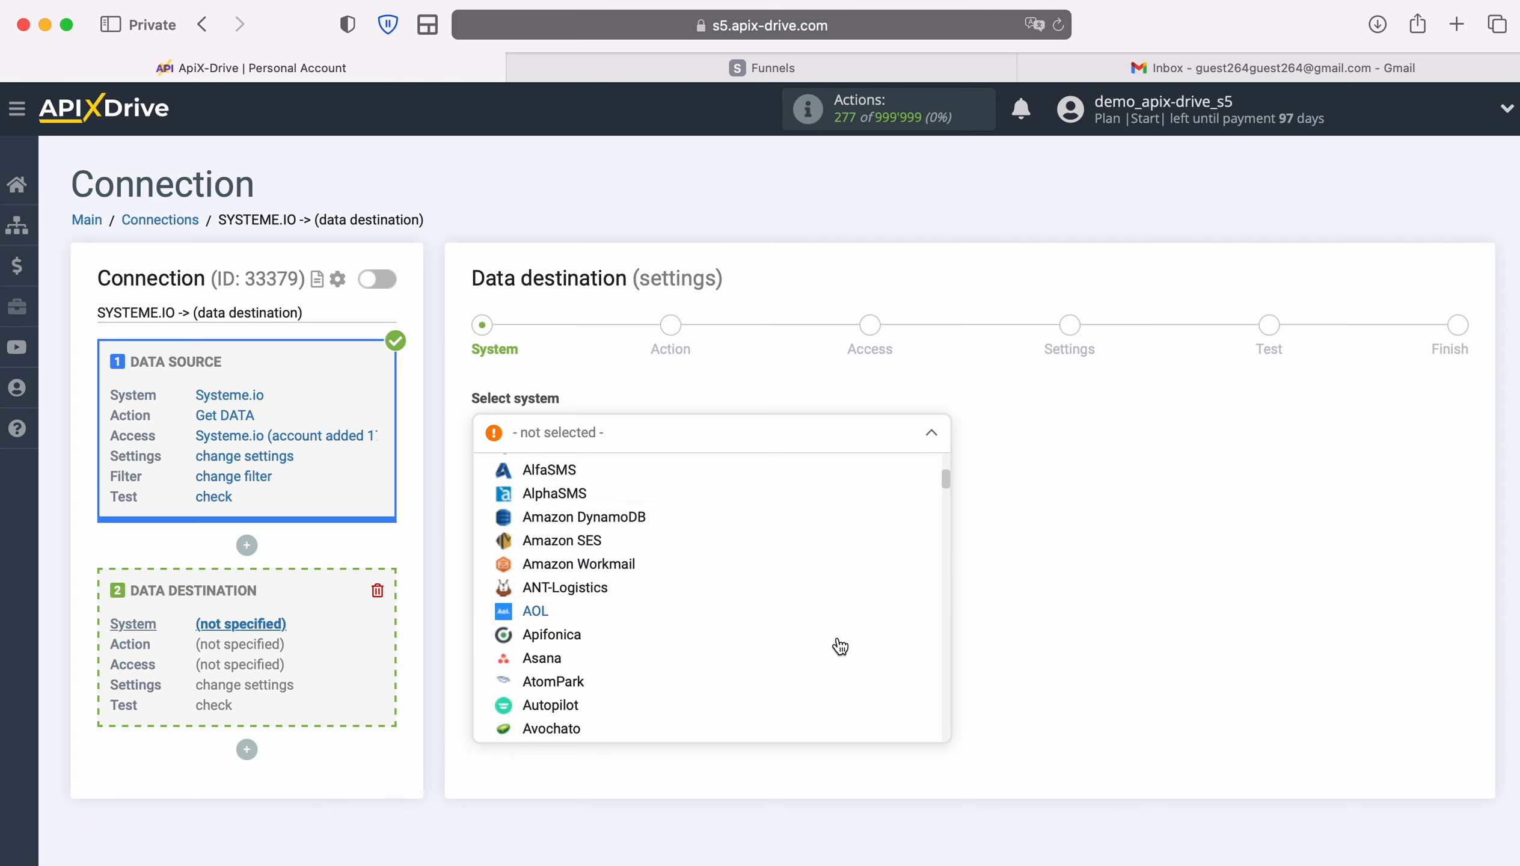
pyautogui.scroll(-3)
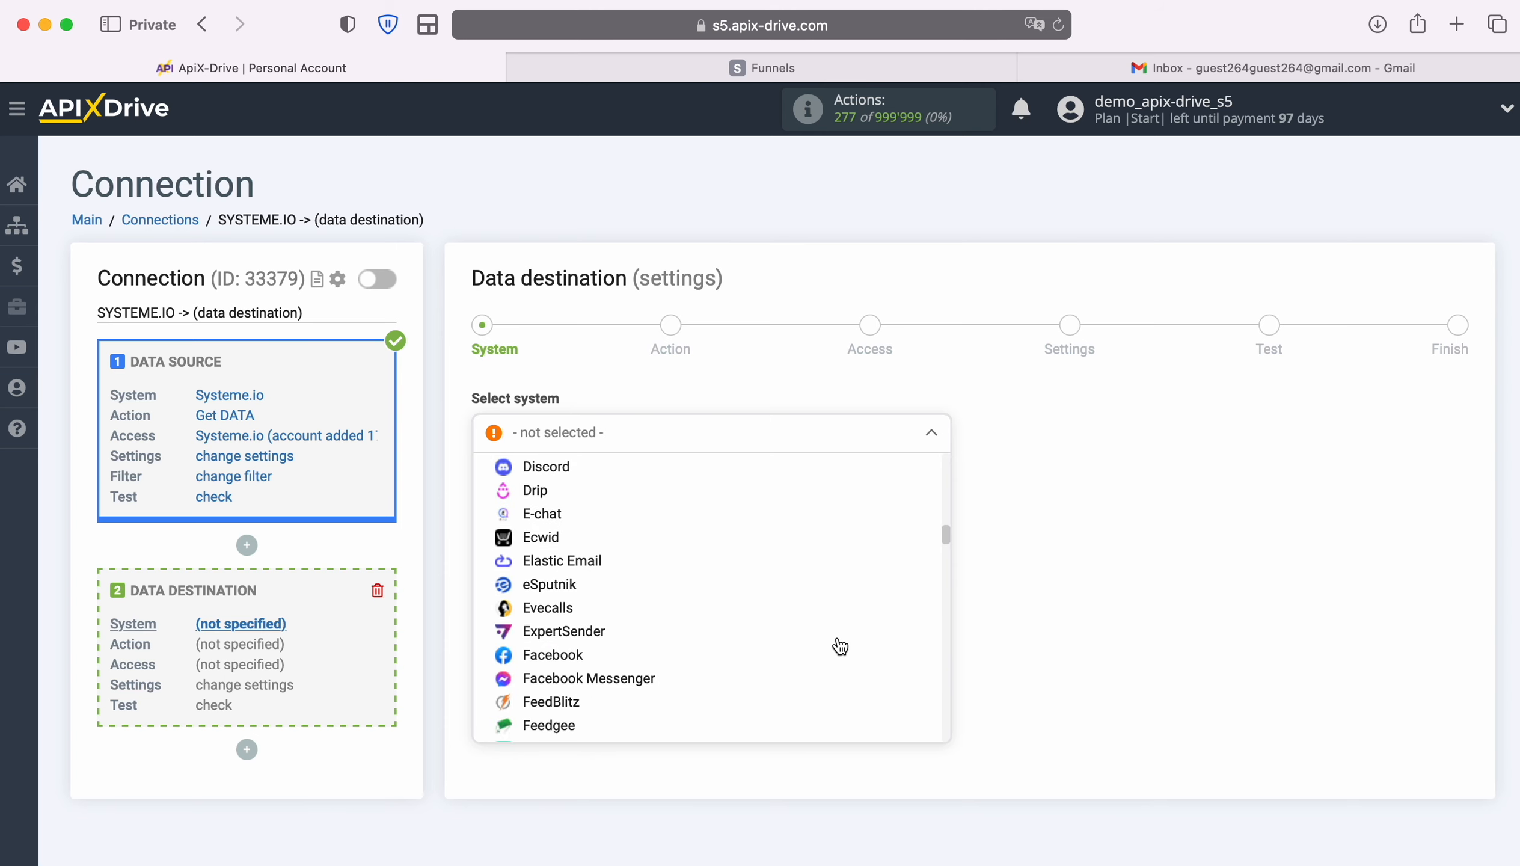
pyautogui.click(710, 433)
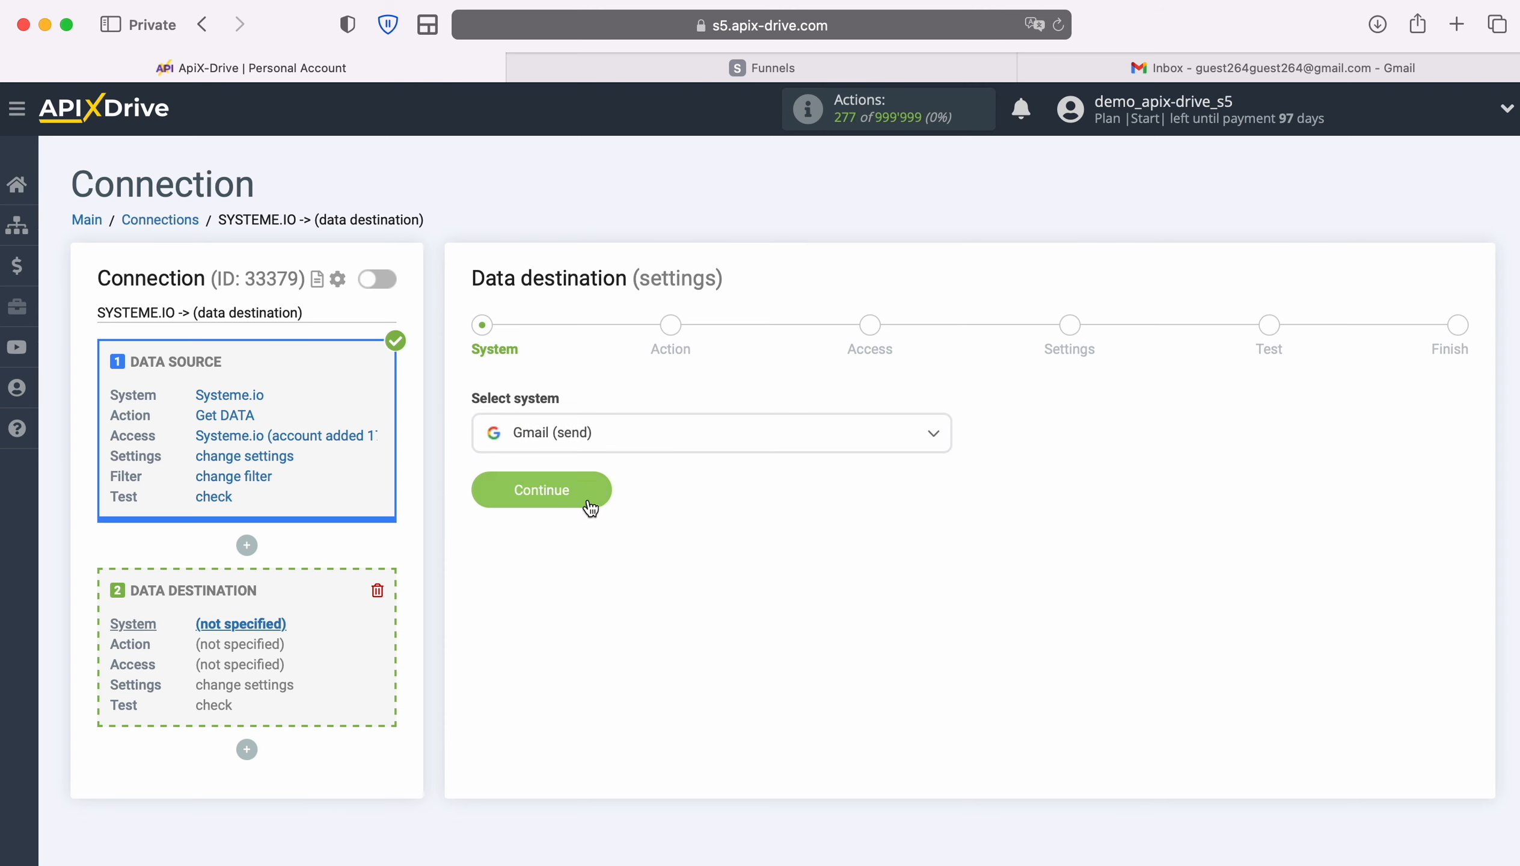
pyautogui.click(541, 490)
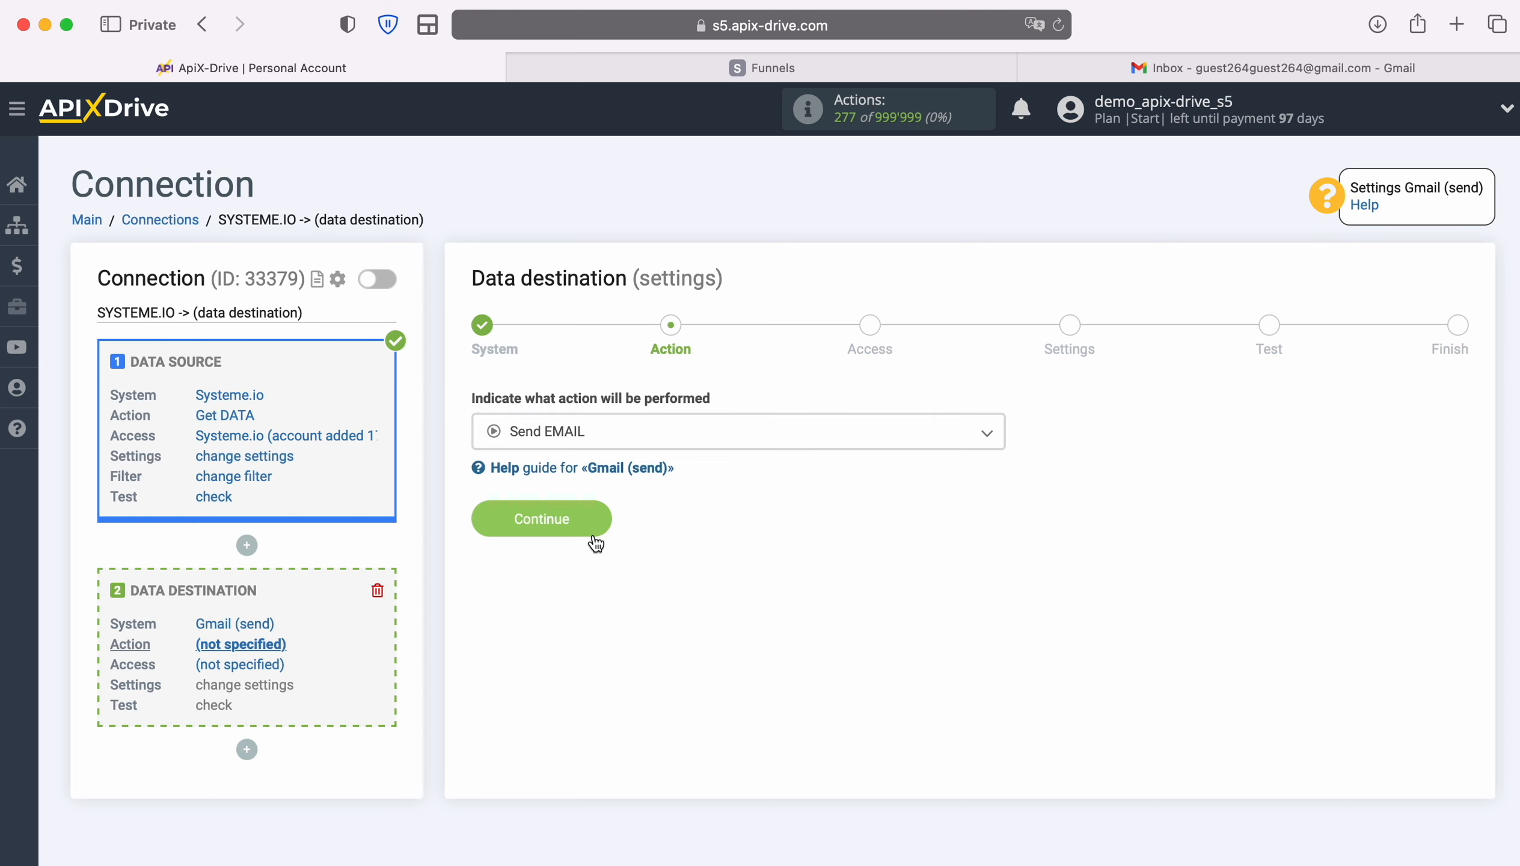
pyautogui.click(541, 520)
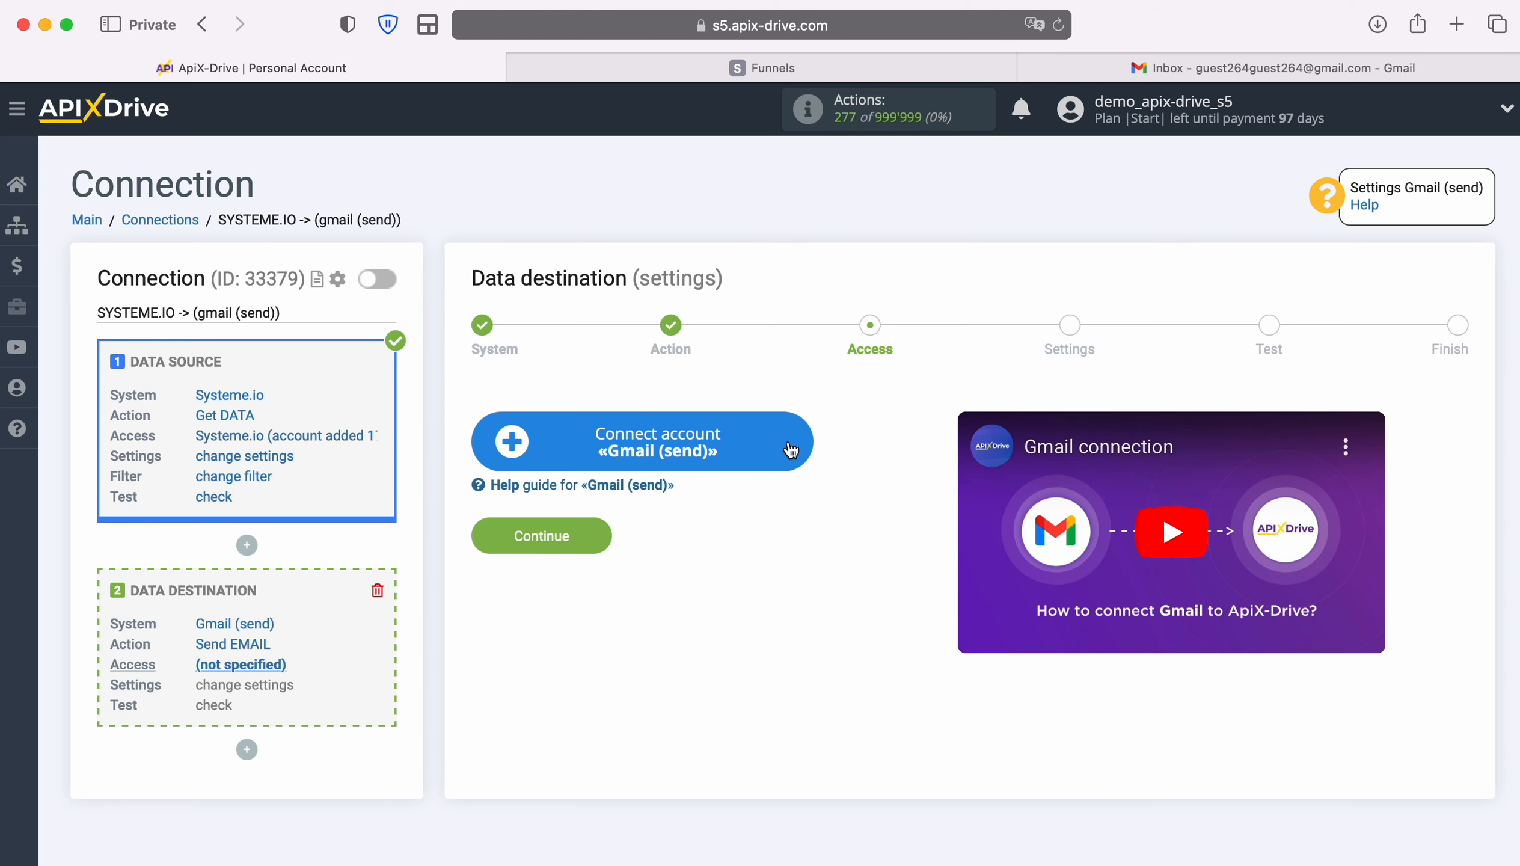
# Sign in with the saved Google account and allow ApiX-Drive to send email on its behalf
pyautogui.click(657, 442)
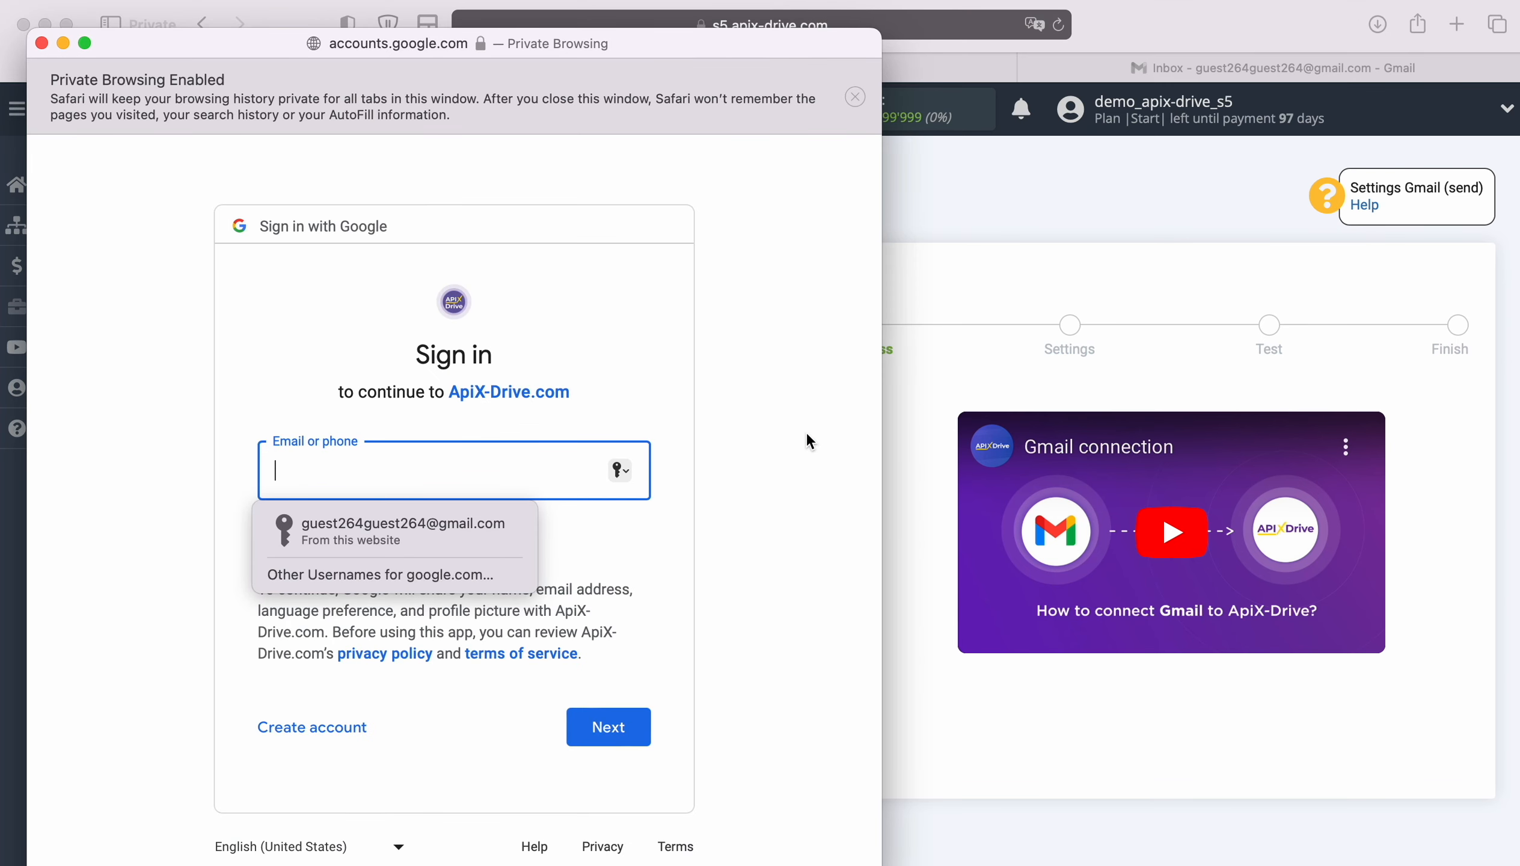
pyautogui.click(402, 525)
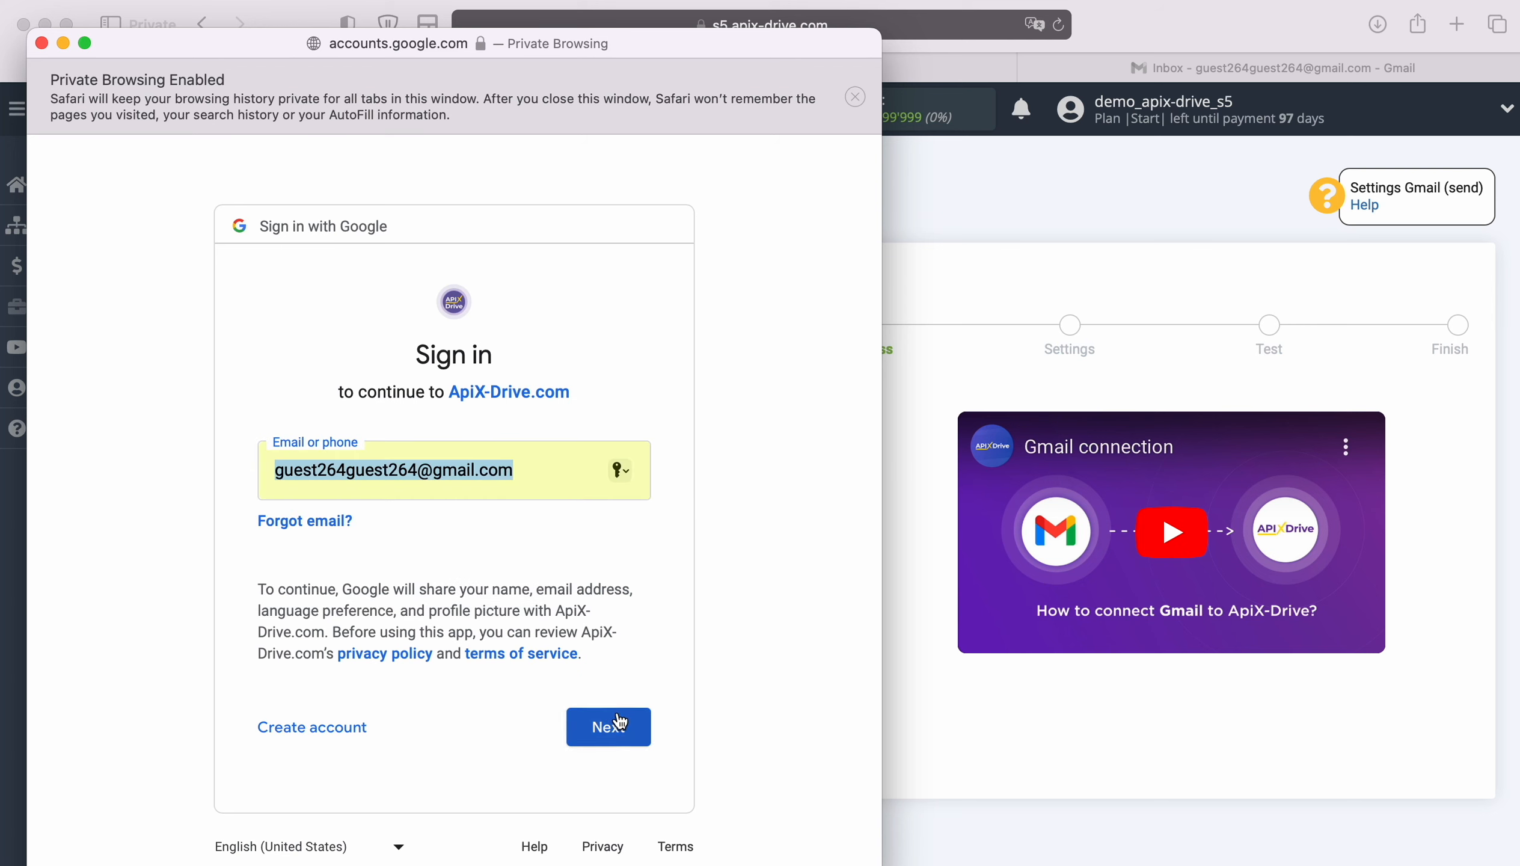
pyautogui.click(609, 727)
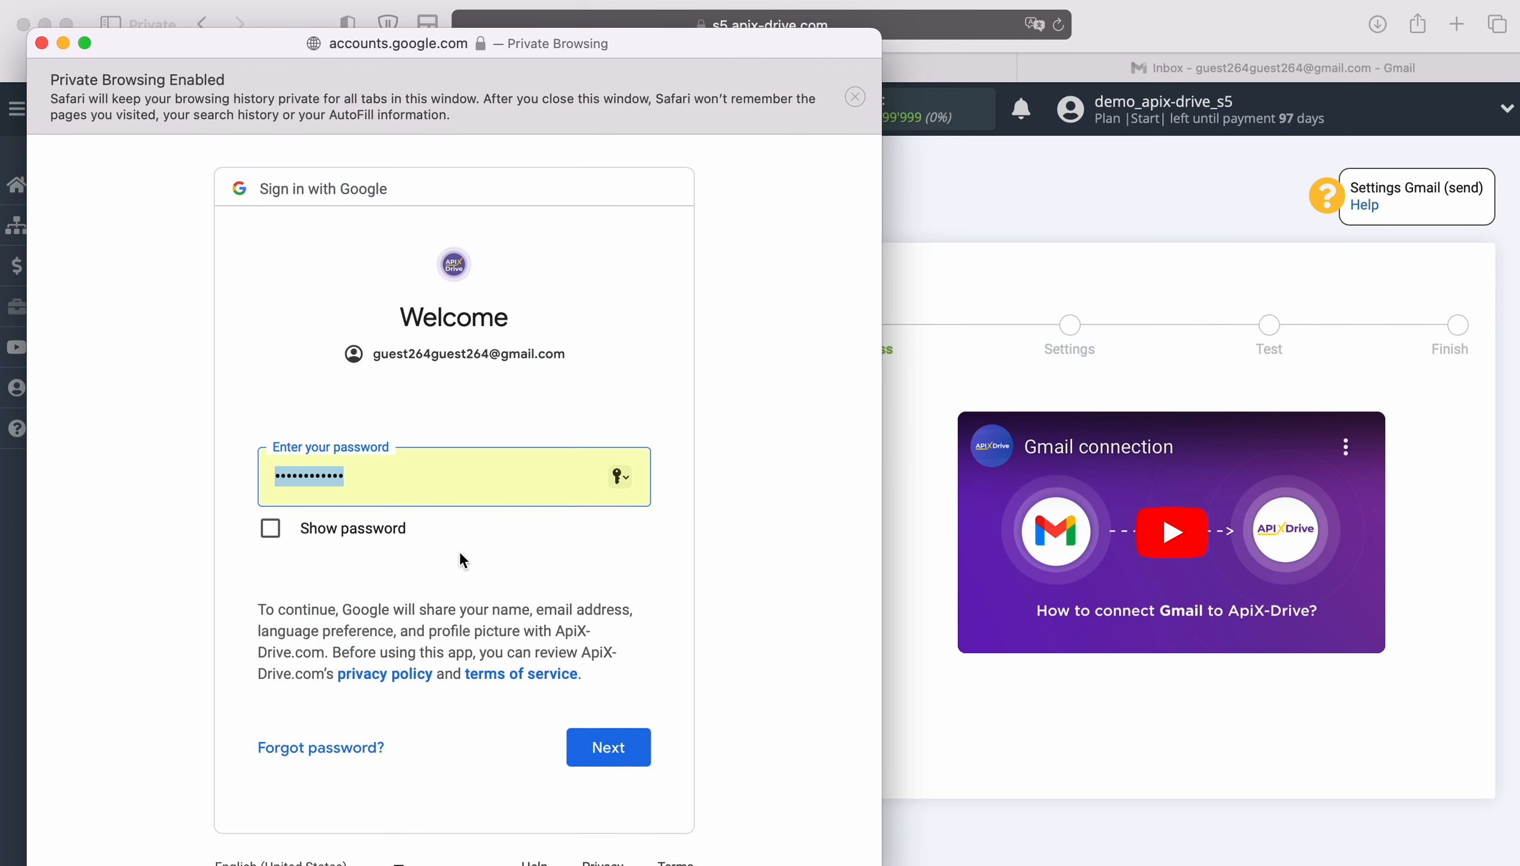
pyautogui.click(609, 748)
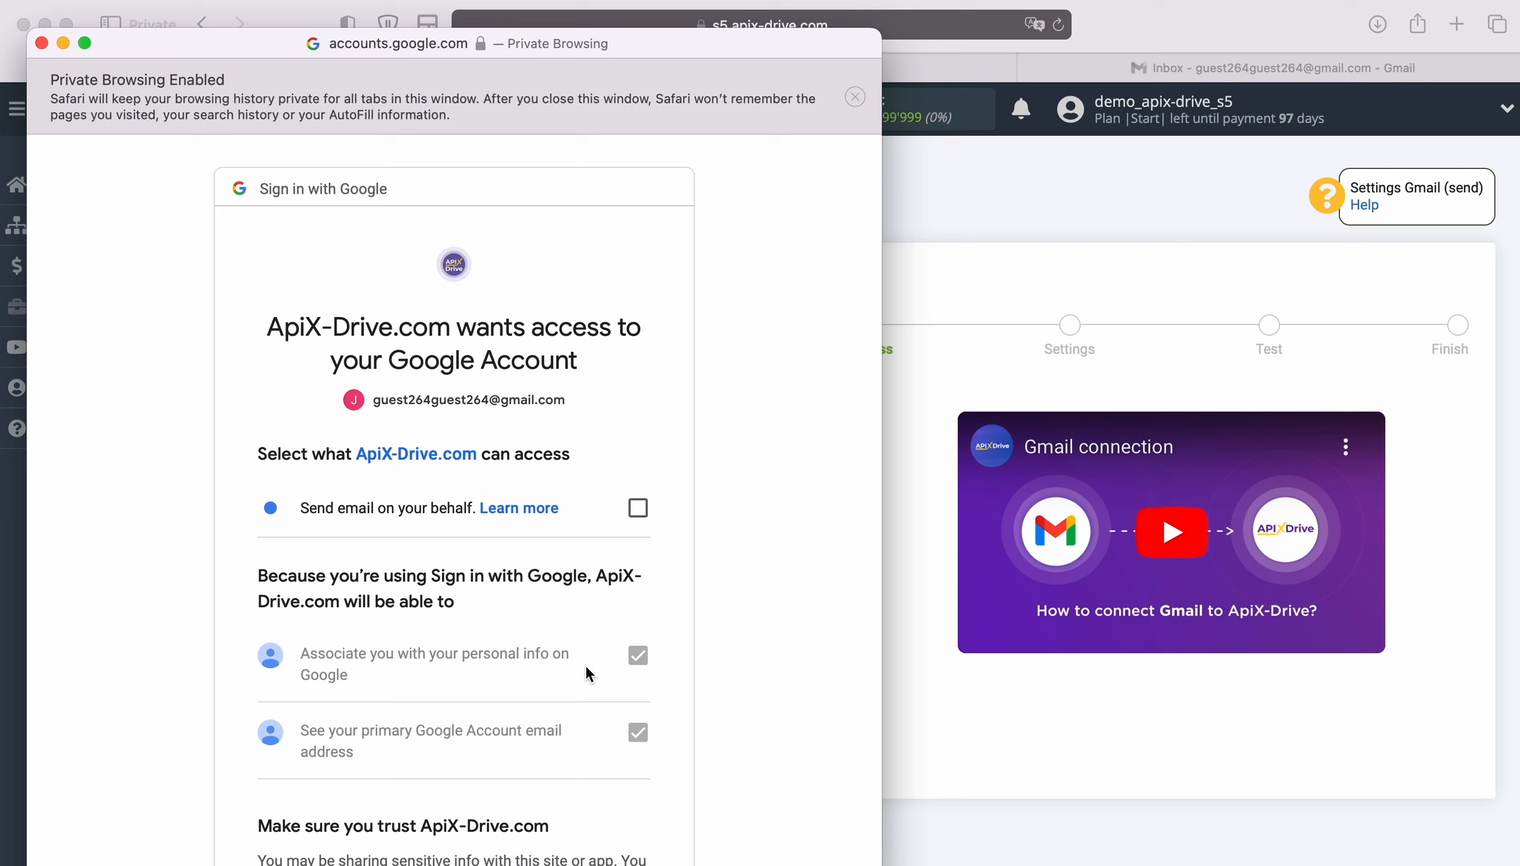
pyautogui.moveTo(644, 478)
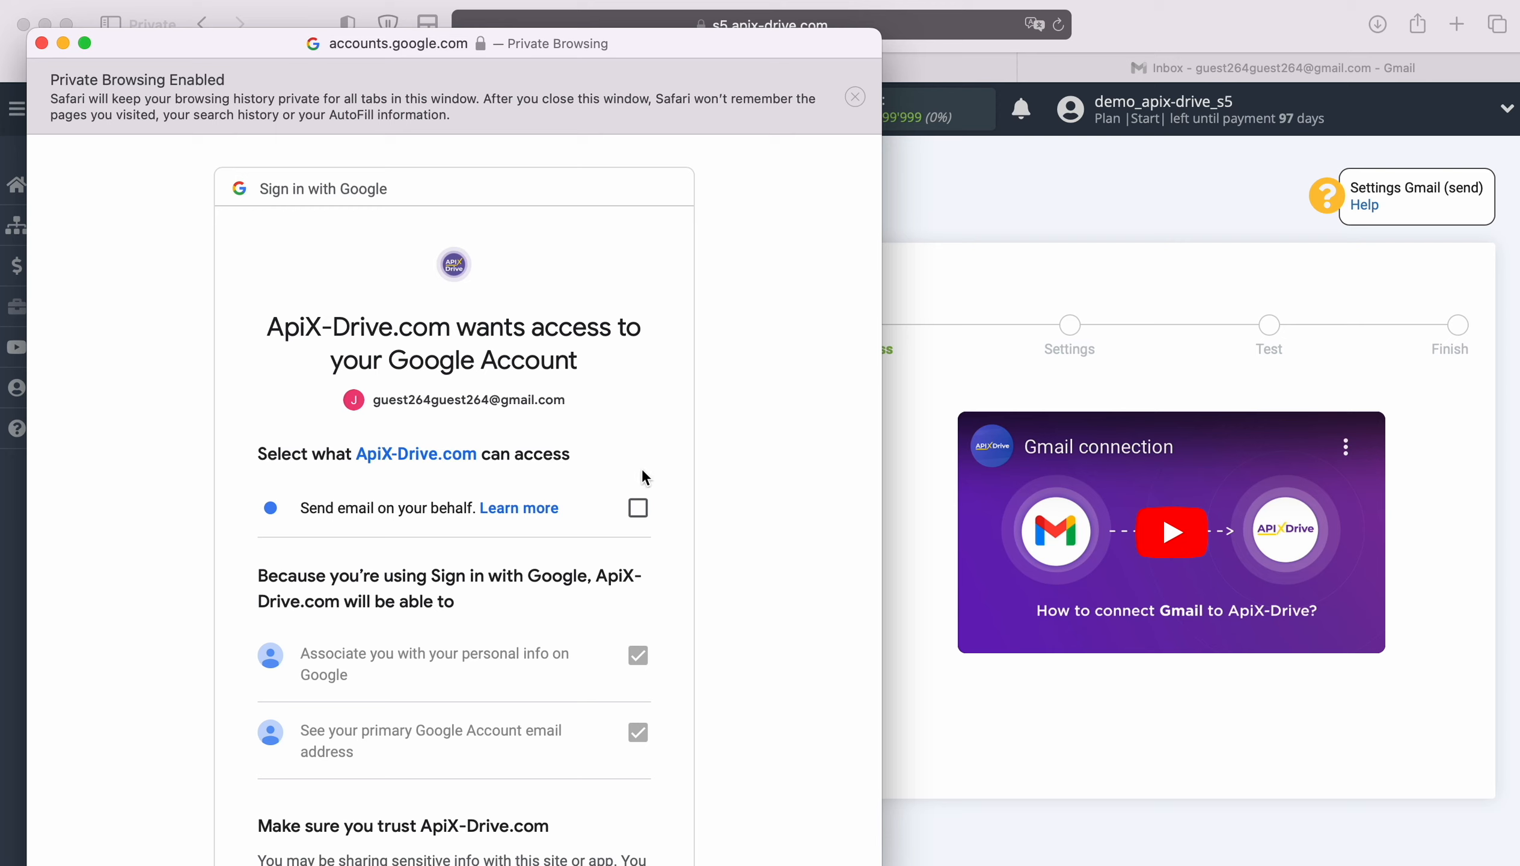
pyautogui.click(638, 509)
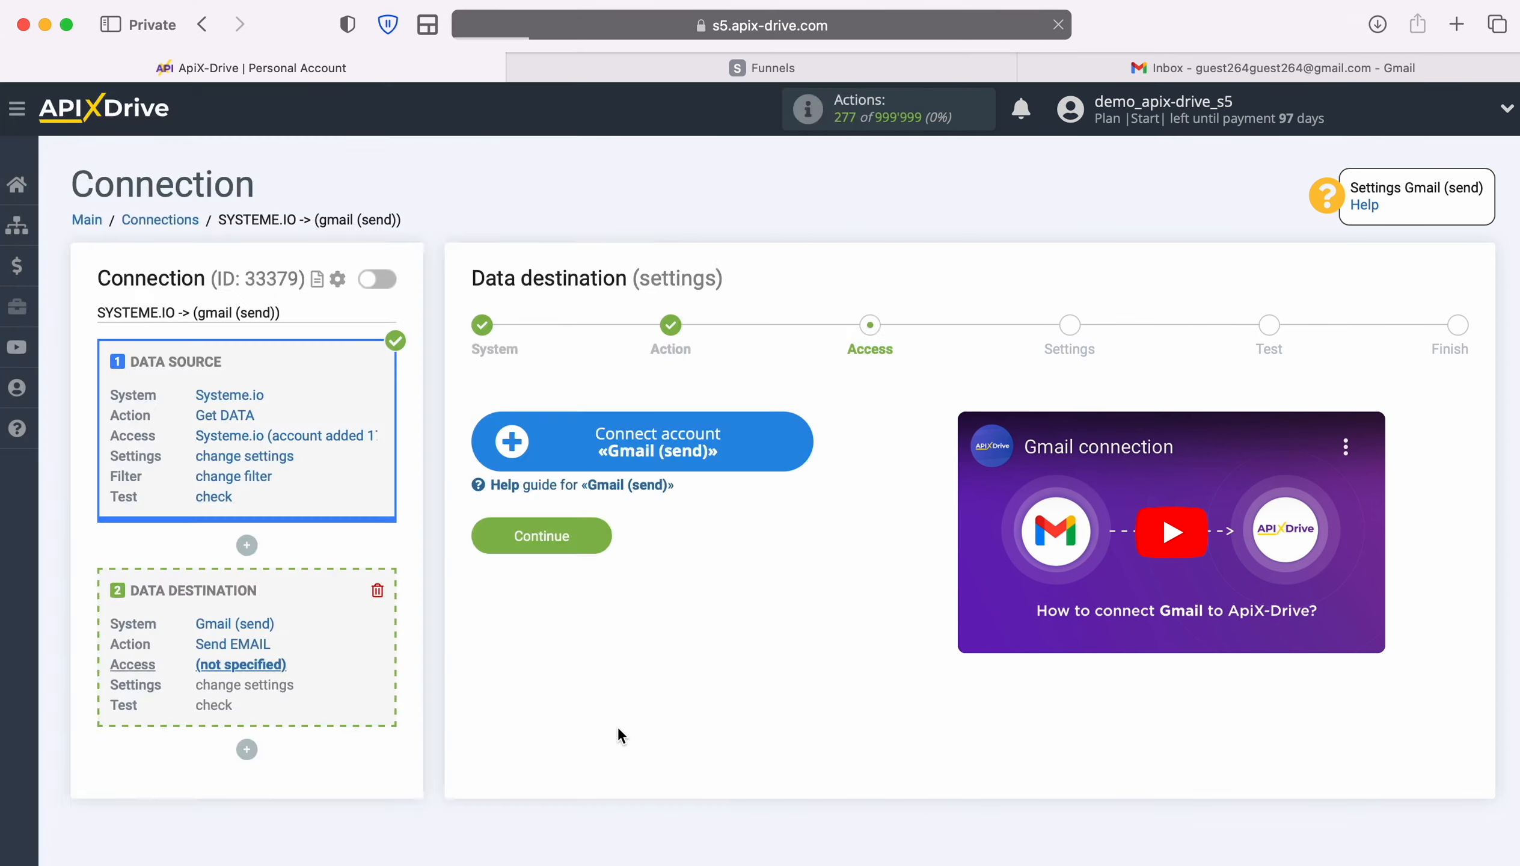
# Select the connected Gmail account as the destination login and continue to email settings
pyautogui.click(643, 441)
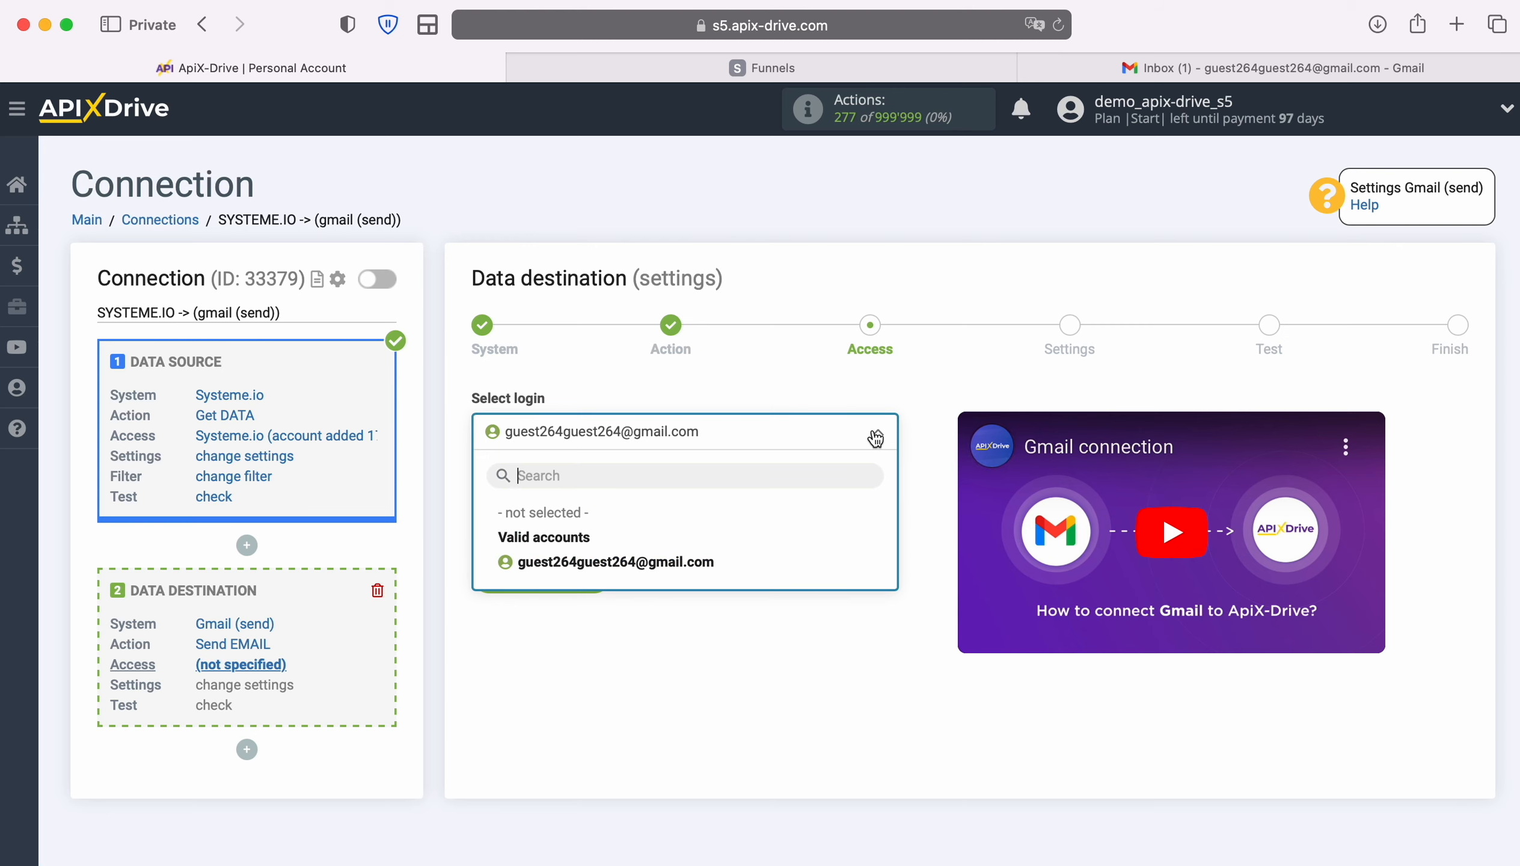
pyautogui.click(616, 563)
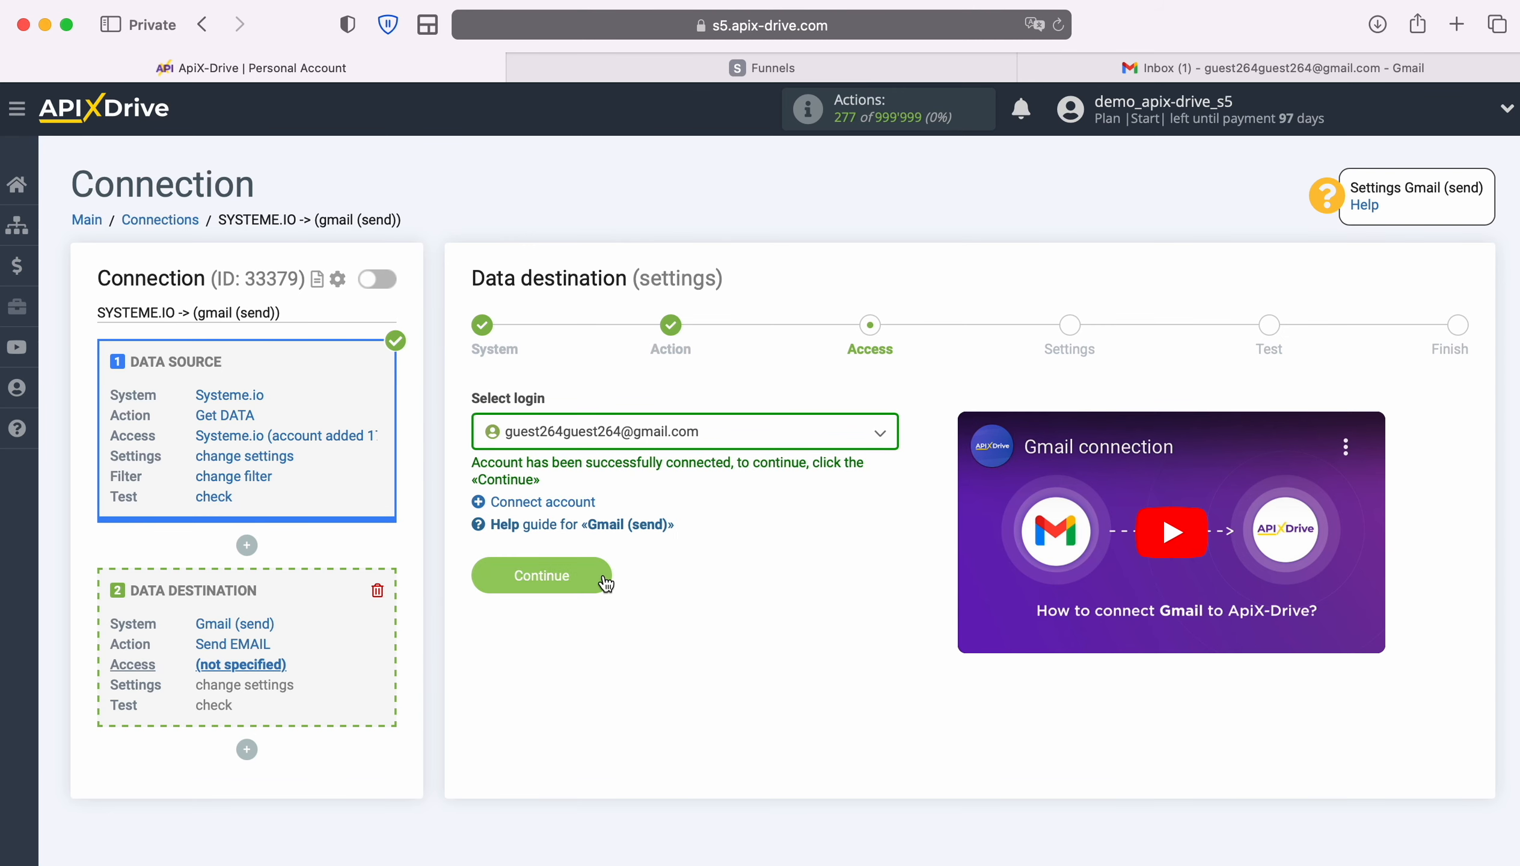
pyautogui.click(541, 576)
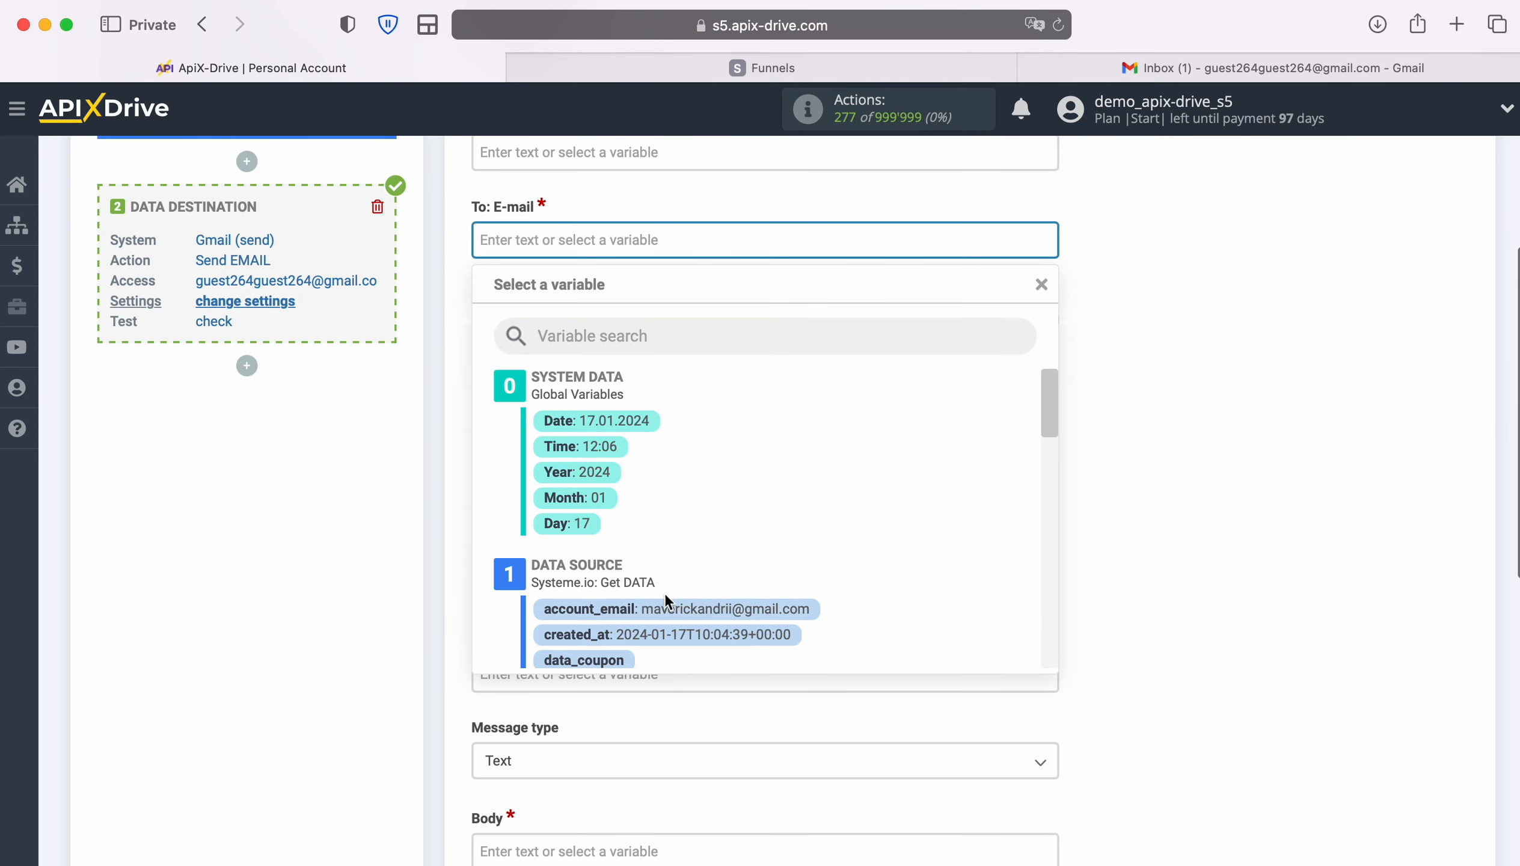
# Replace the customer email variable in To: E-mail with the connected Gmail address
pyautogui.scroll(-3)
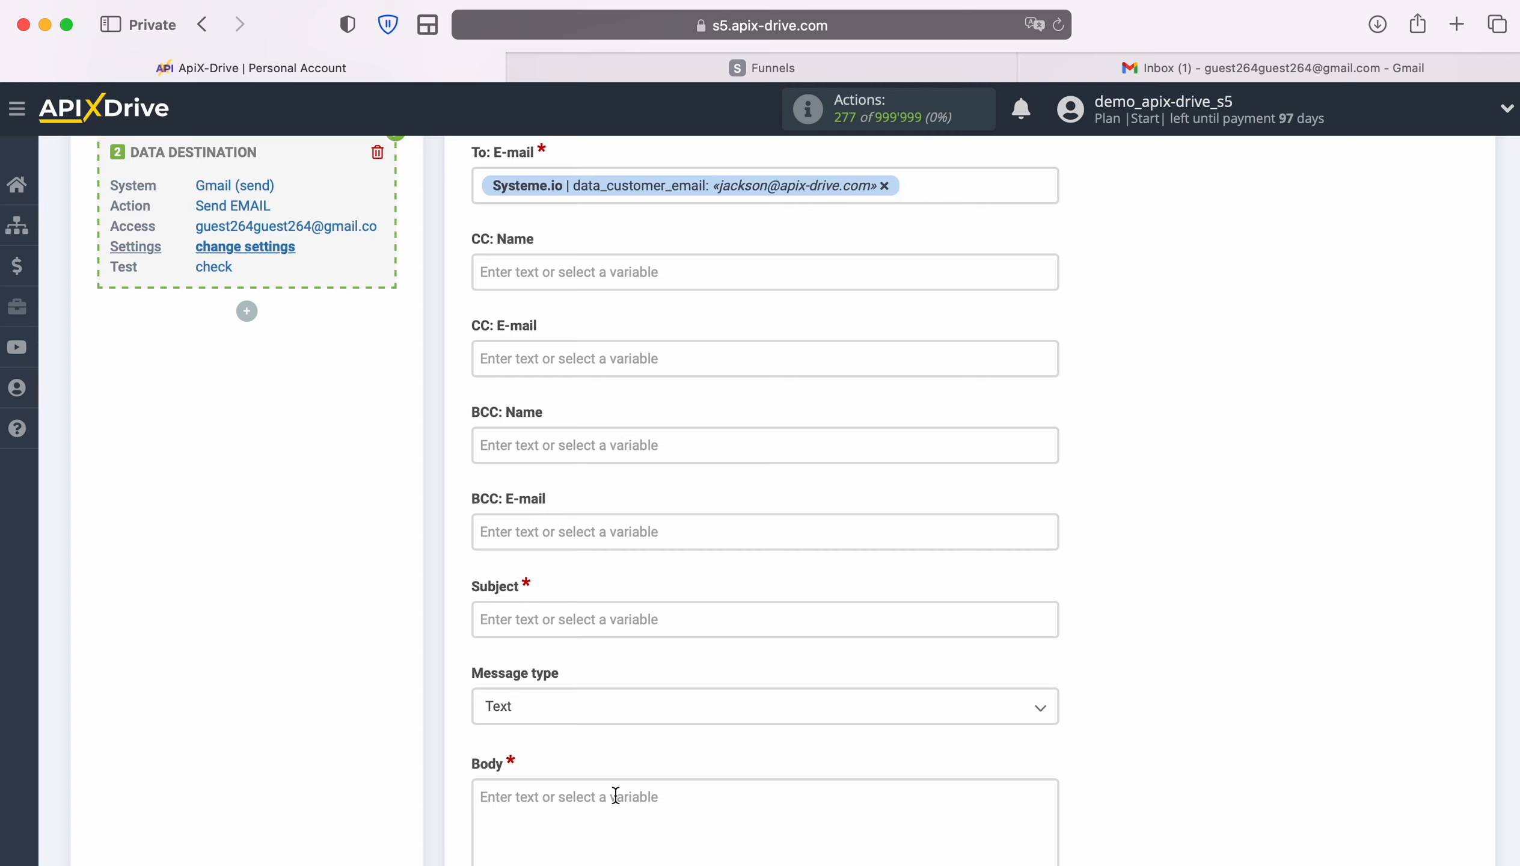
pyautogui.click(933, 185)
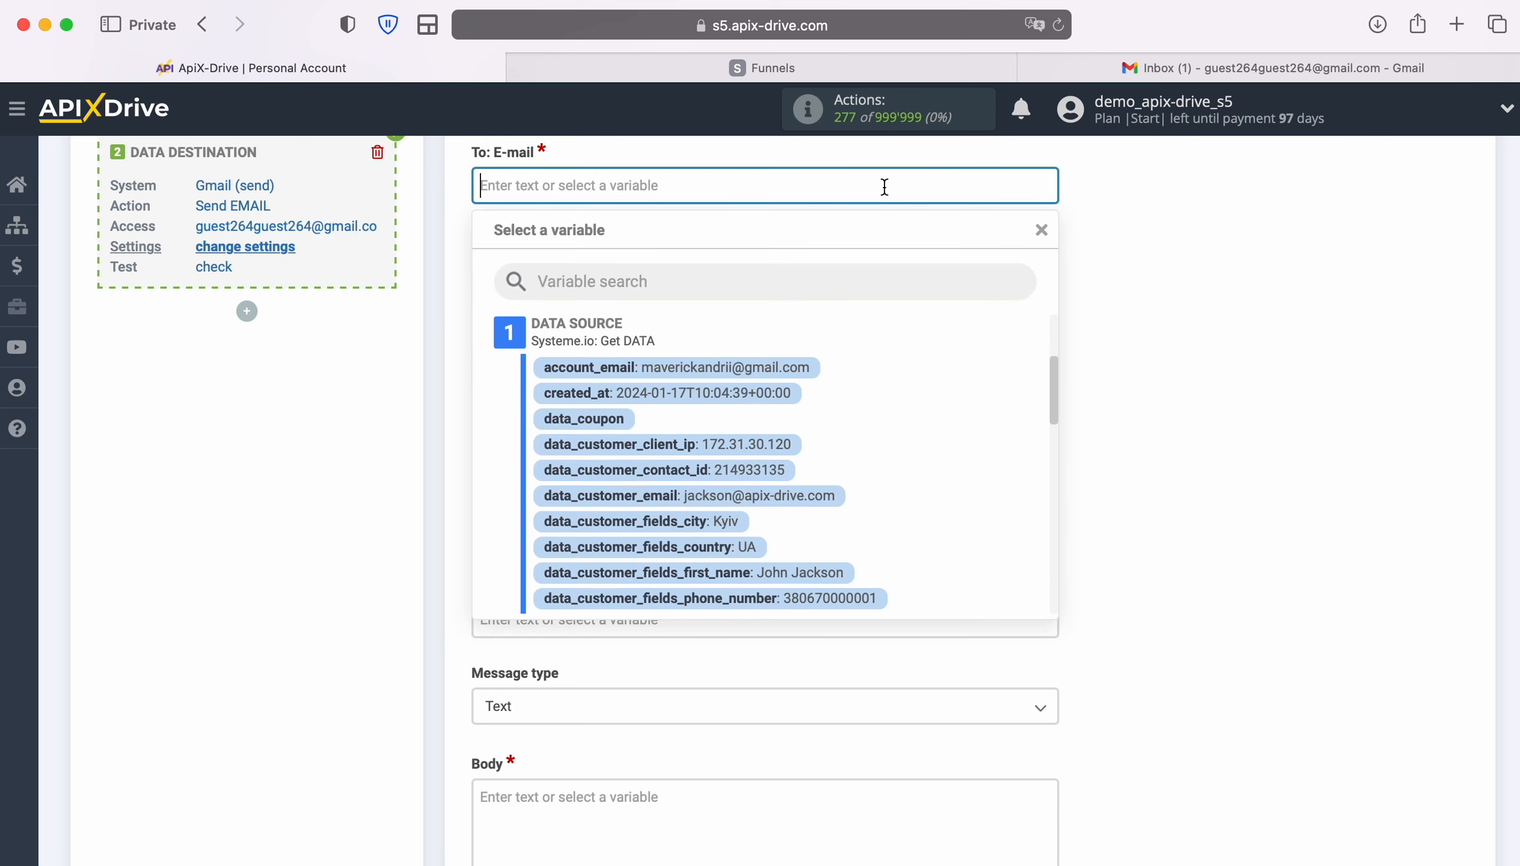
pyautogui.write('guest')
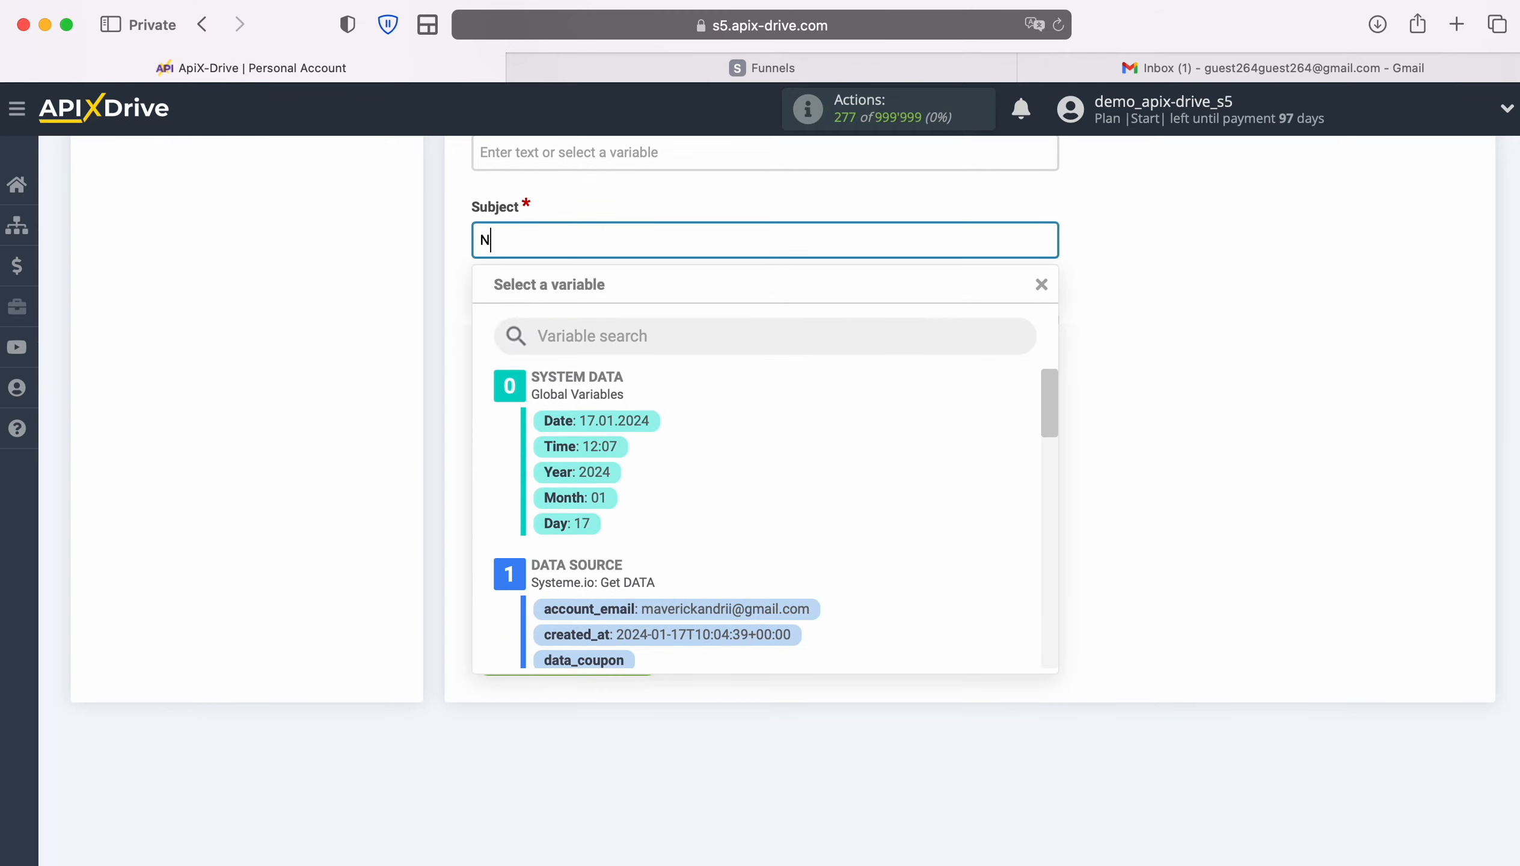
# Set the subject to 'New Sale' followed by the customer's first_name variable
pyautogui.write('ew Sale')
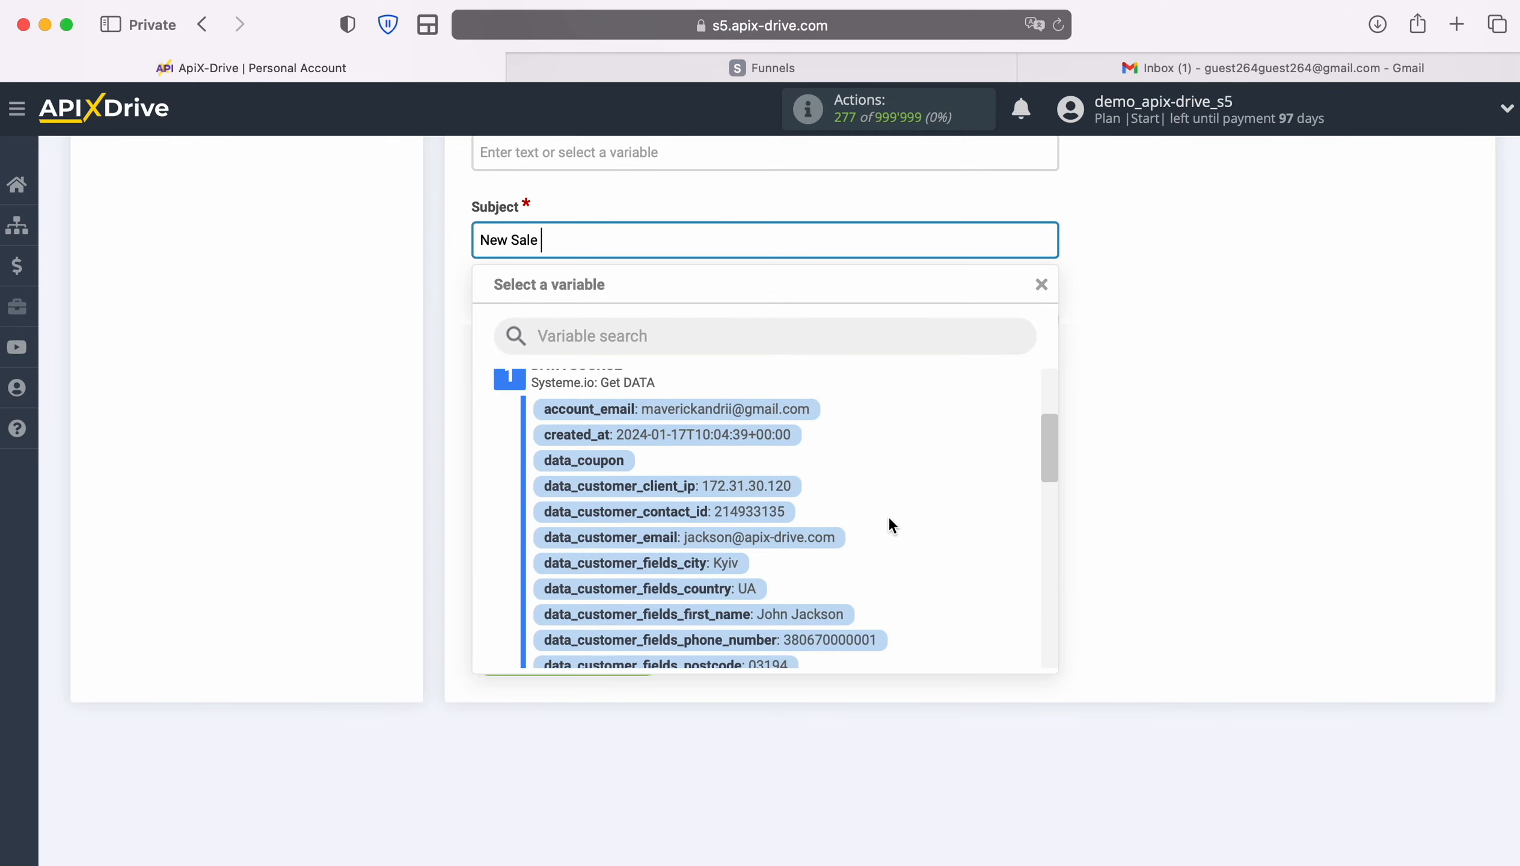
pyautogui.click(644, 615)
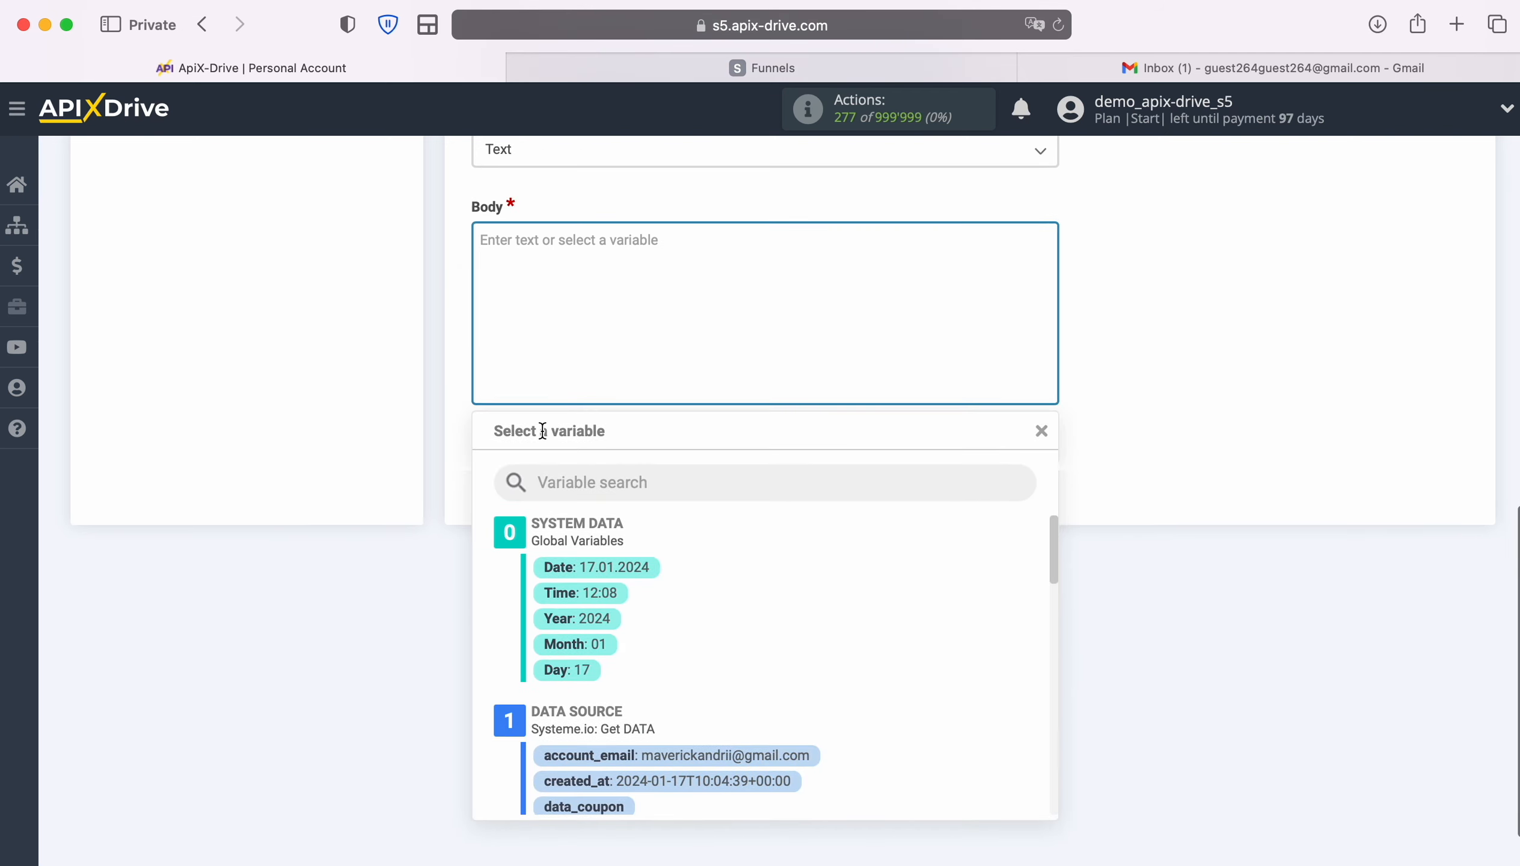
# Write body lines New Sale, Name with first_name and Phone with the phone variable
pyautogui.write('New Sale Systeme.io | created_at: «2024-01-17T10:04:39+00:00»')
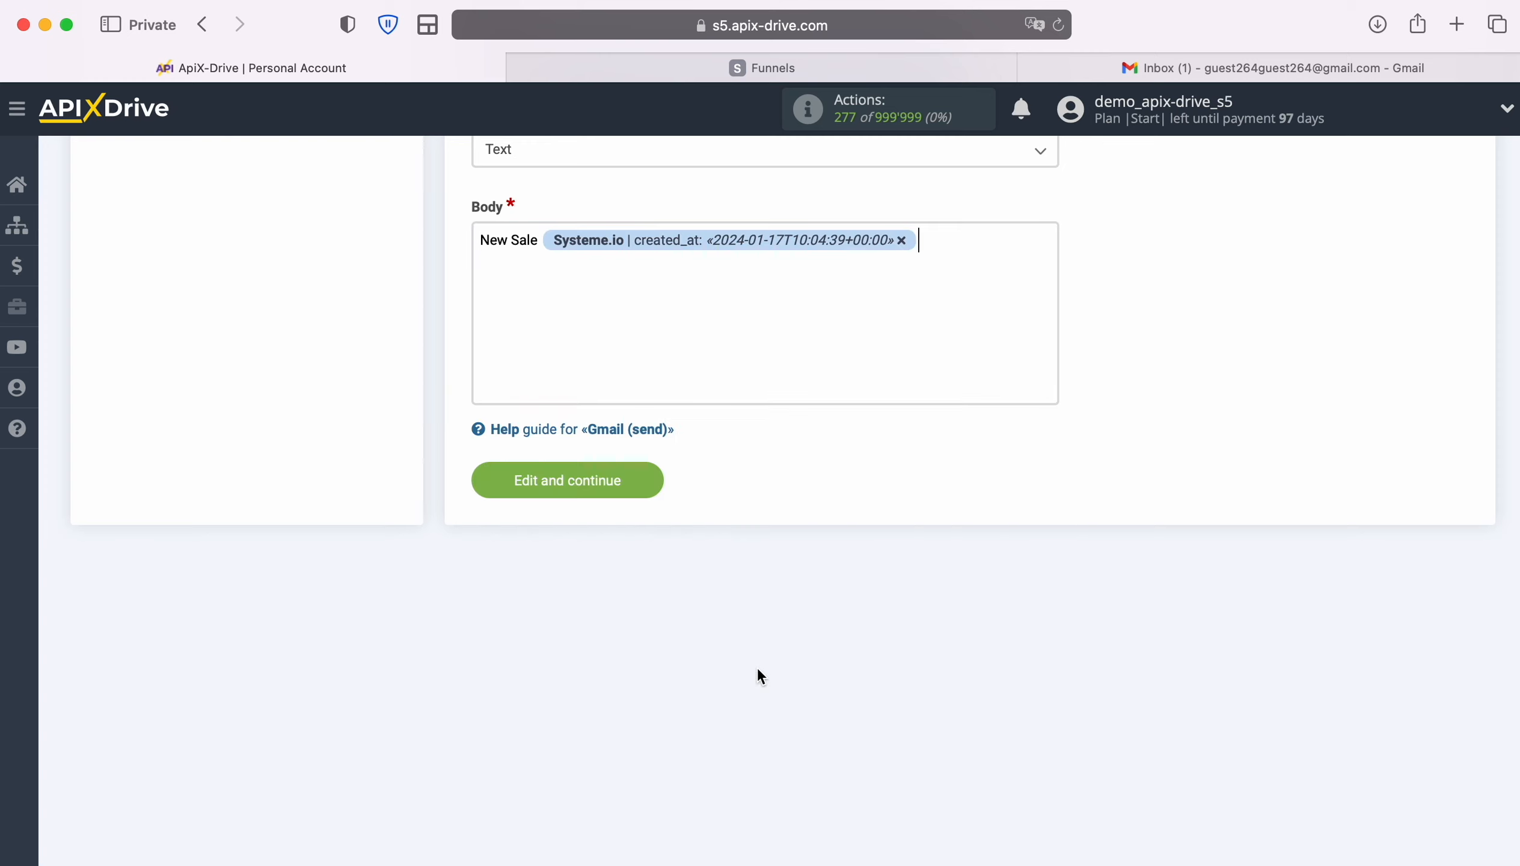
pyautogui.write('Name')
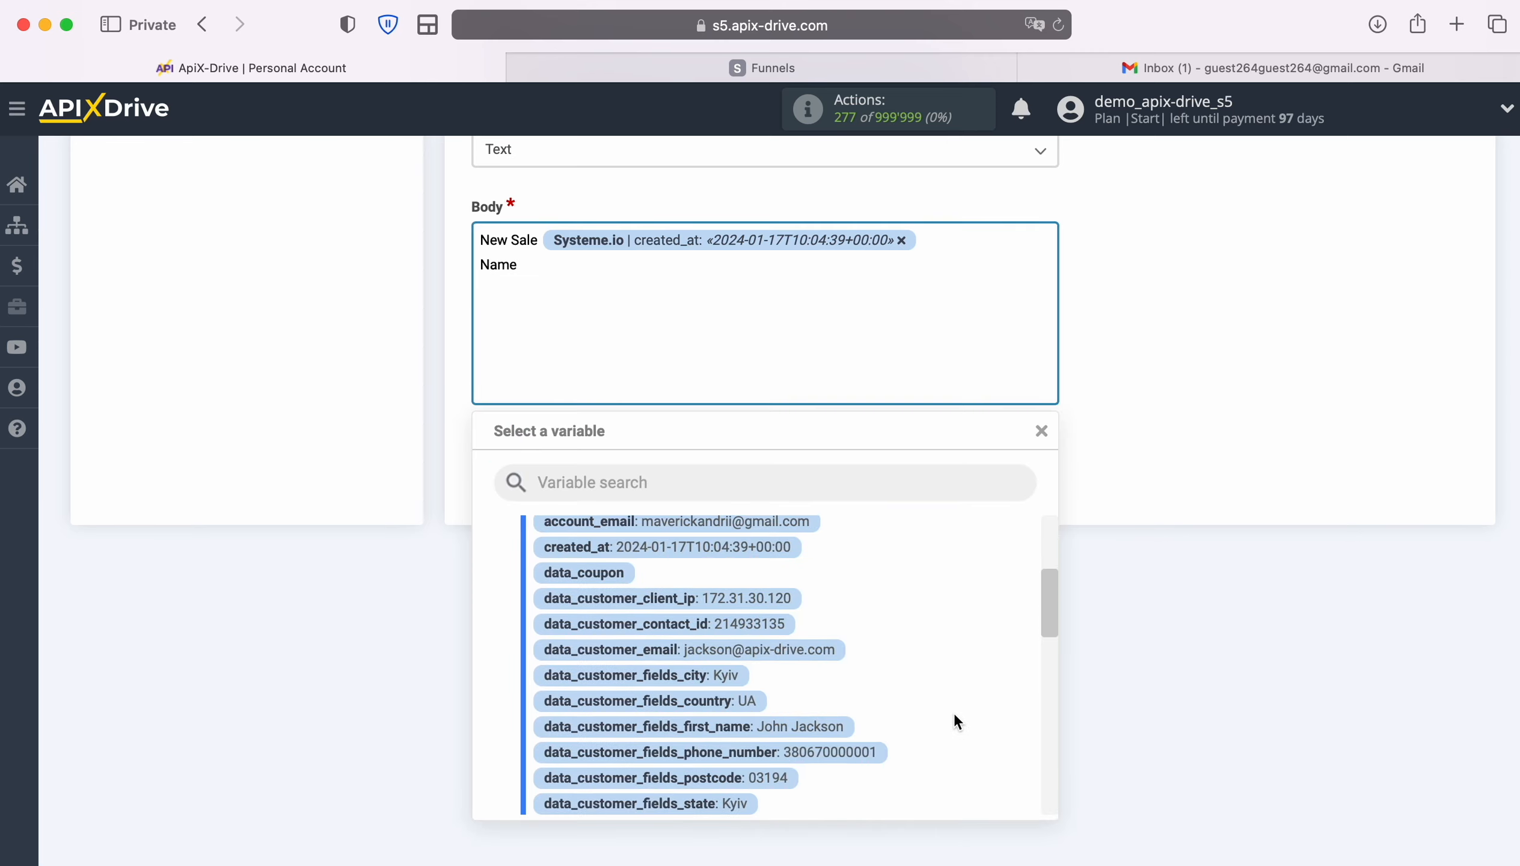
pyautogui.click(649, 726)
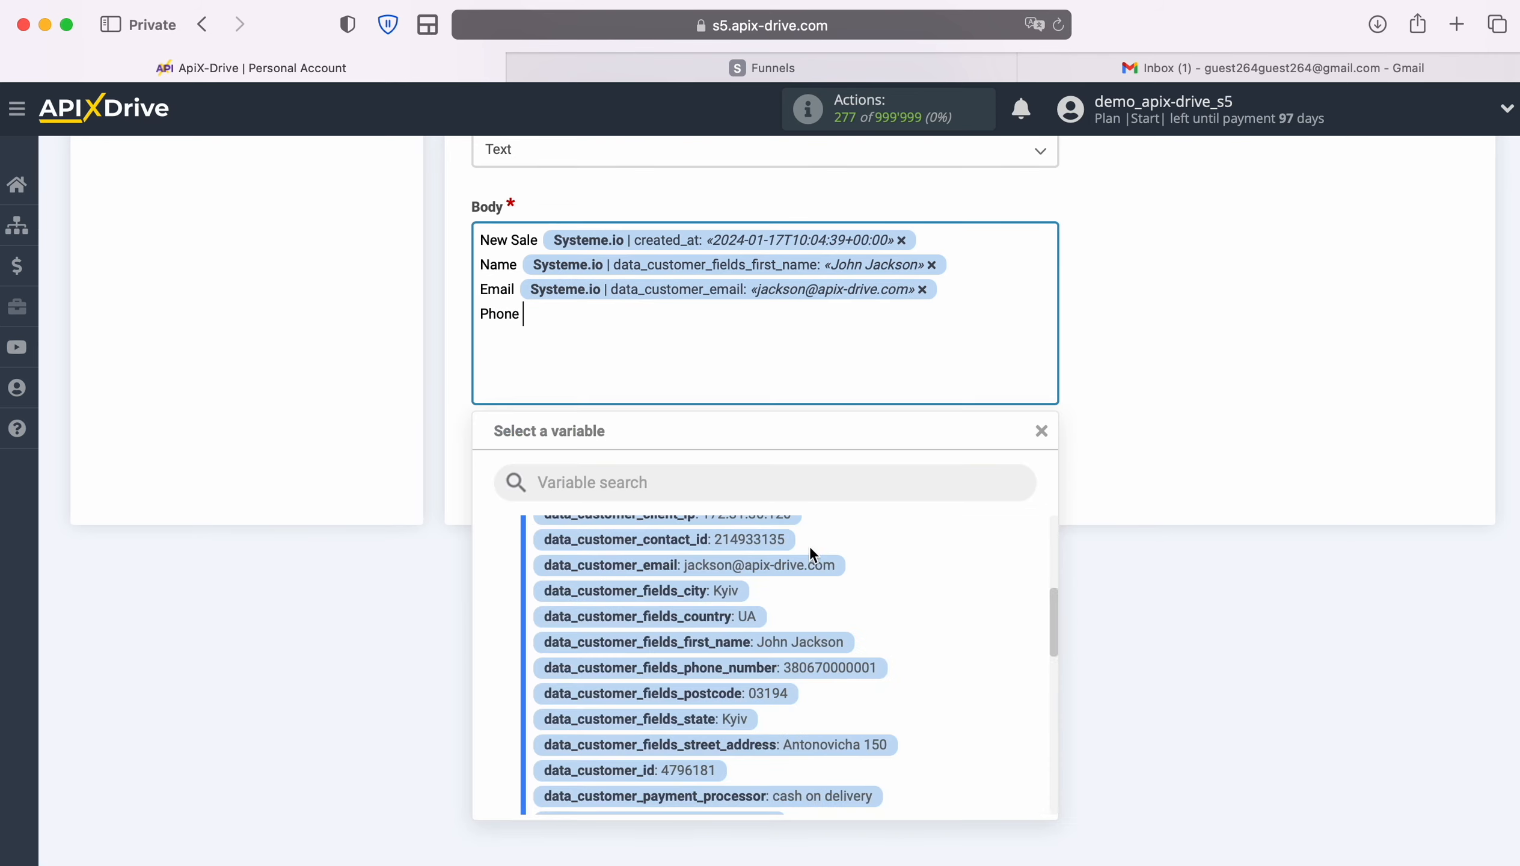
pyautogui.click(659, 669)
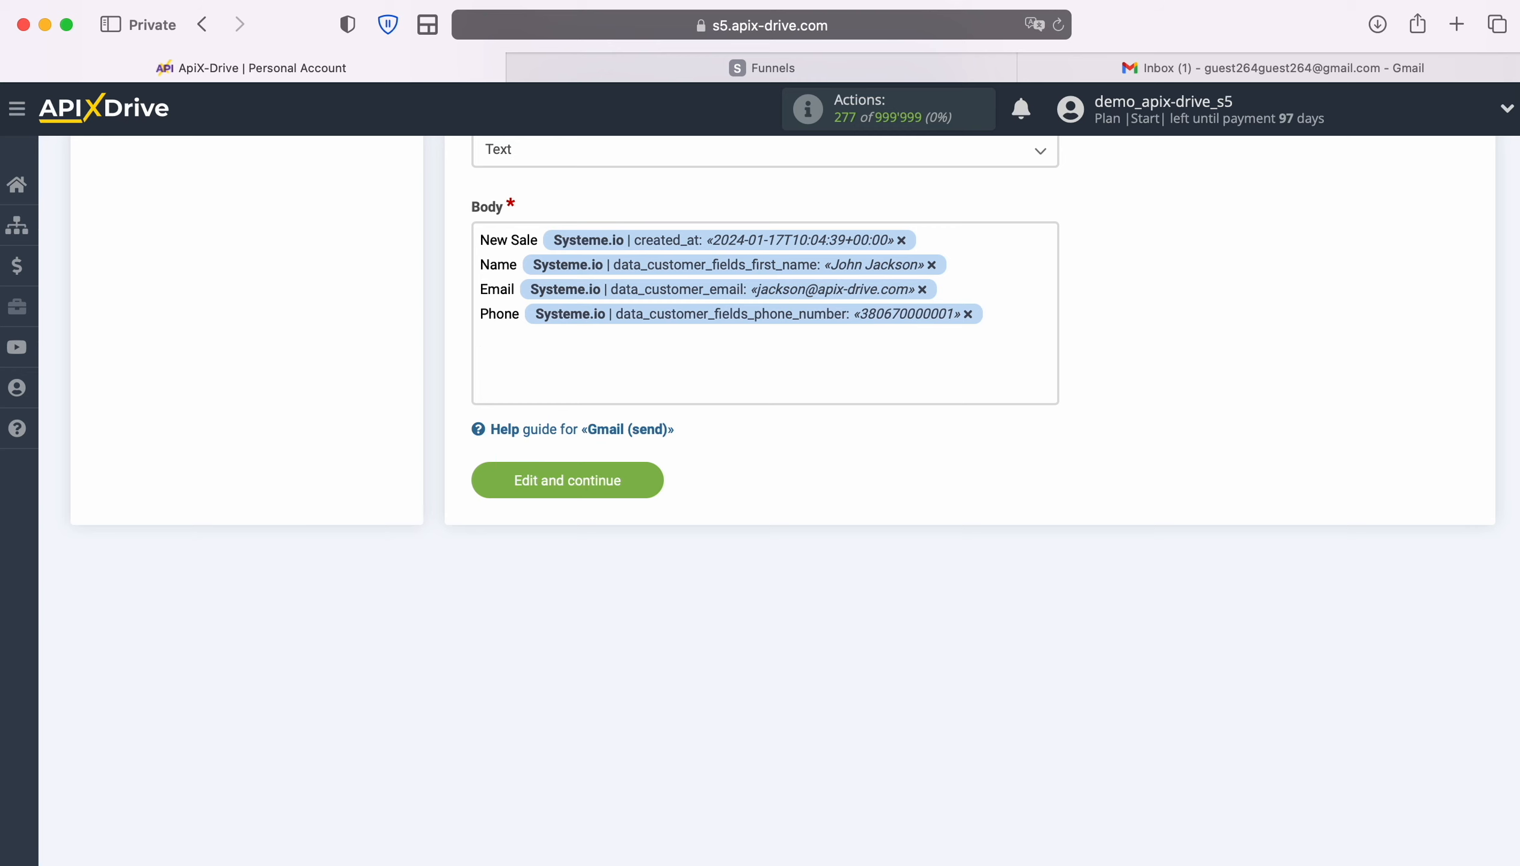
# Add a Product line to the body and bring up the Systeme.io product variable
pyautogui.write('Product')
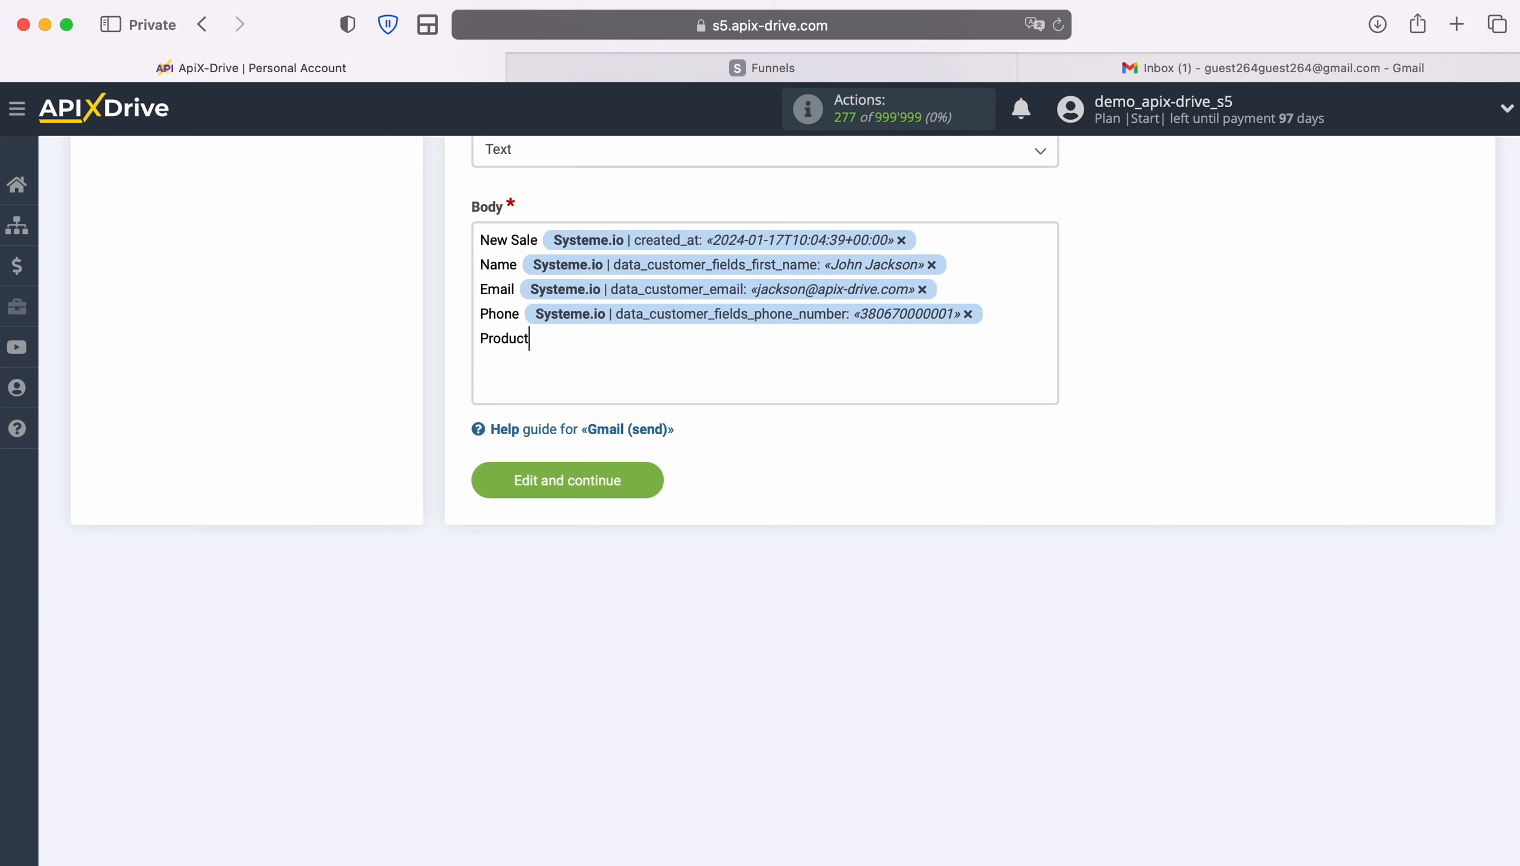
pyautogui.click(540, 339)
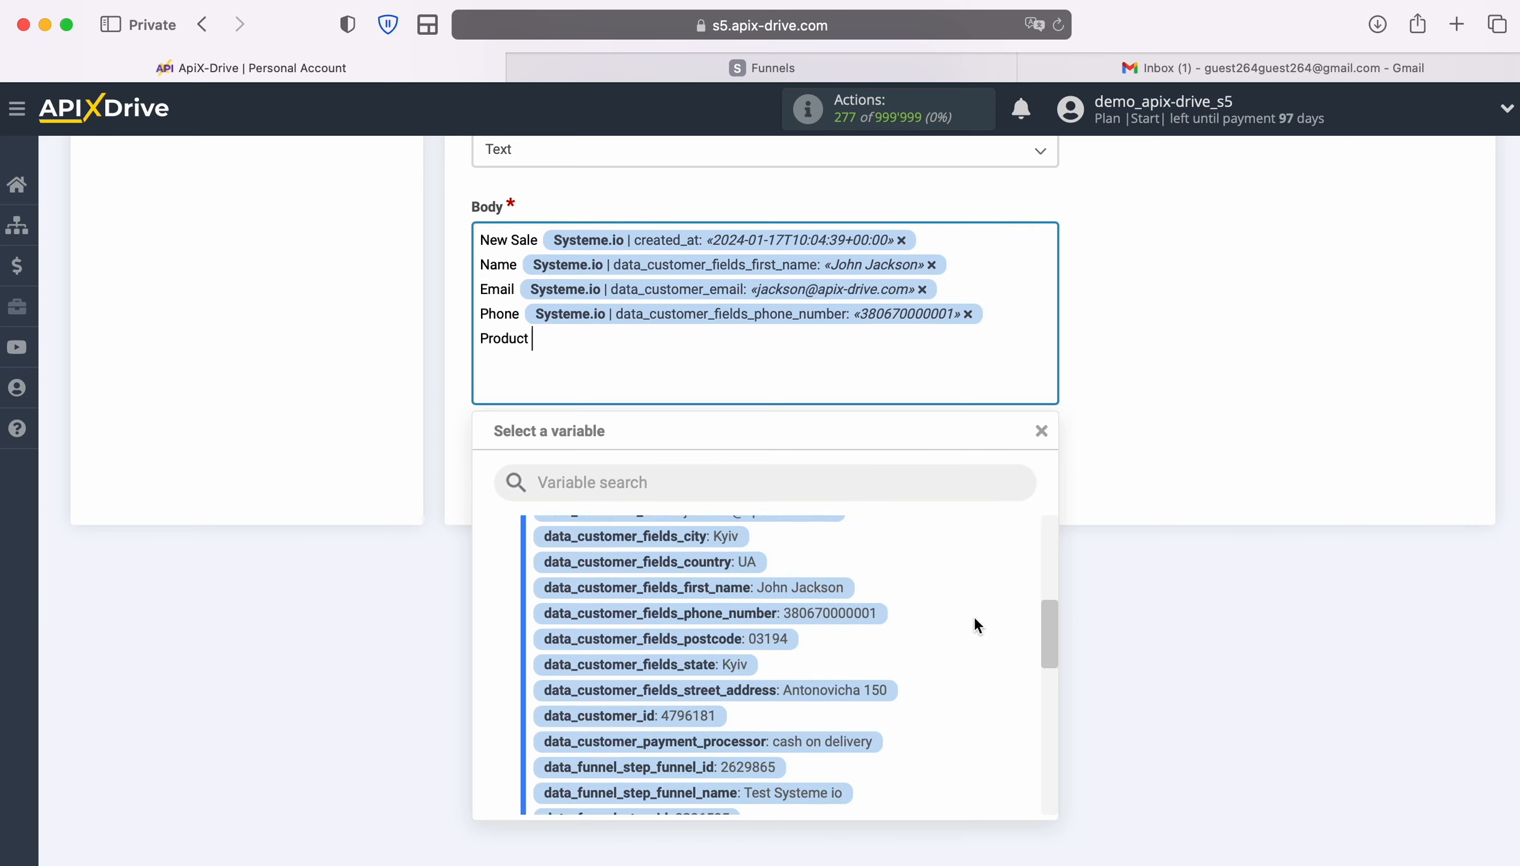
pyautogui.scroll(-3)
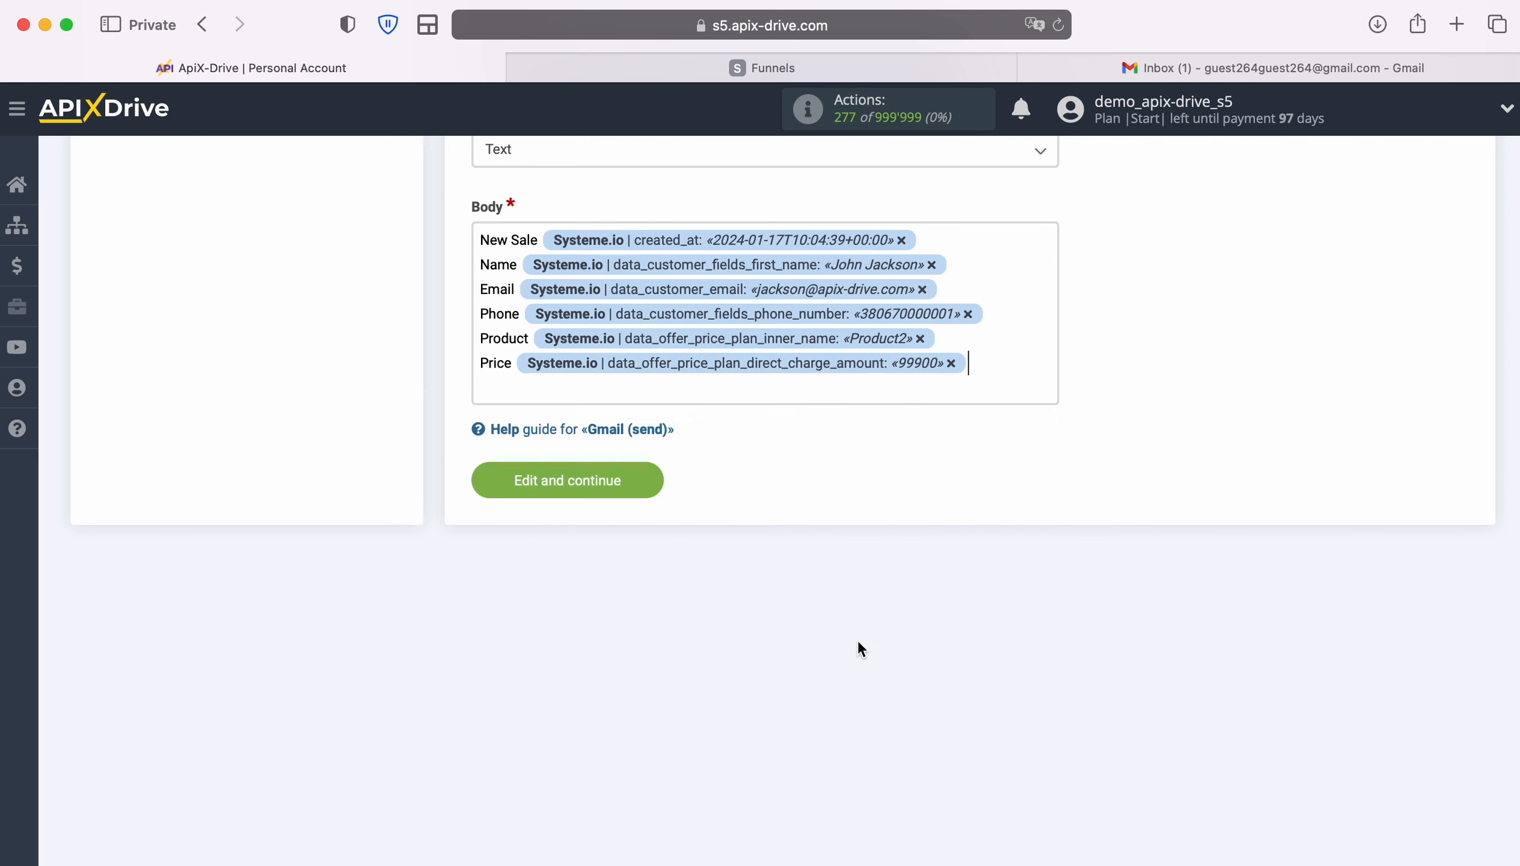
pyautogui.moveTo(767, 606)
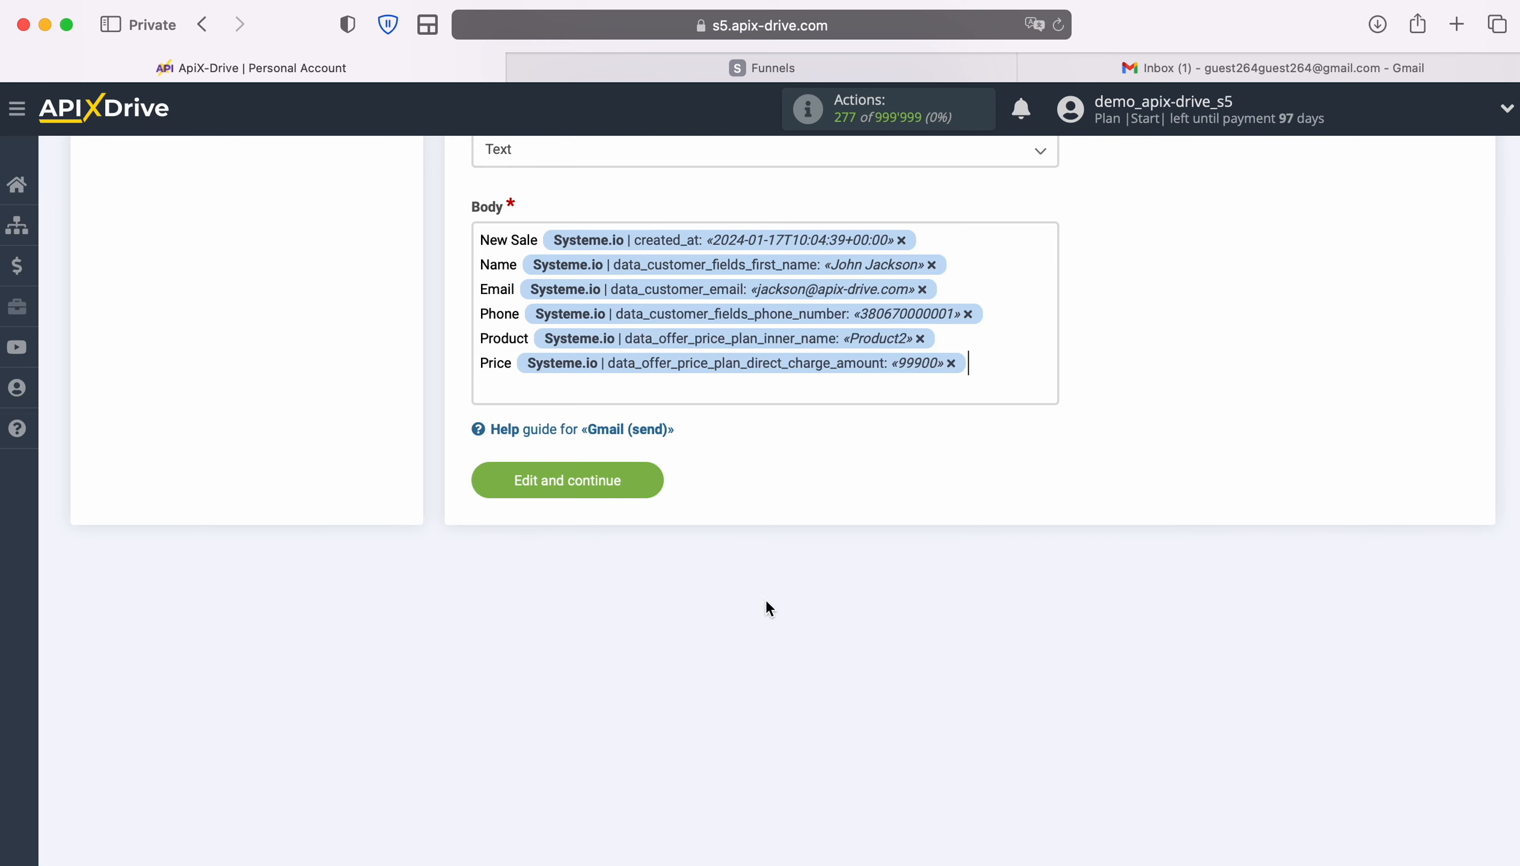
# Save the email settings via Edit and continue, then send test data to Gmail
pyautogui.click(567, 480)
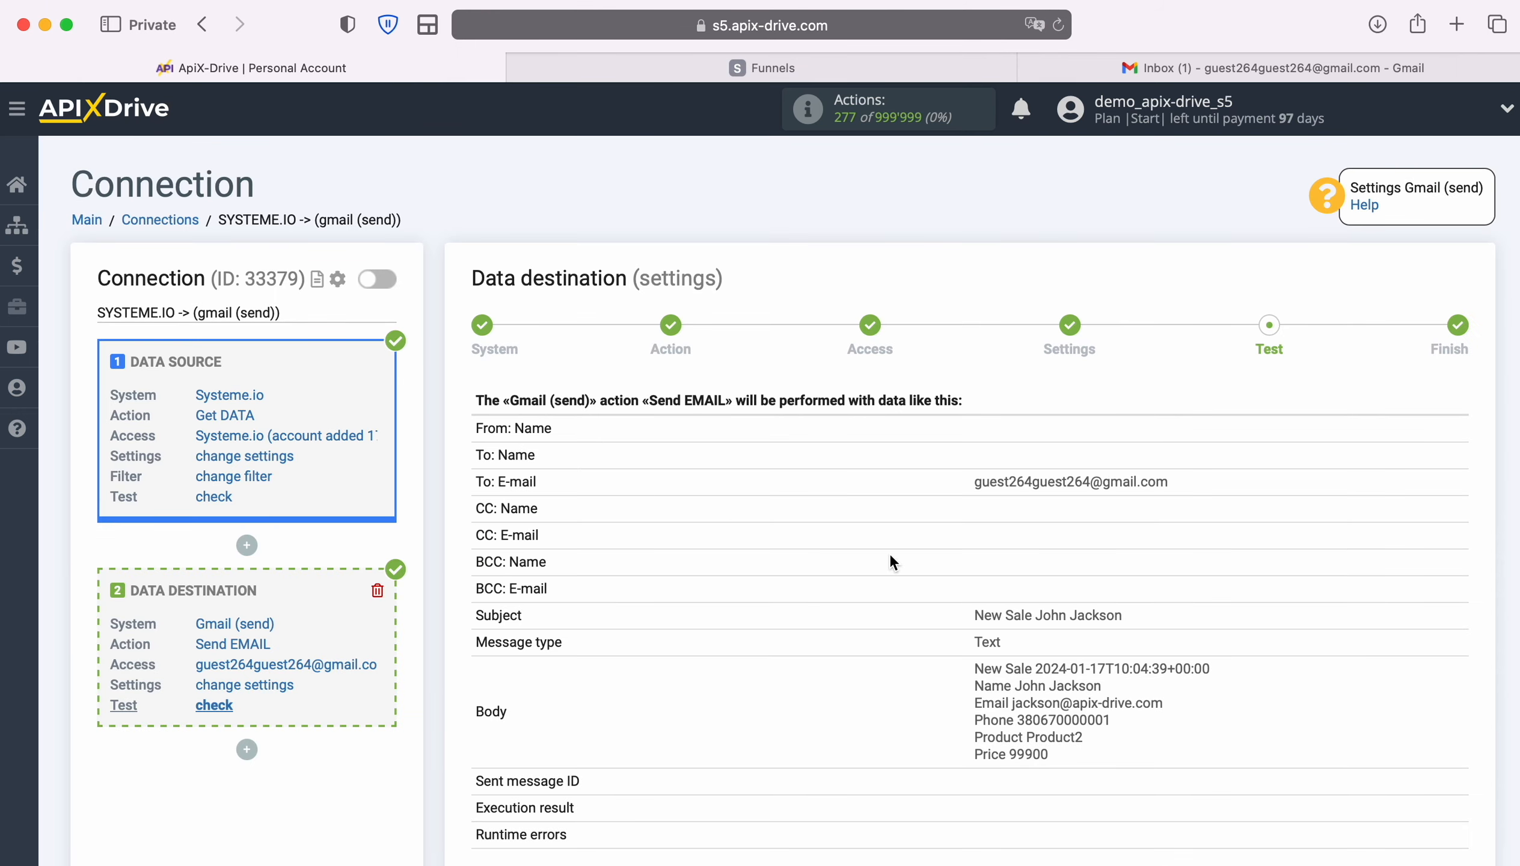
pyautogui.scroll(-3)
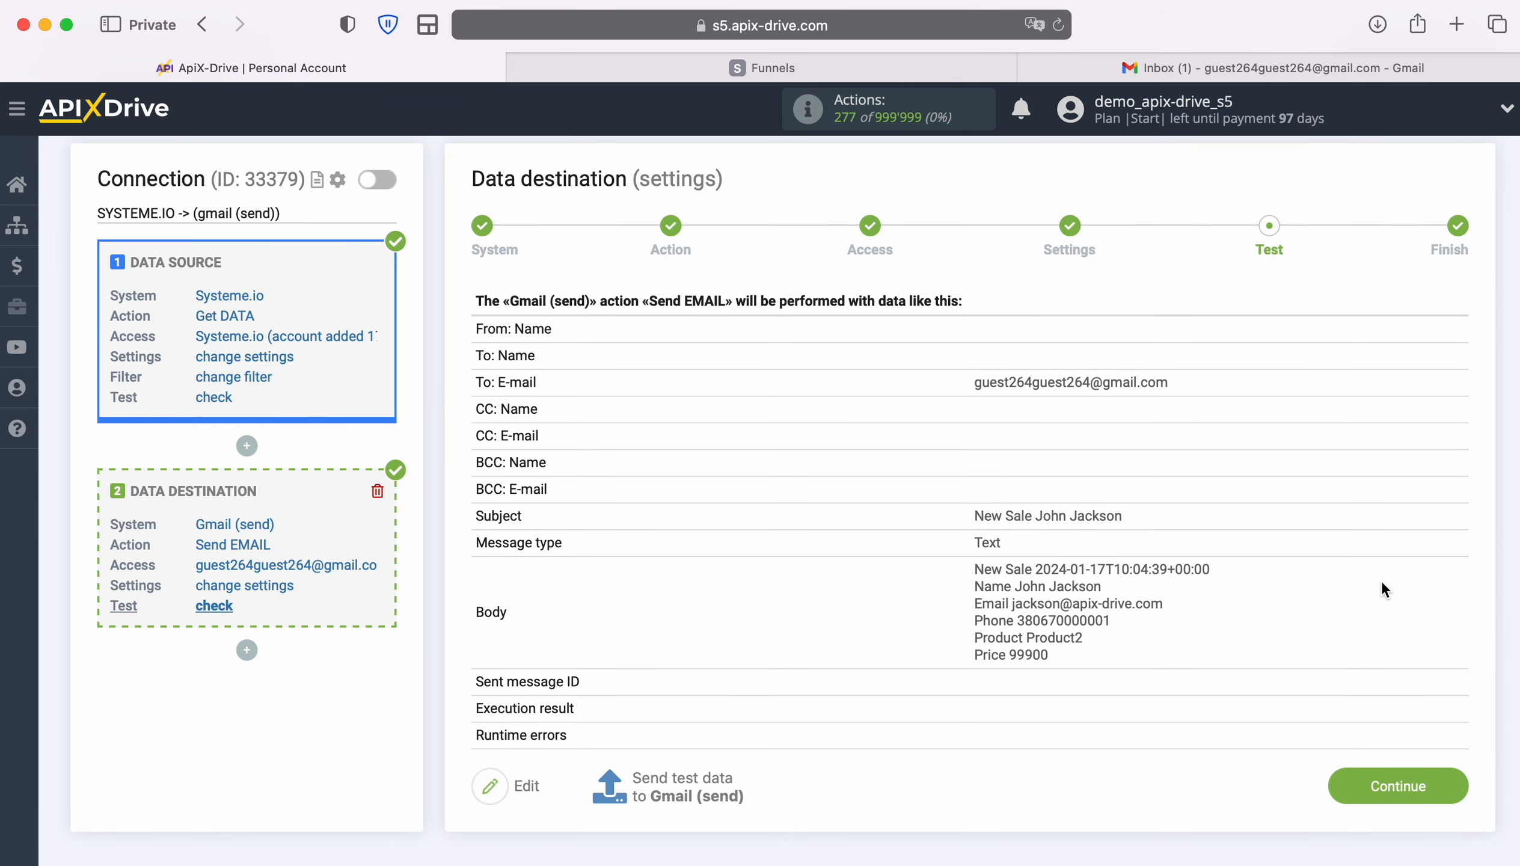
pyautogui.moveTo(524, 789)
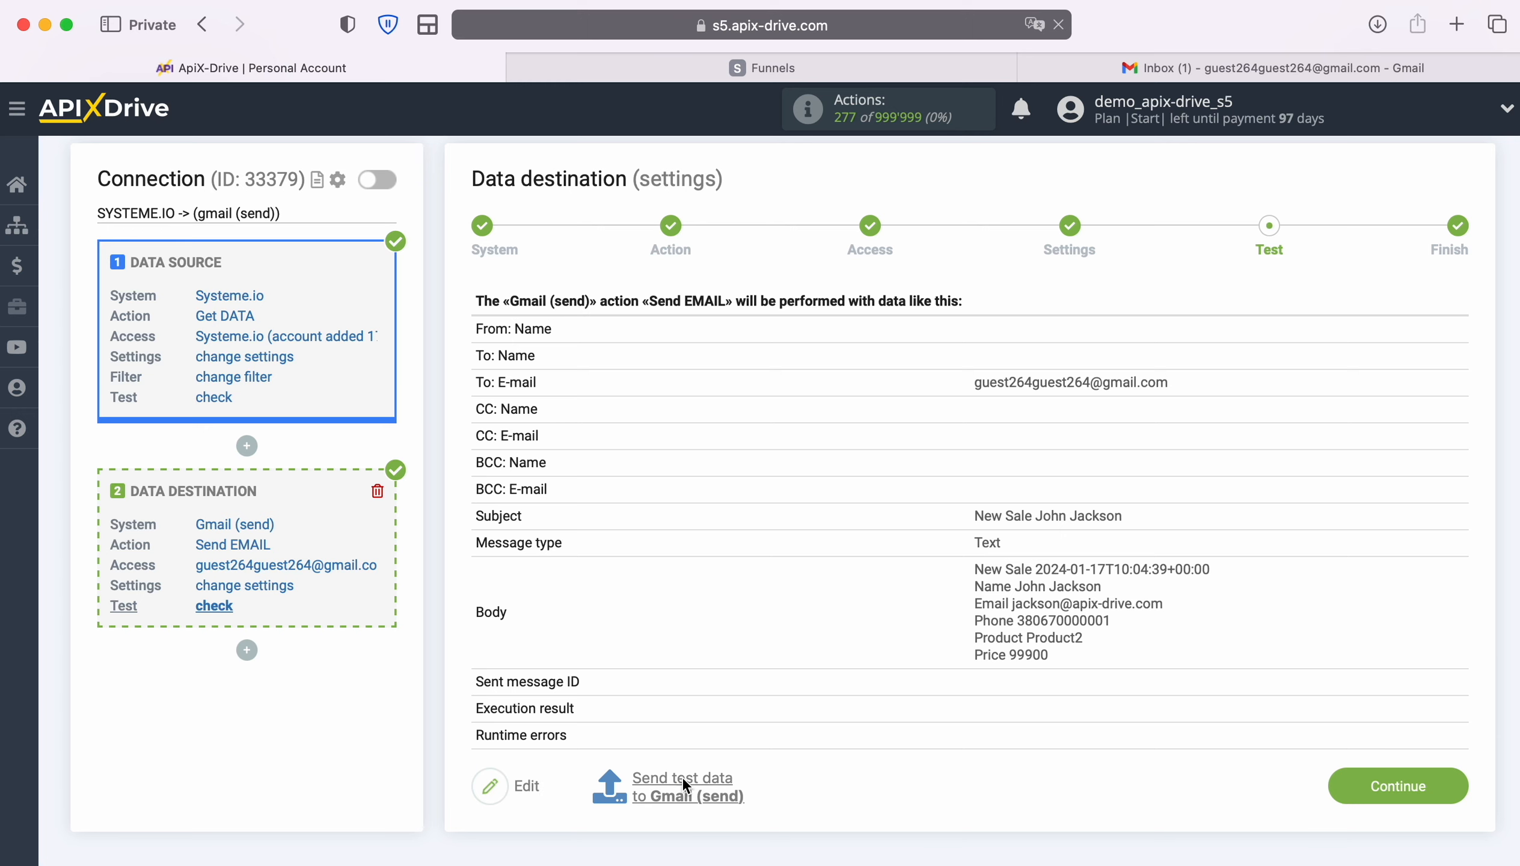
pyautogui.click(683, 778)
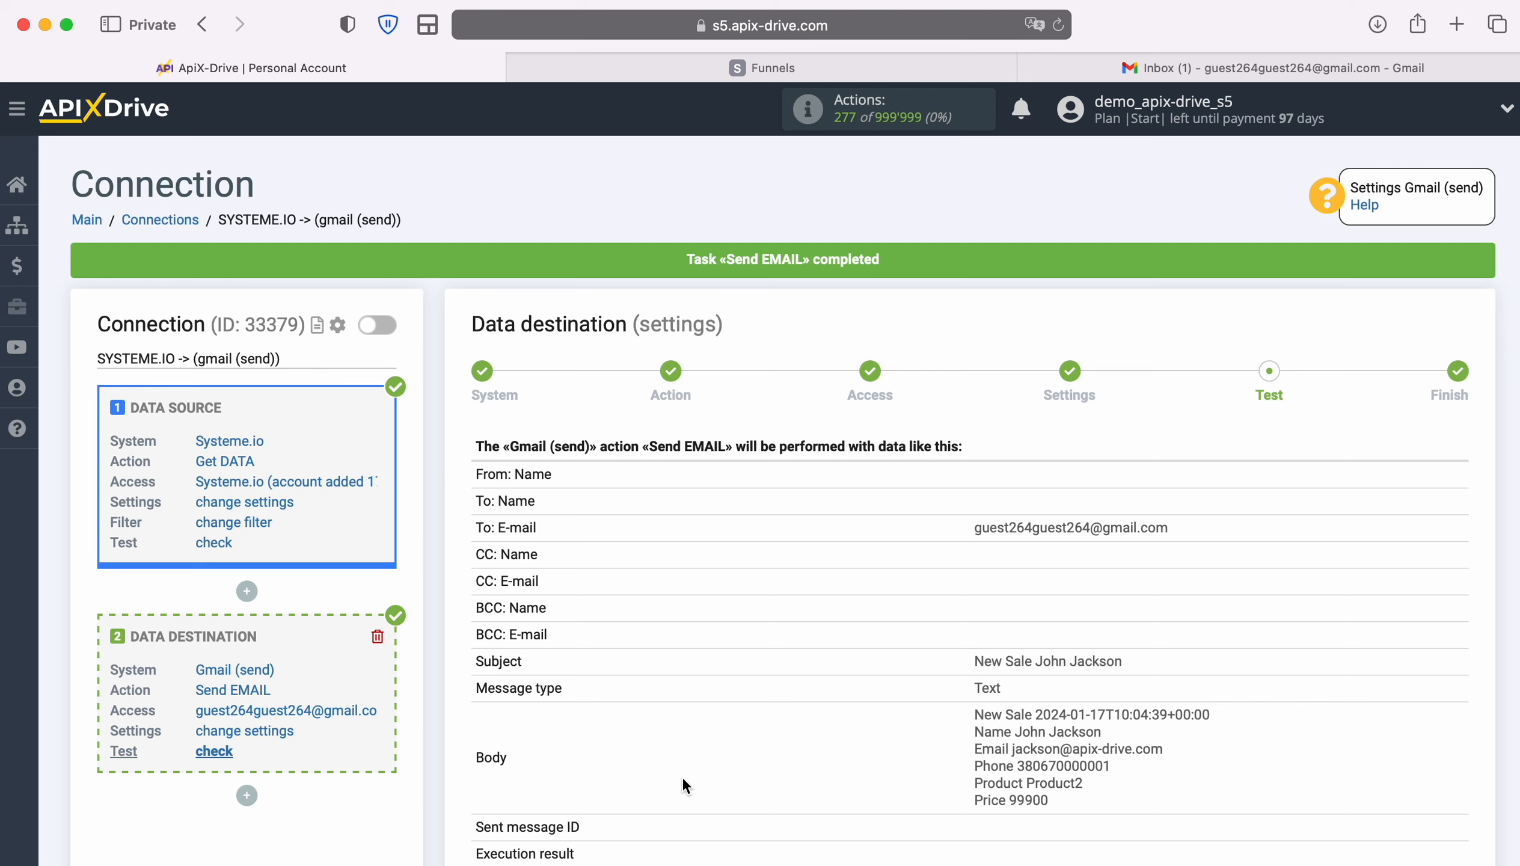
pyautogui.click(1277, 67)
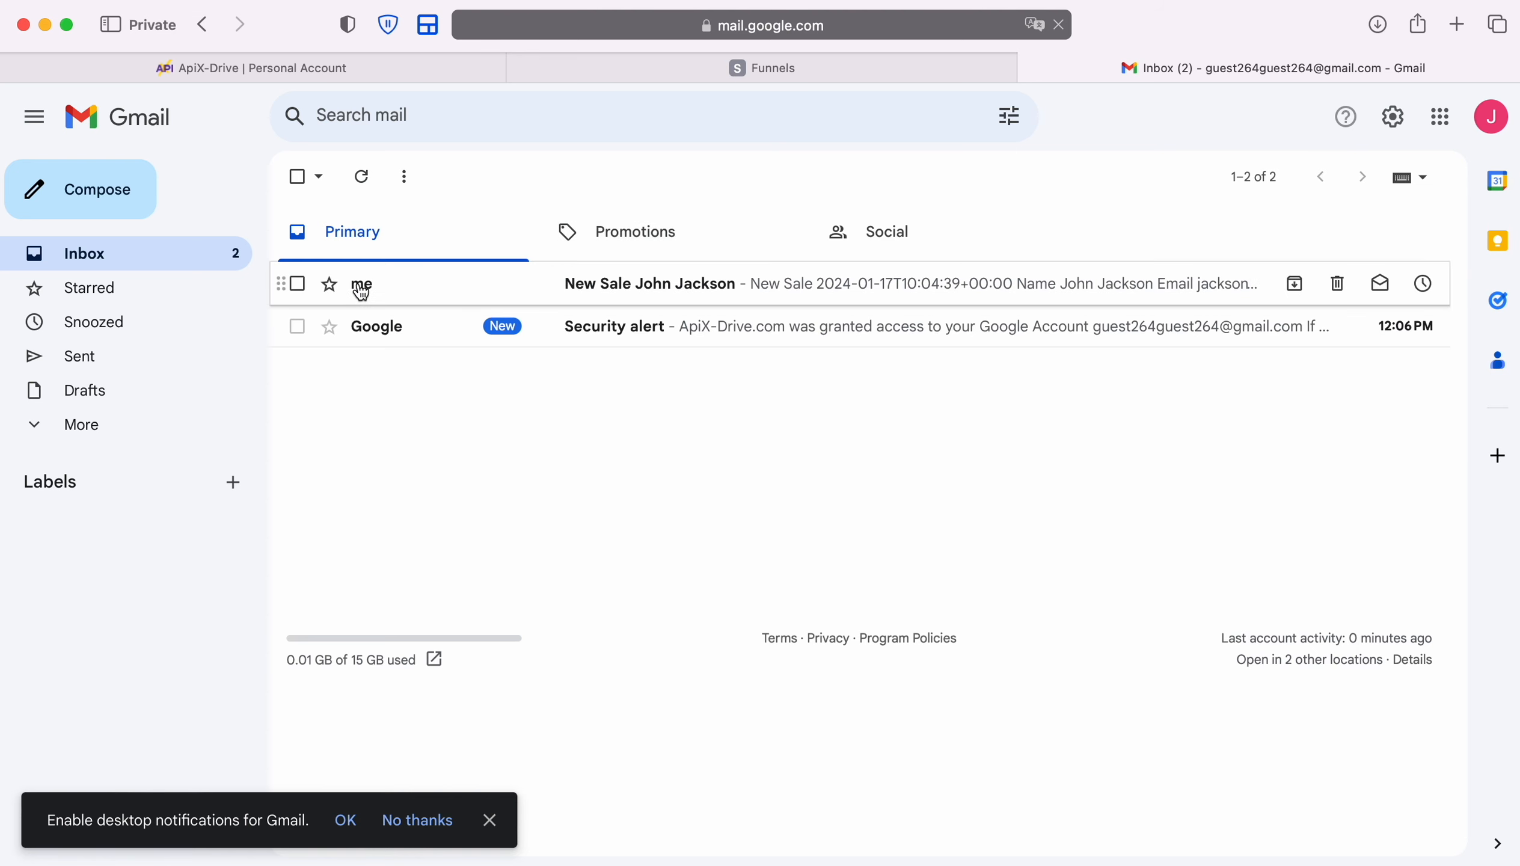
pyautogui.click(650, 283)
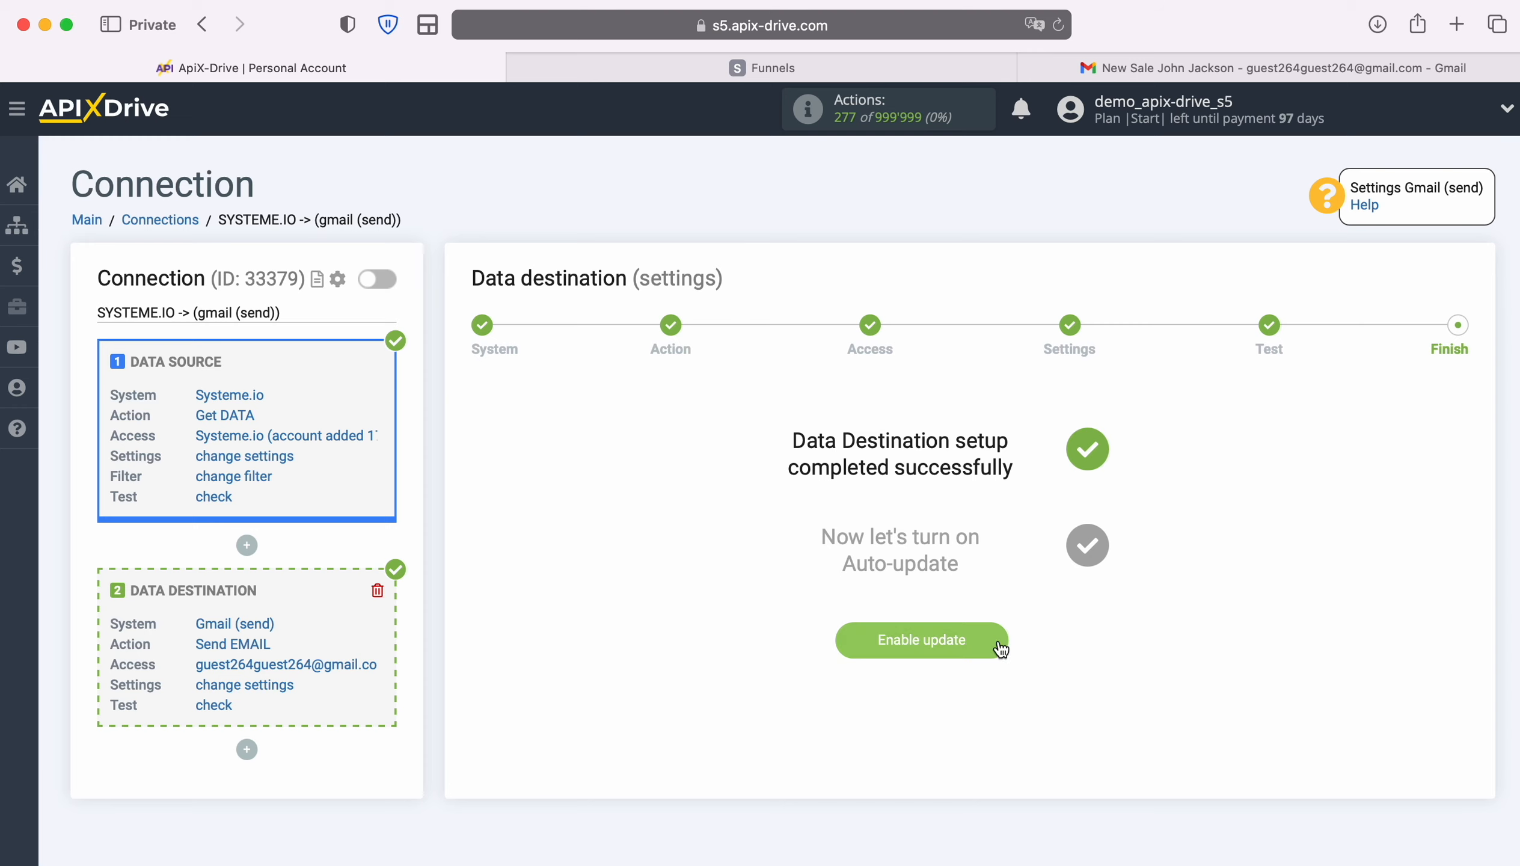
# Enable update so the SYSTEME.IO -> Gmail (send) connection runs every 5 minutes
pyautogui.click(921, 639)
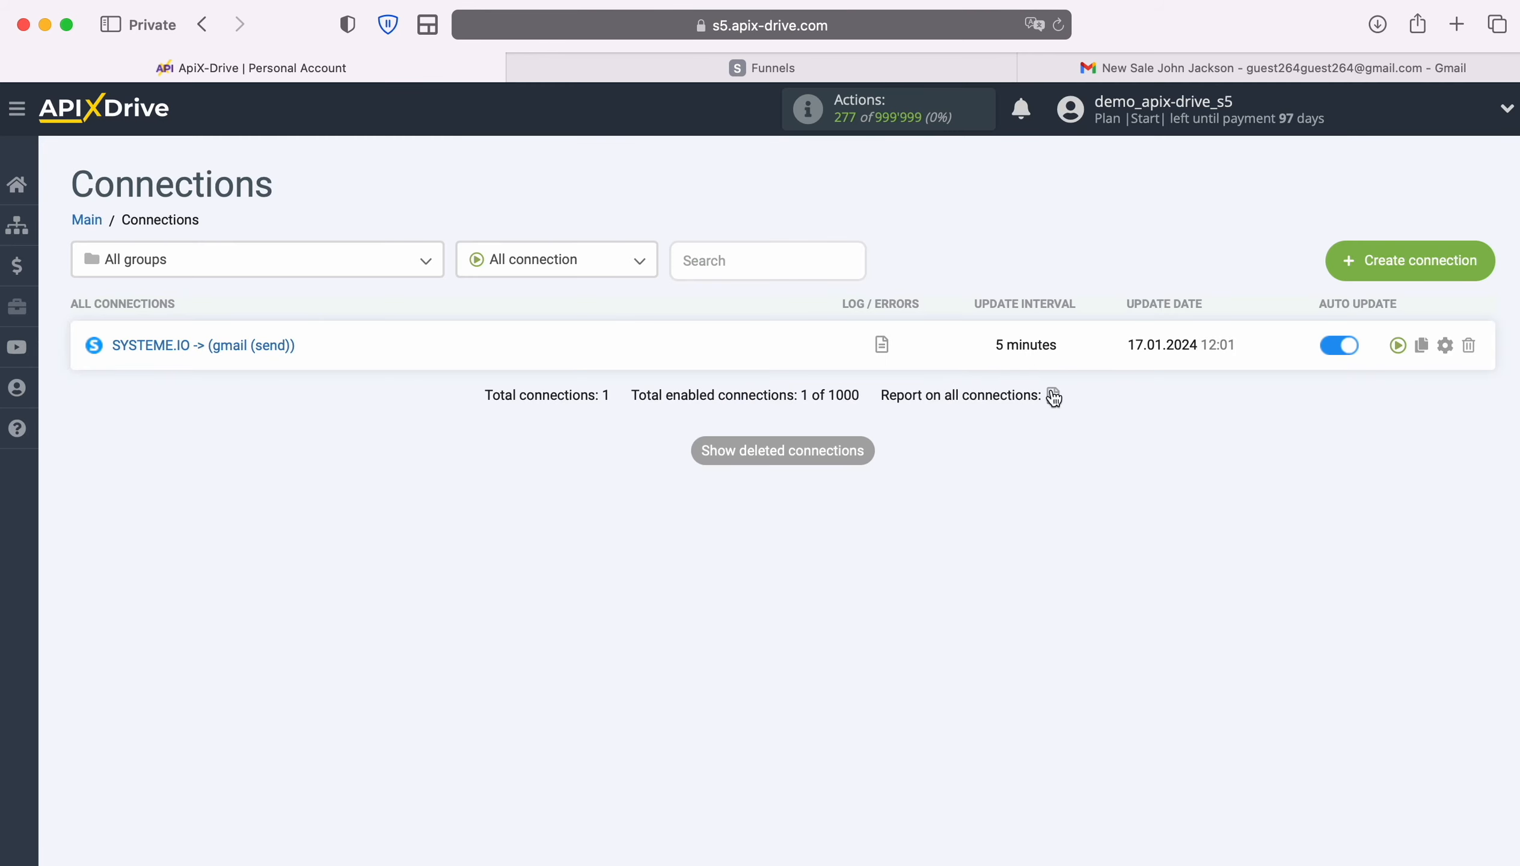
pyautogui.moveTo(1067, 433)
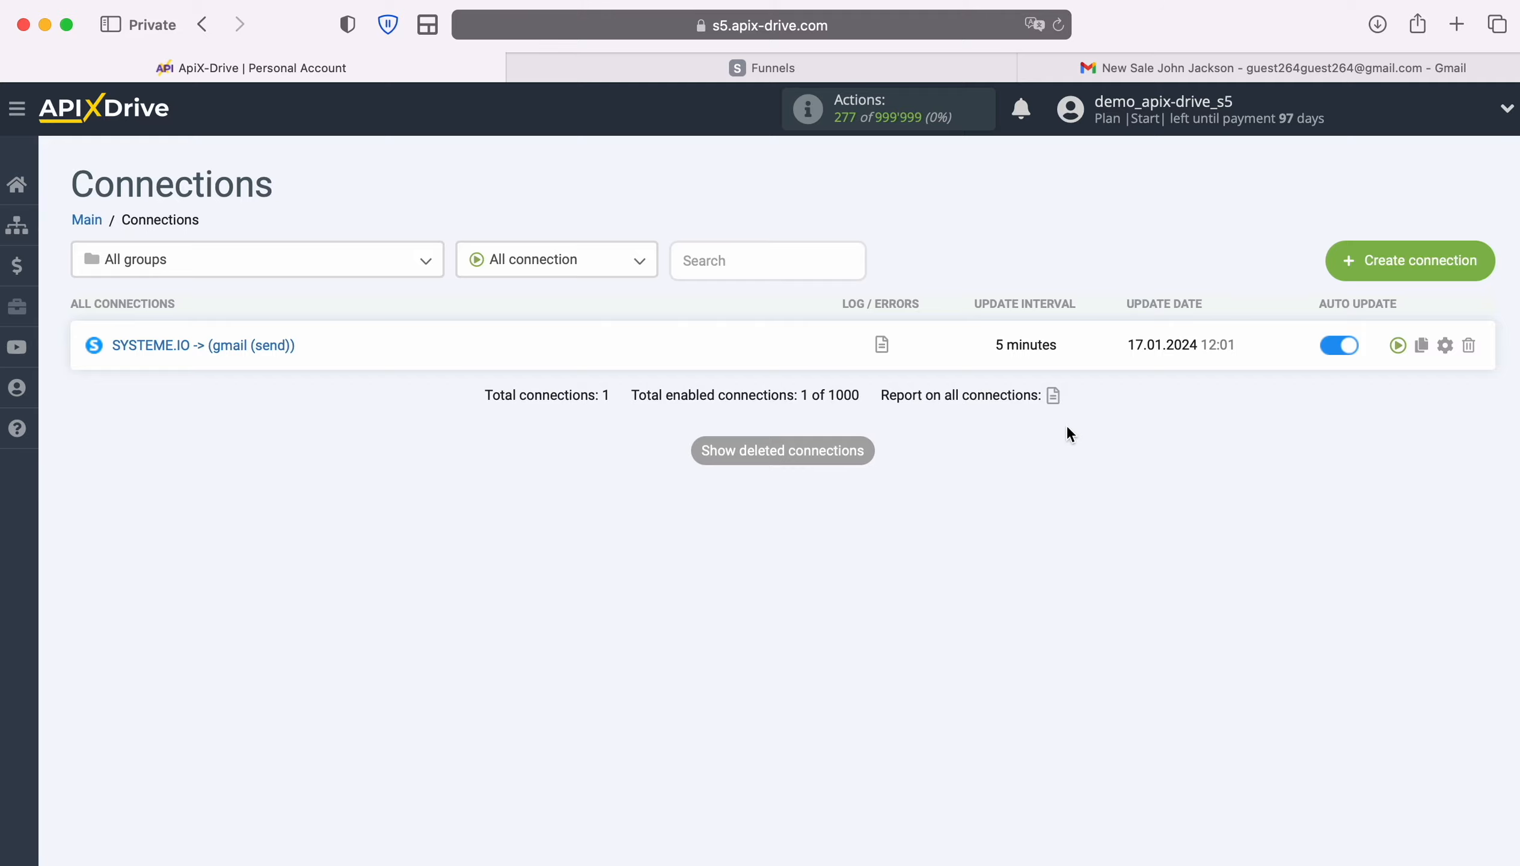